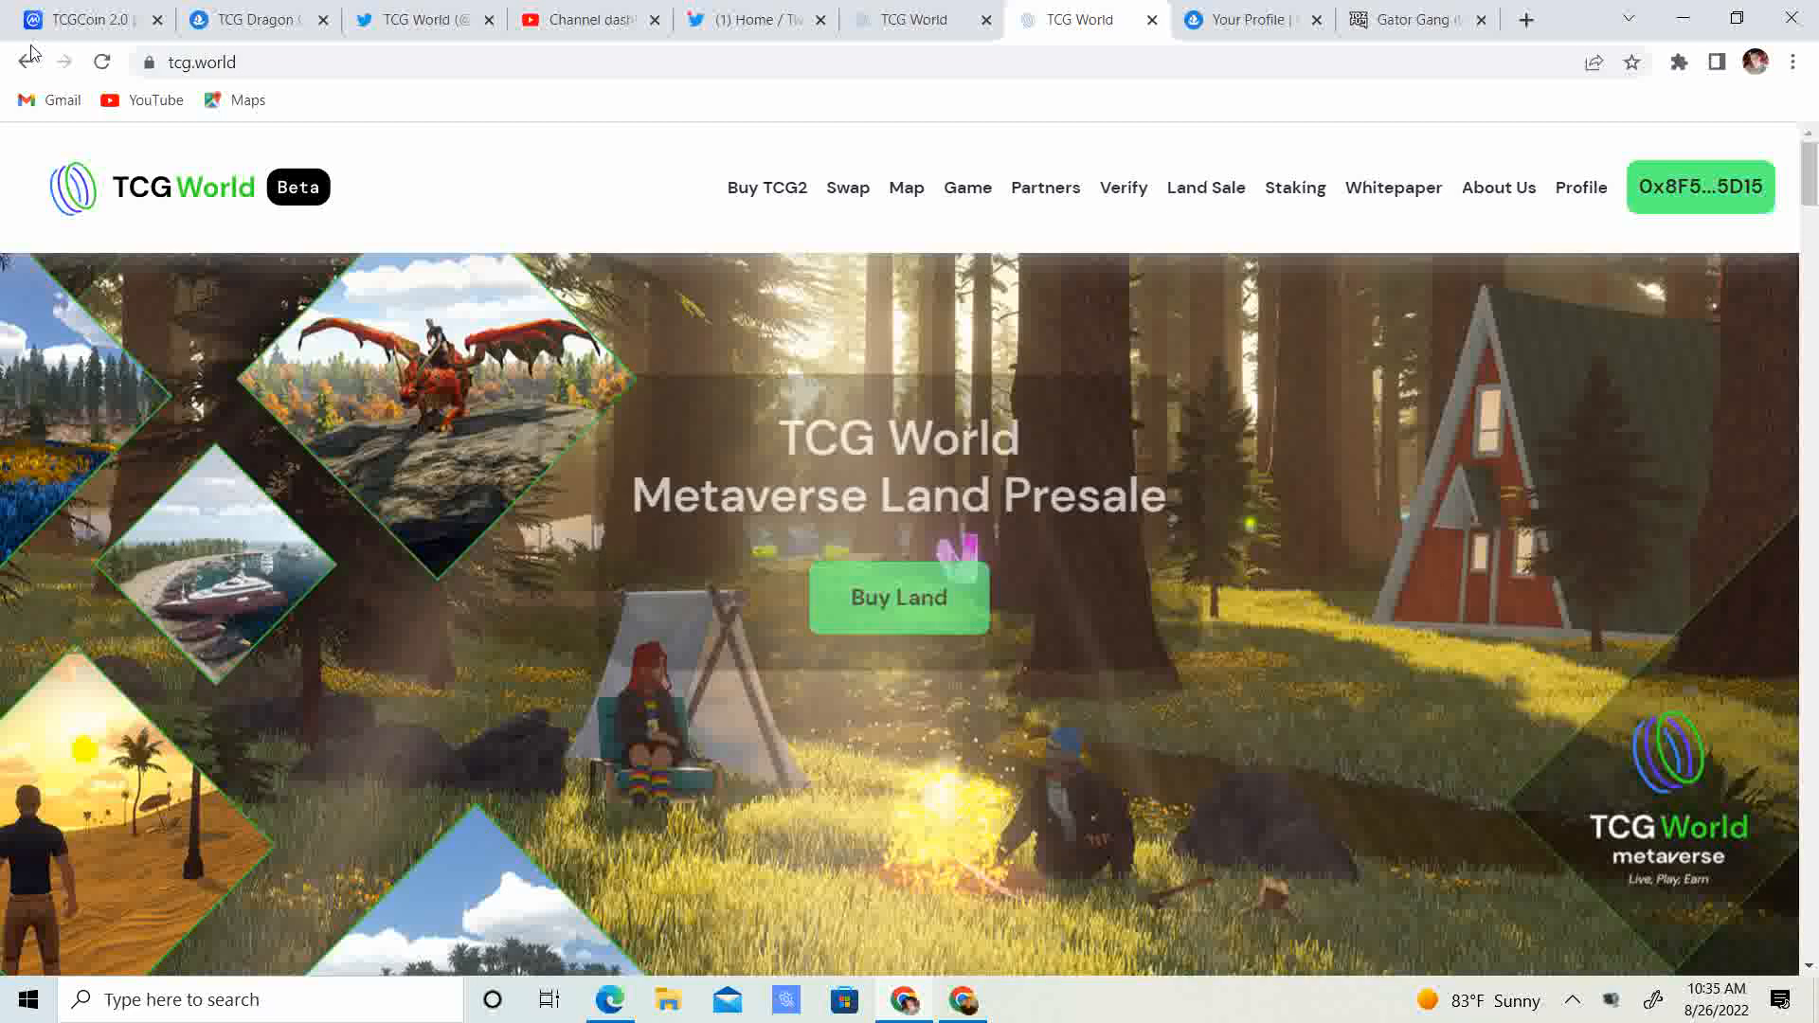
Show CoinMarketCap's one-month TCGCoin 2.0 to USD chart, falling from about $0.20 to $0.12
click(90, 19)
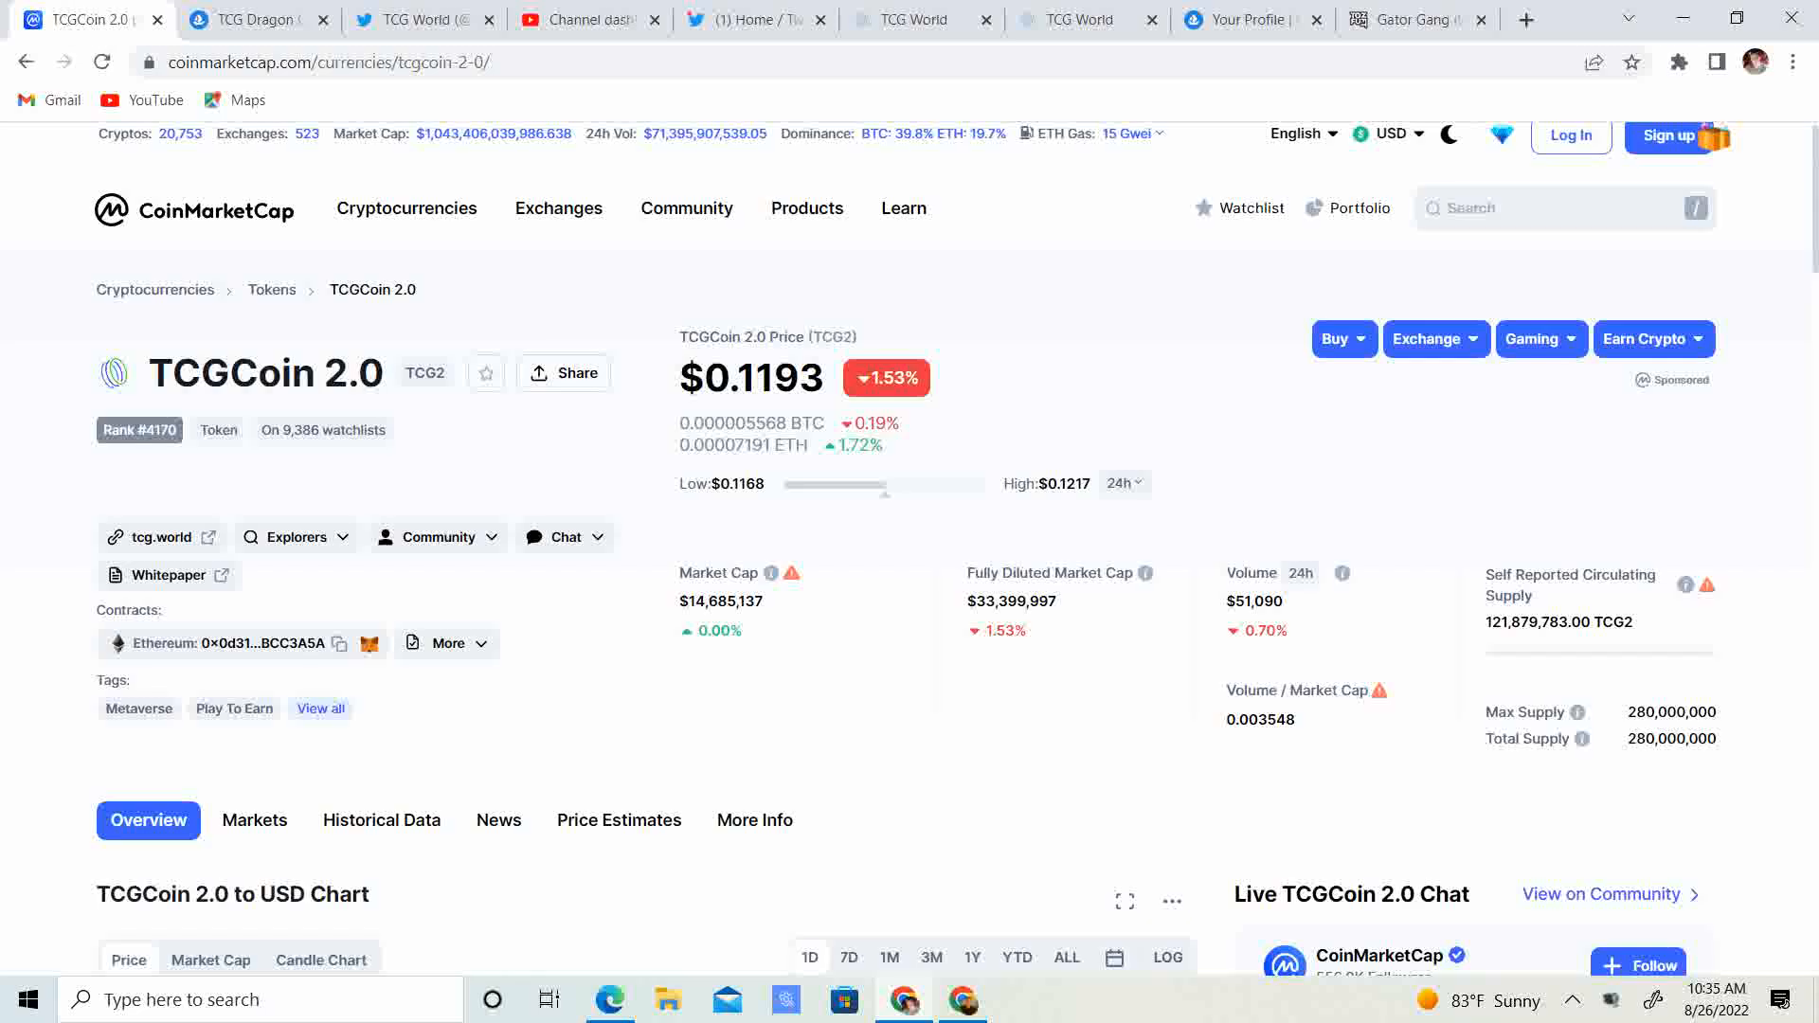
scroll(down, 3)
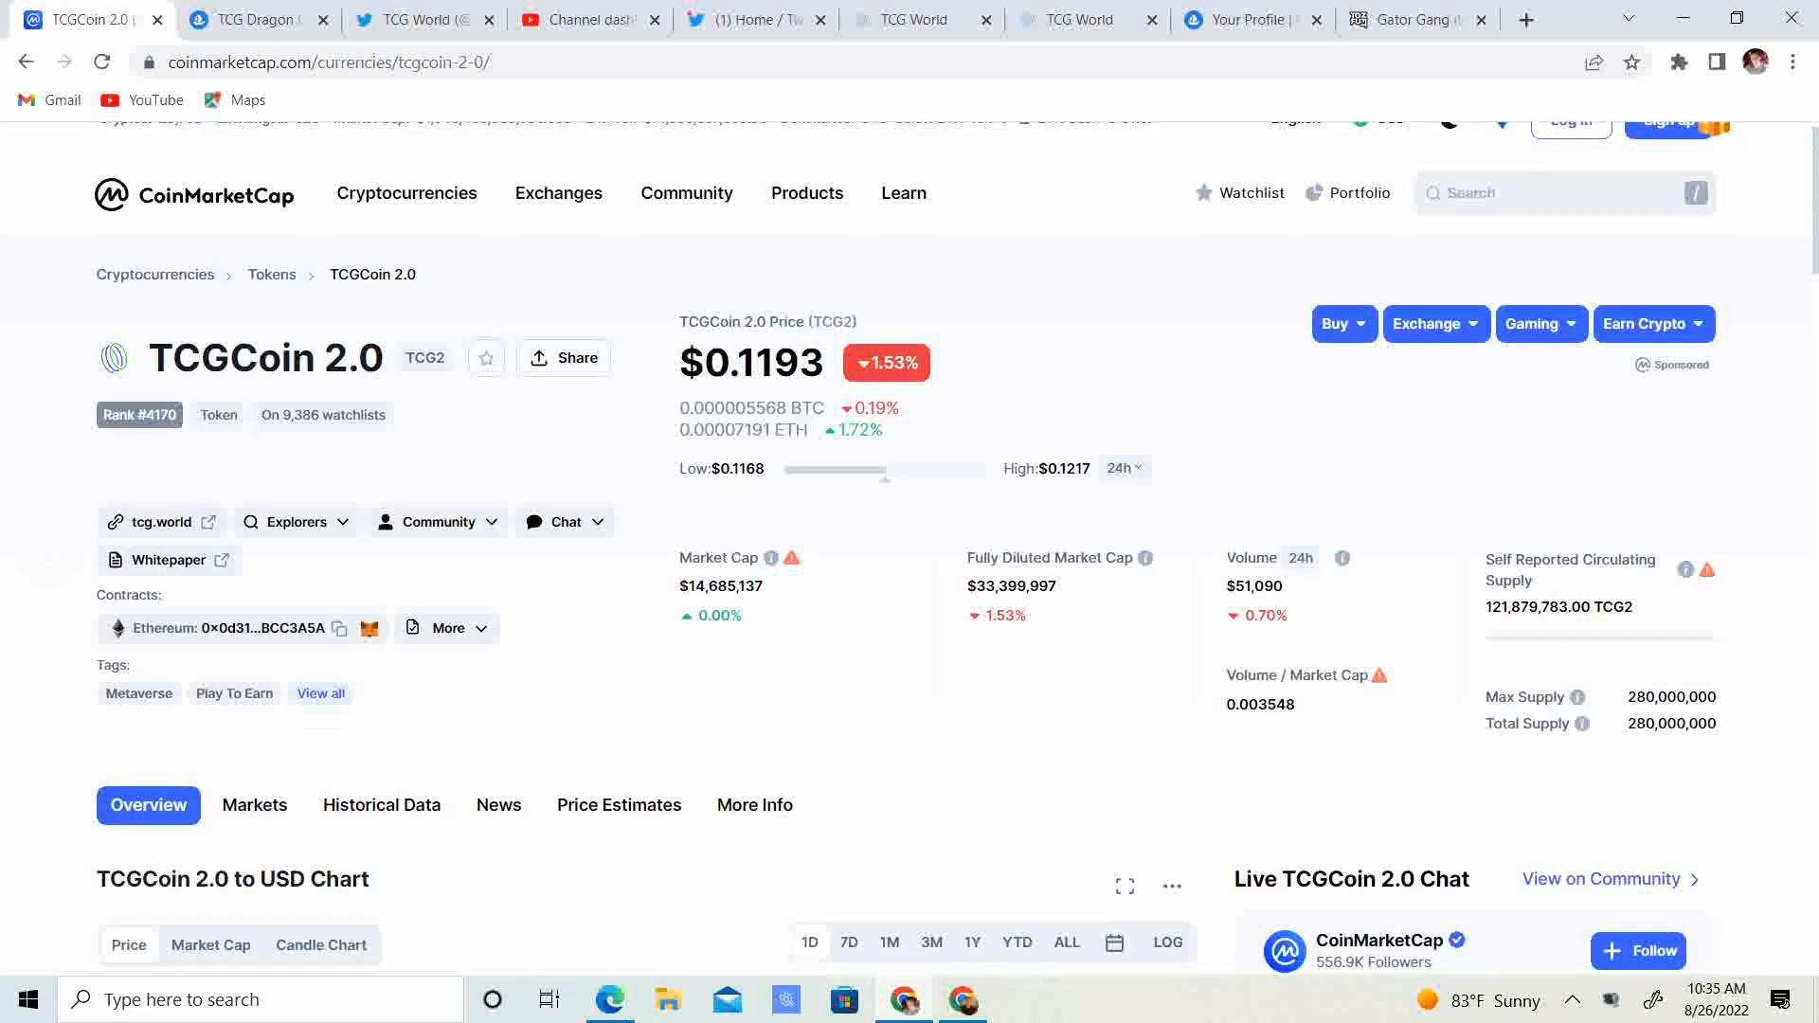
scroll(down, 3)
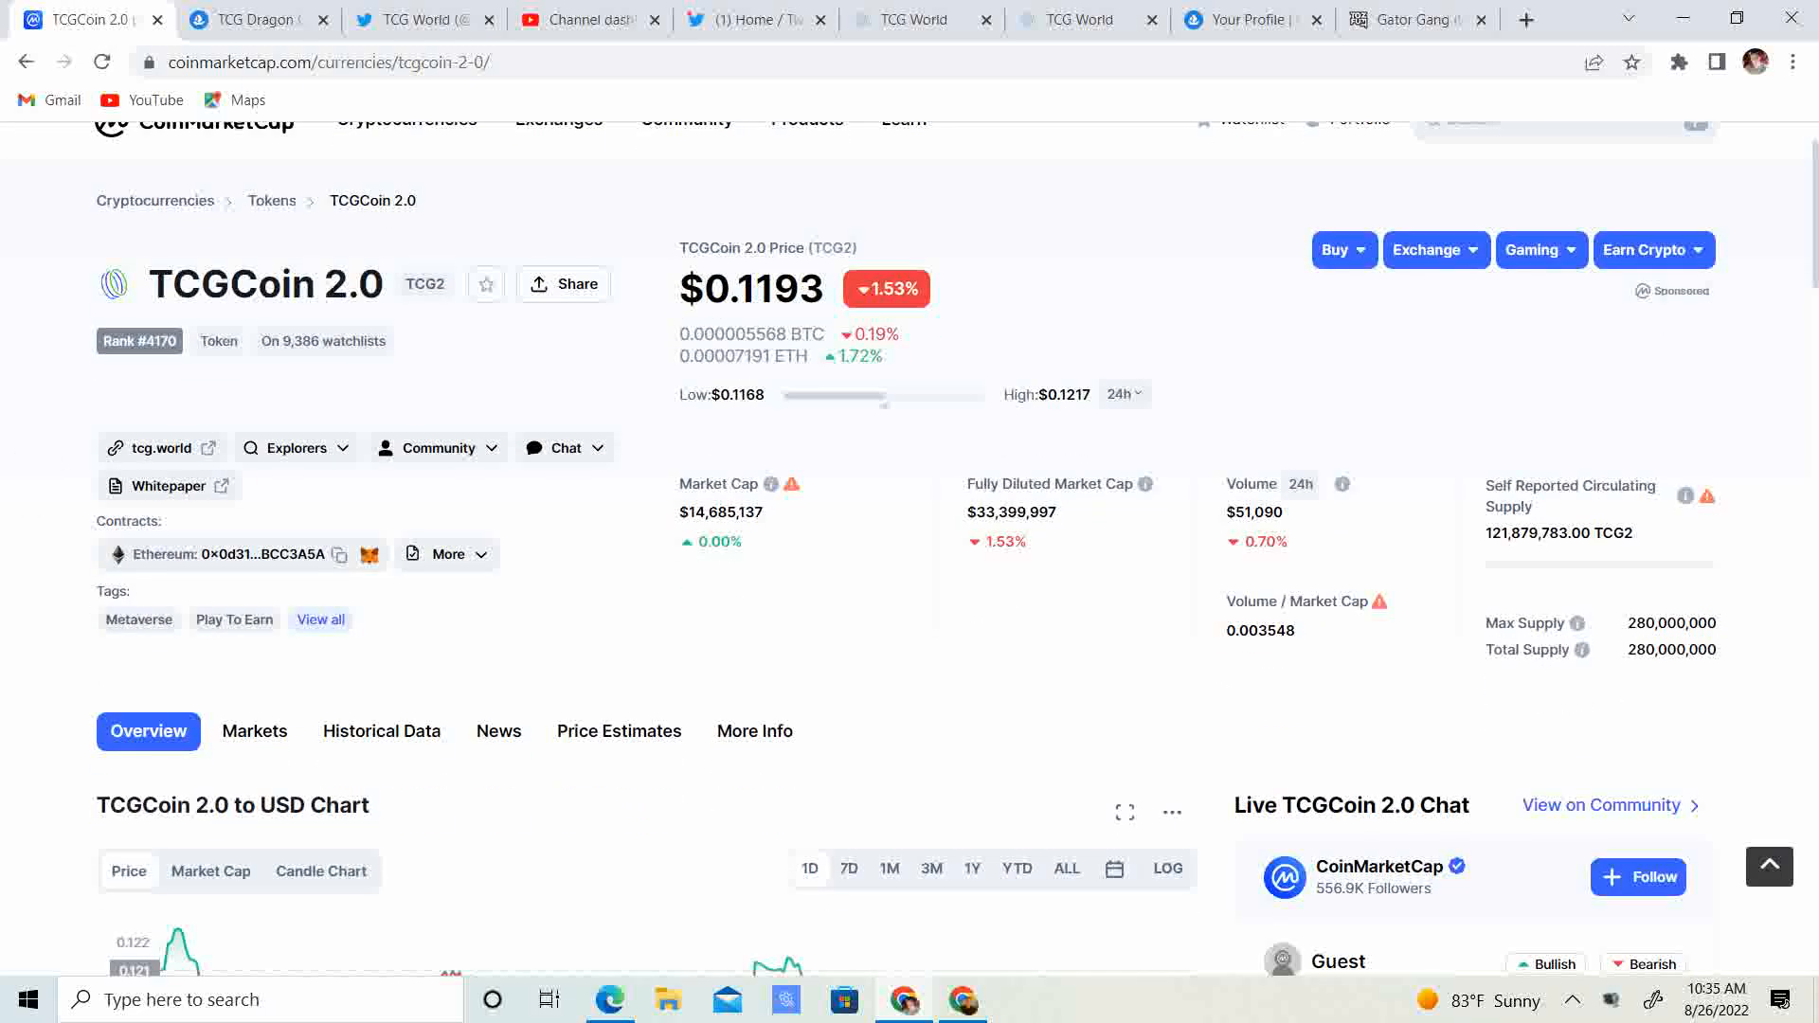
scroll(down, 3)
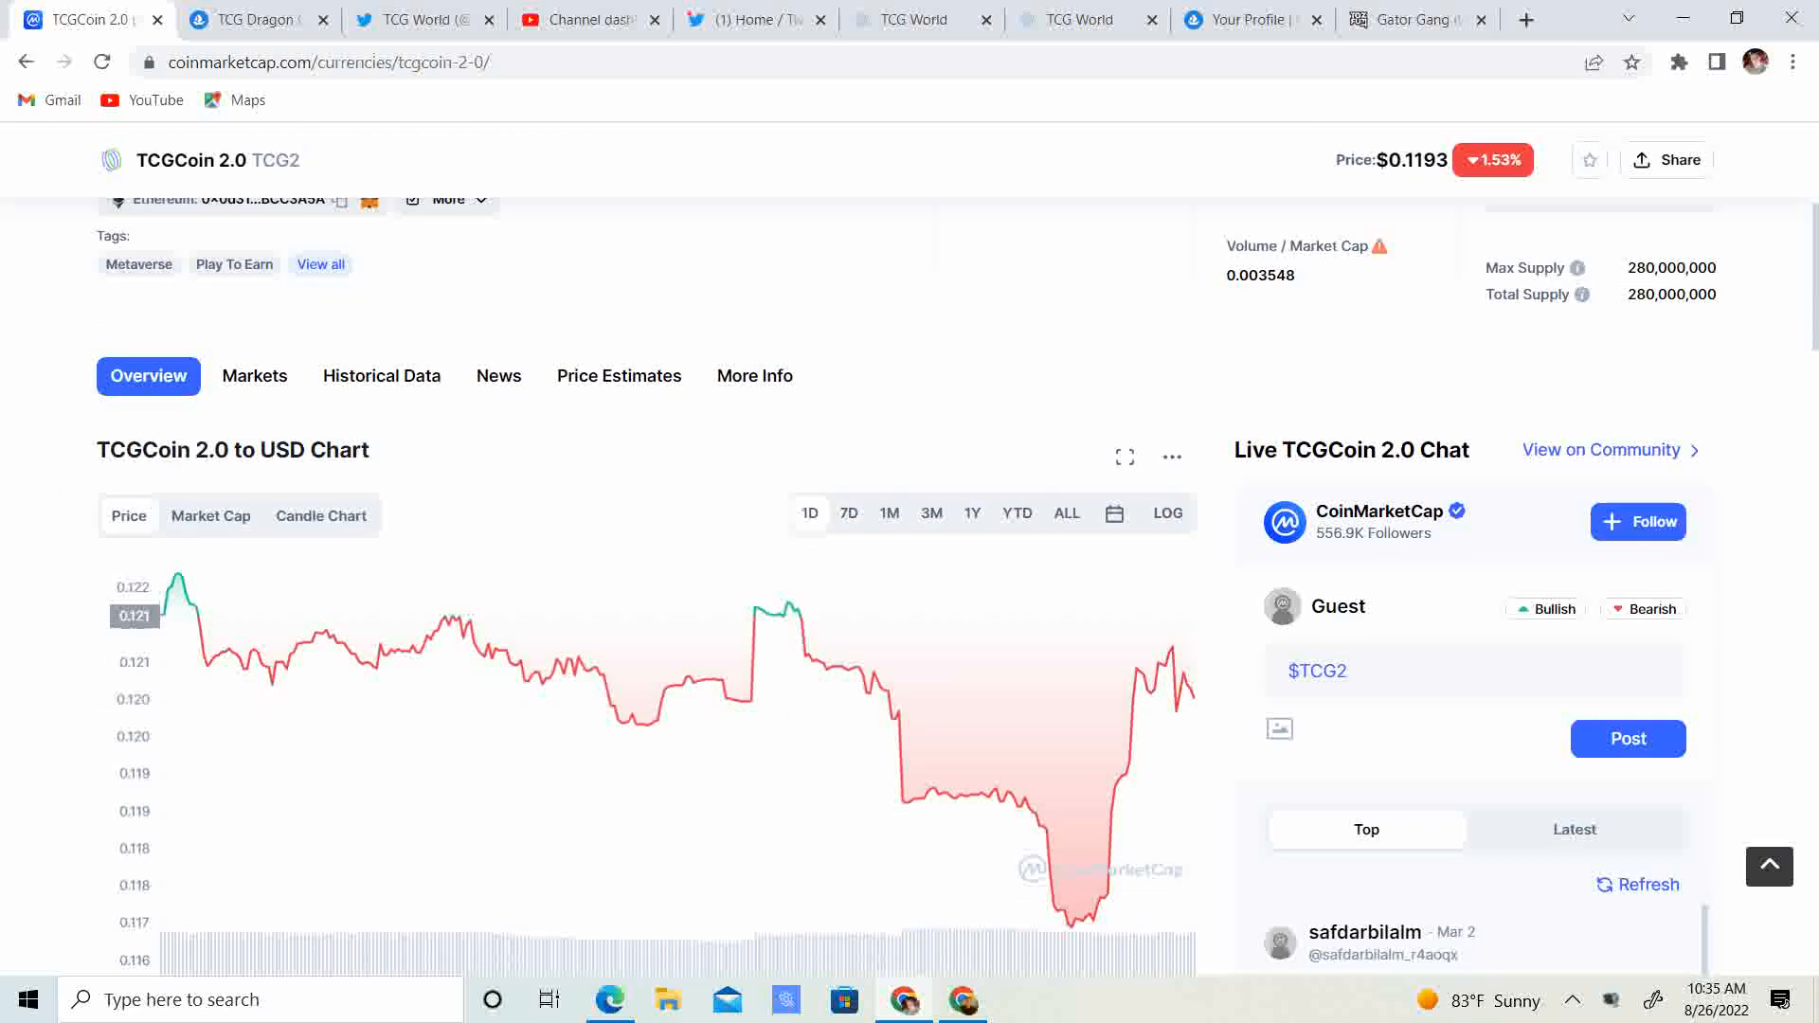
scroll(down, 3)
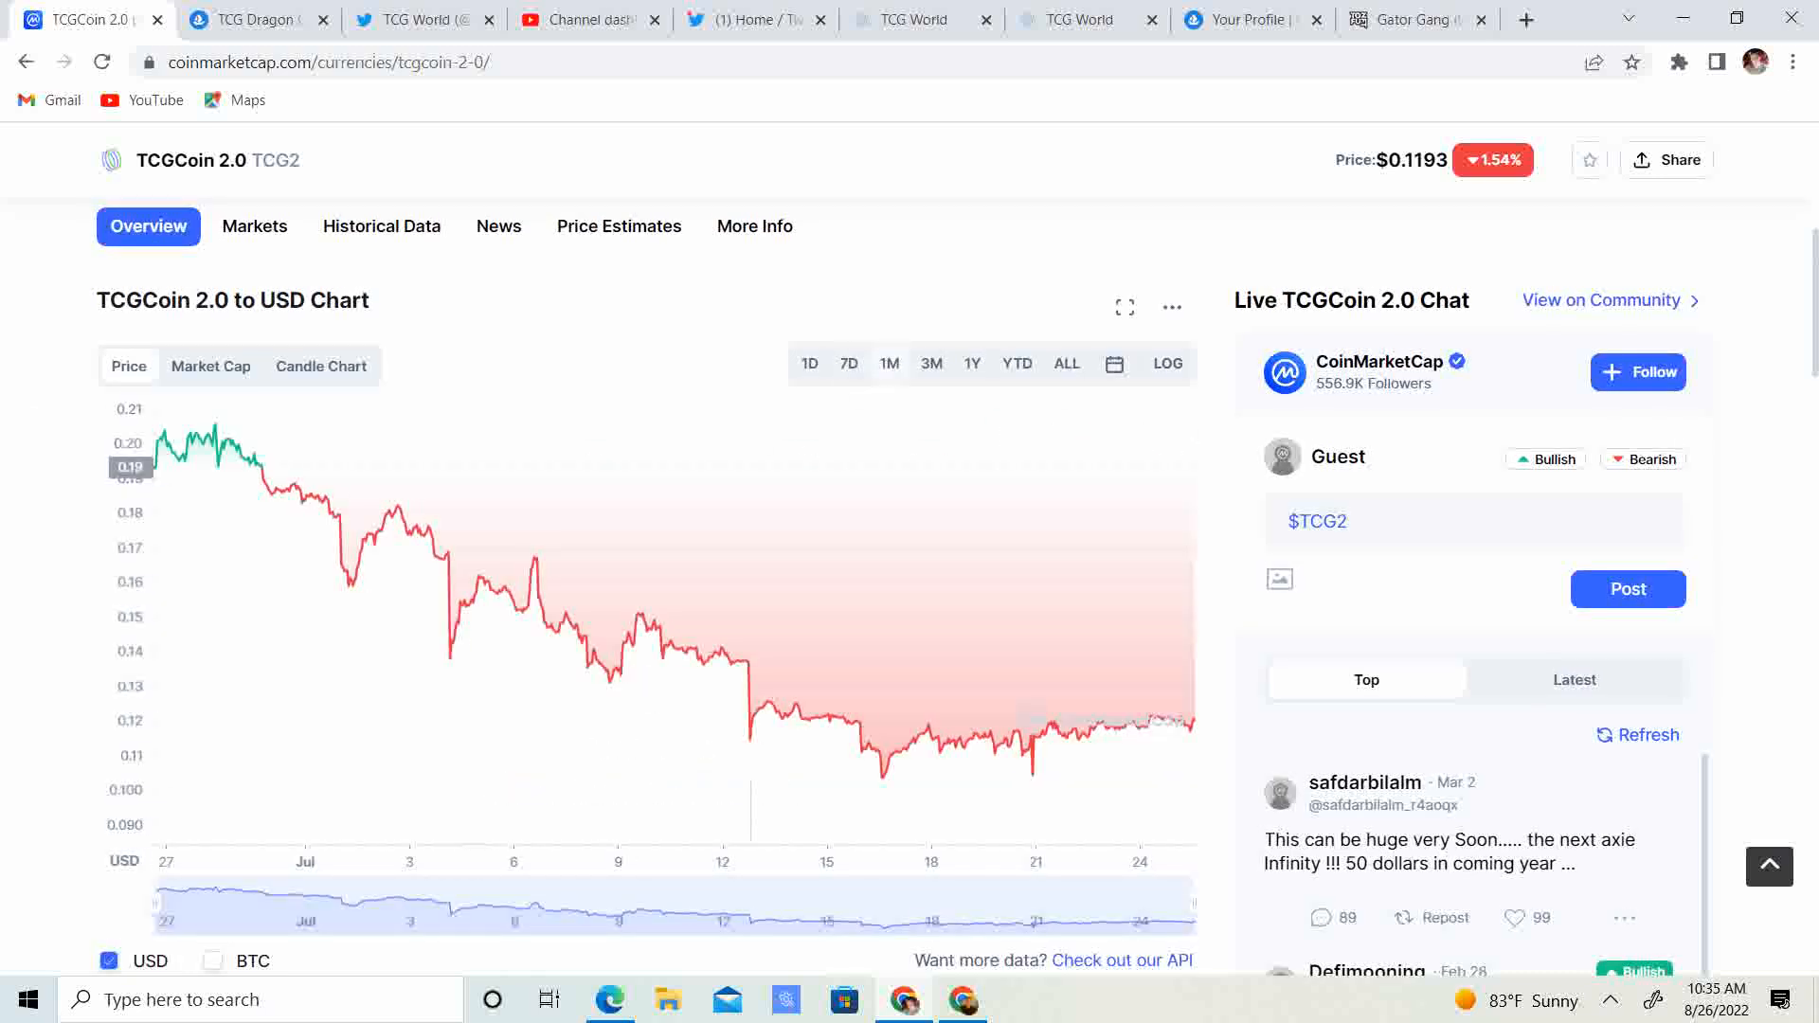
mouse_move(1195, 722)
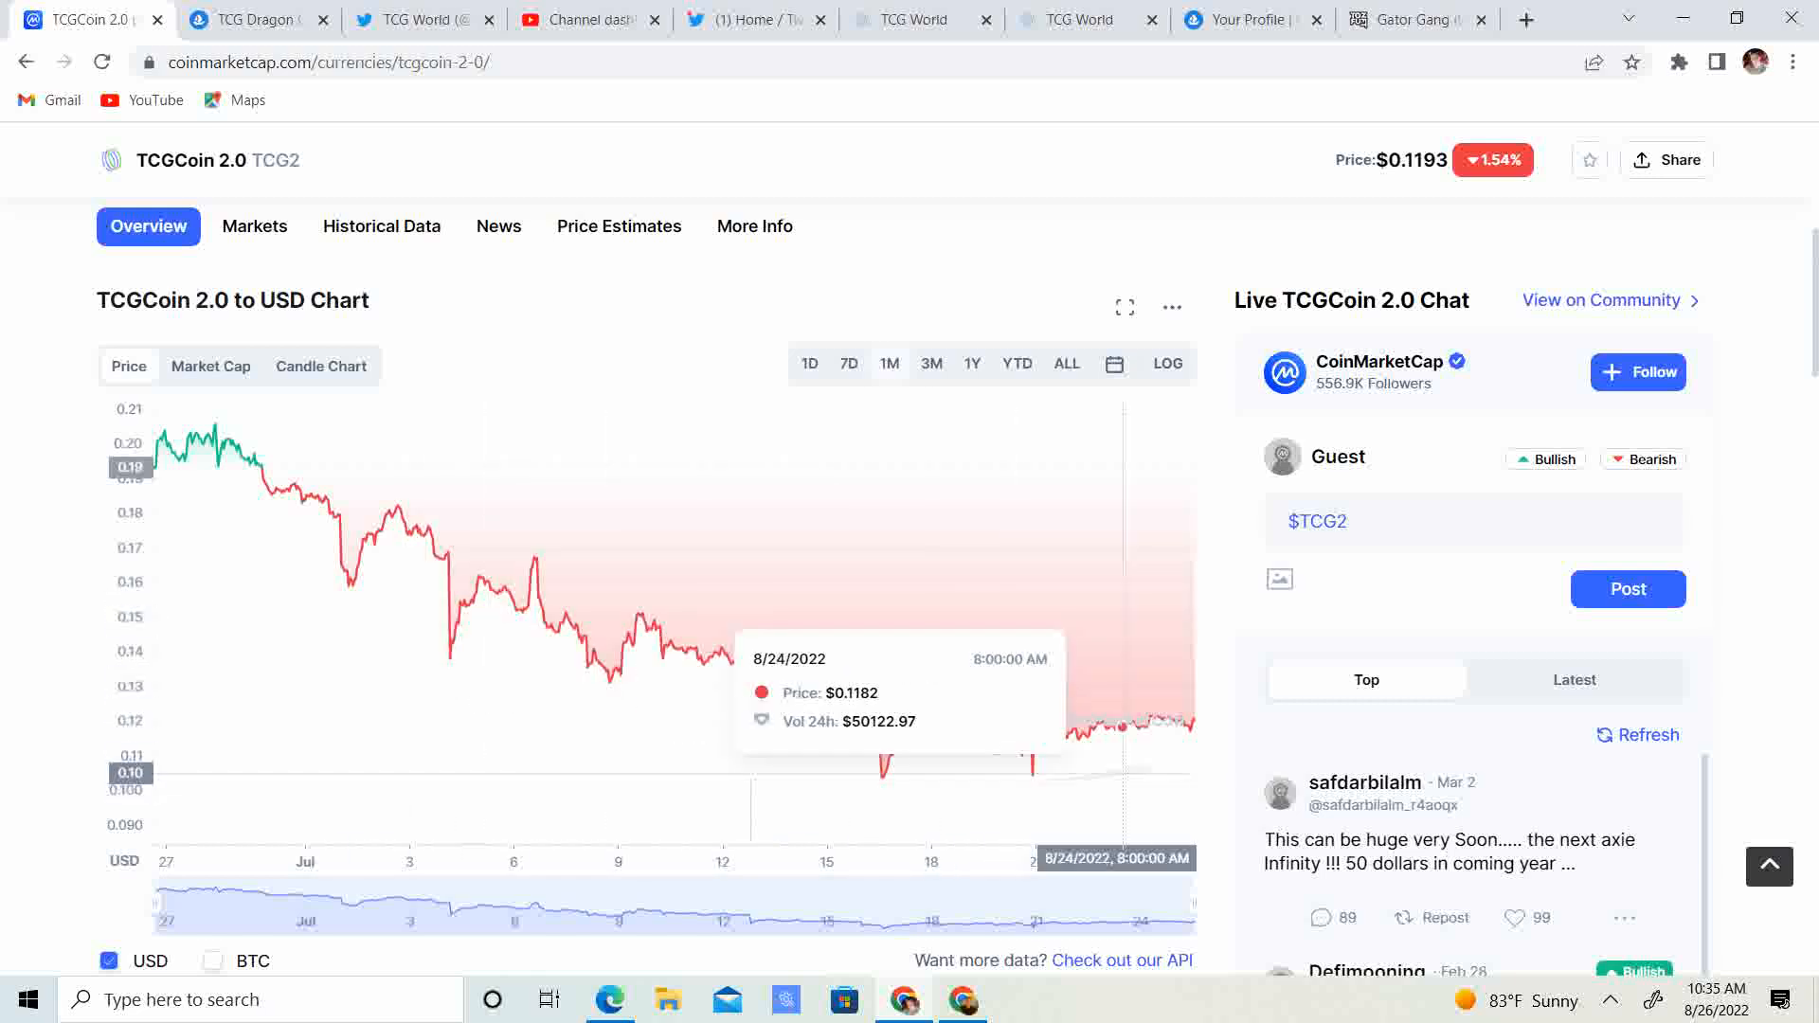
mouse_move(1195, 746)
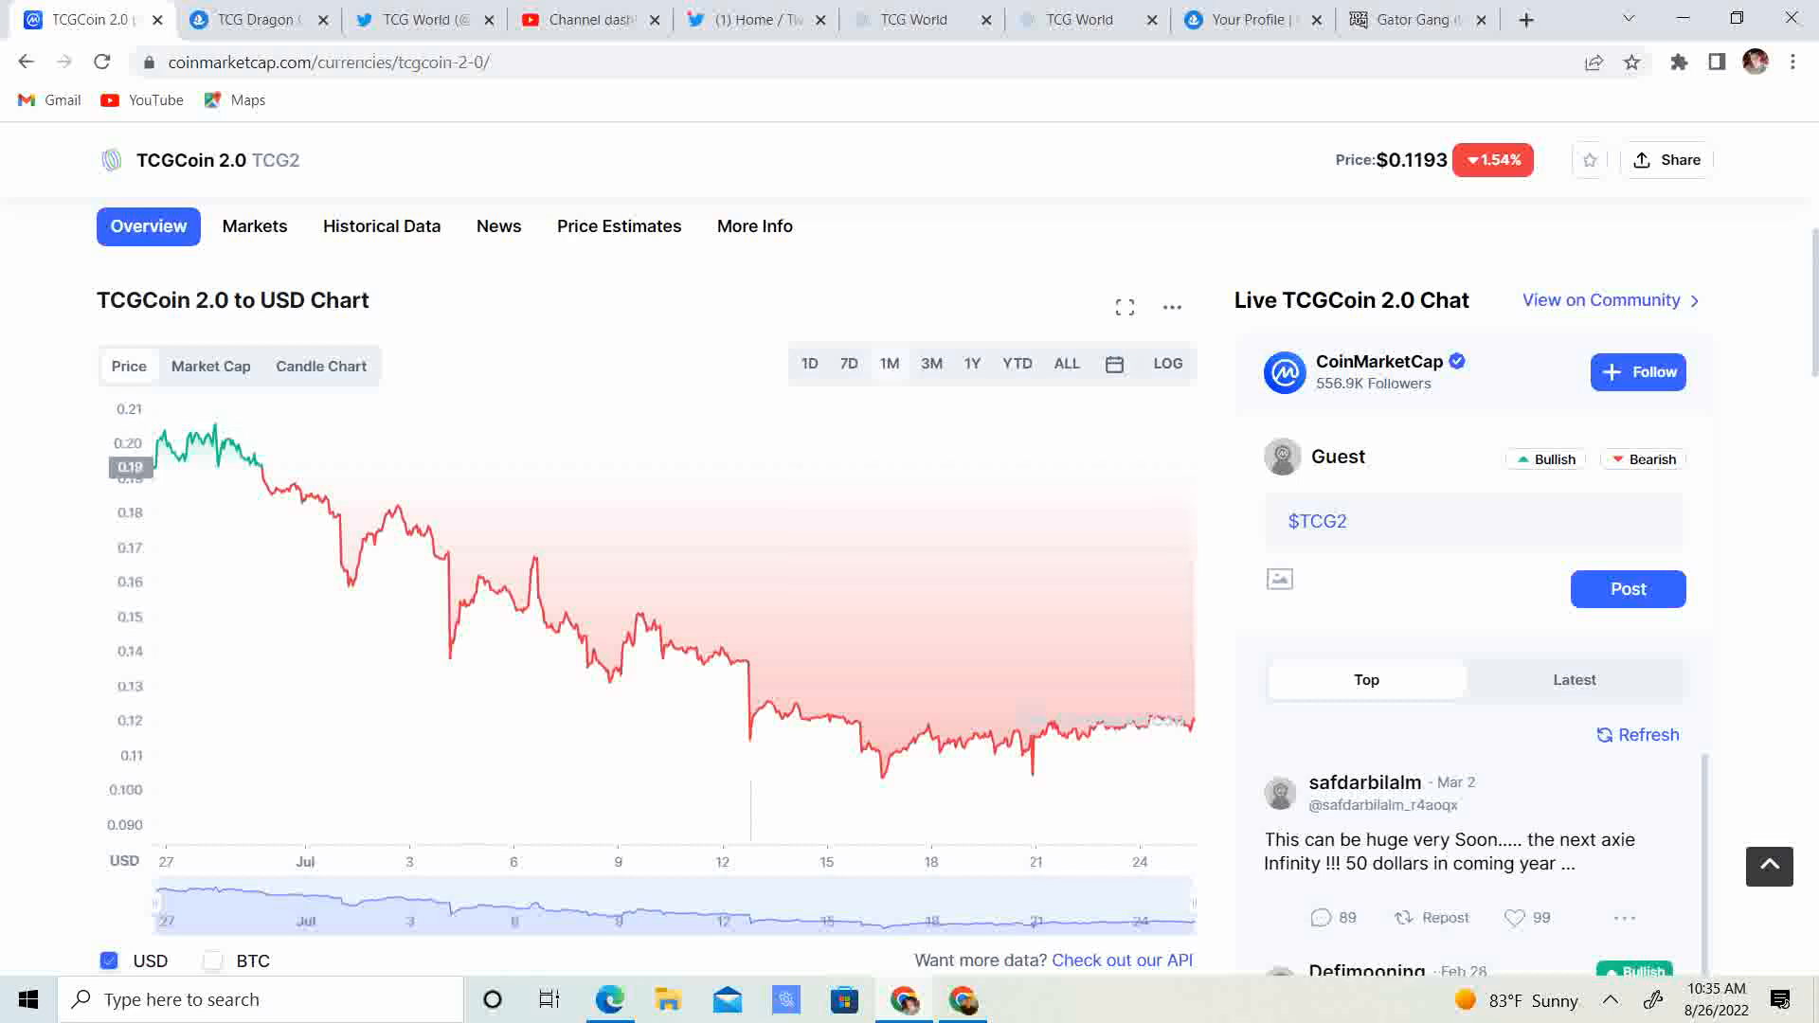
Open TCG Dragon Cave Club #5372's OpenSea item page, listed at 0.238 ETH
click(256, 19)
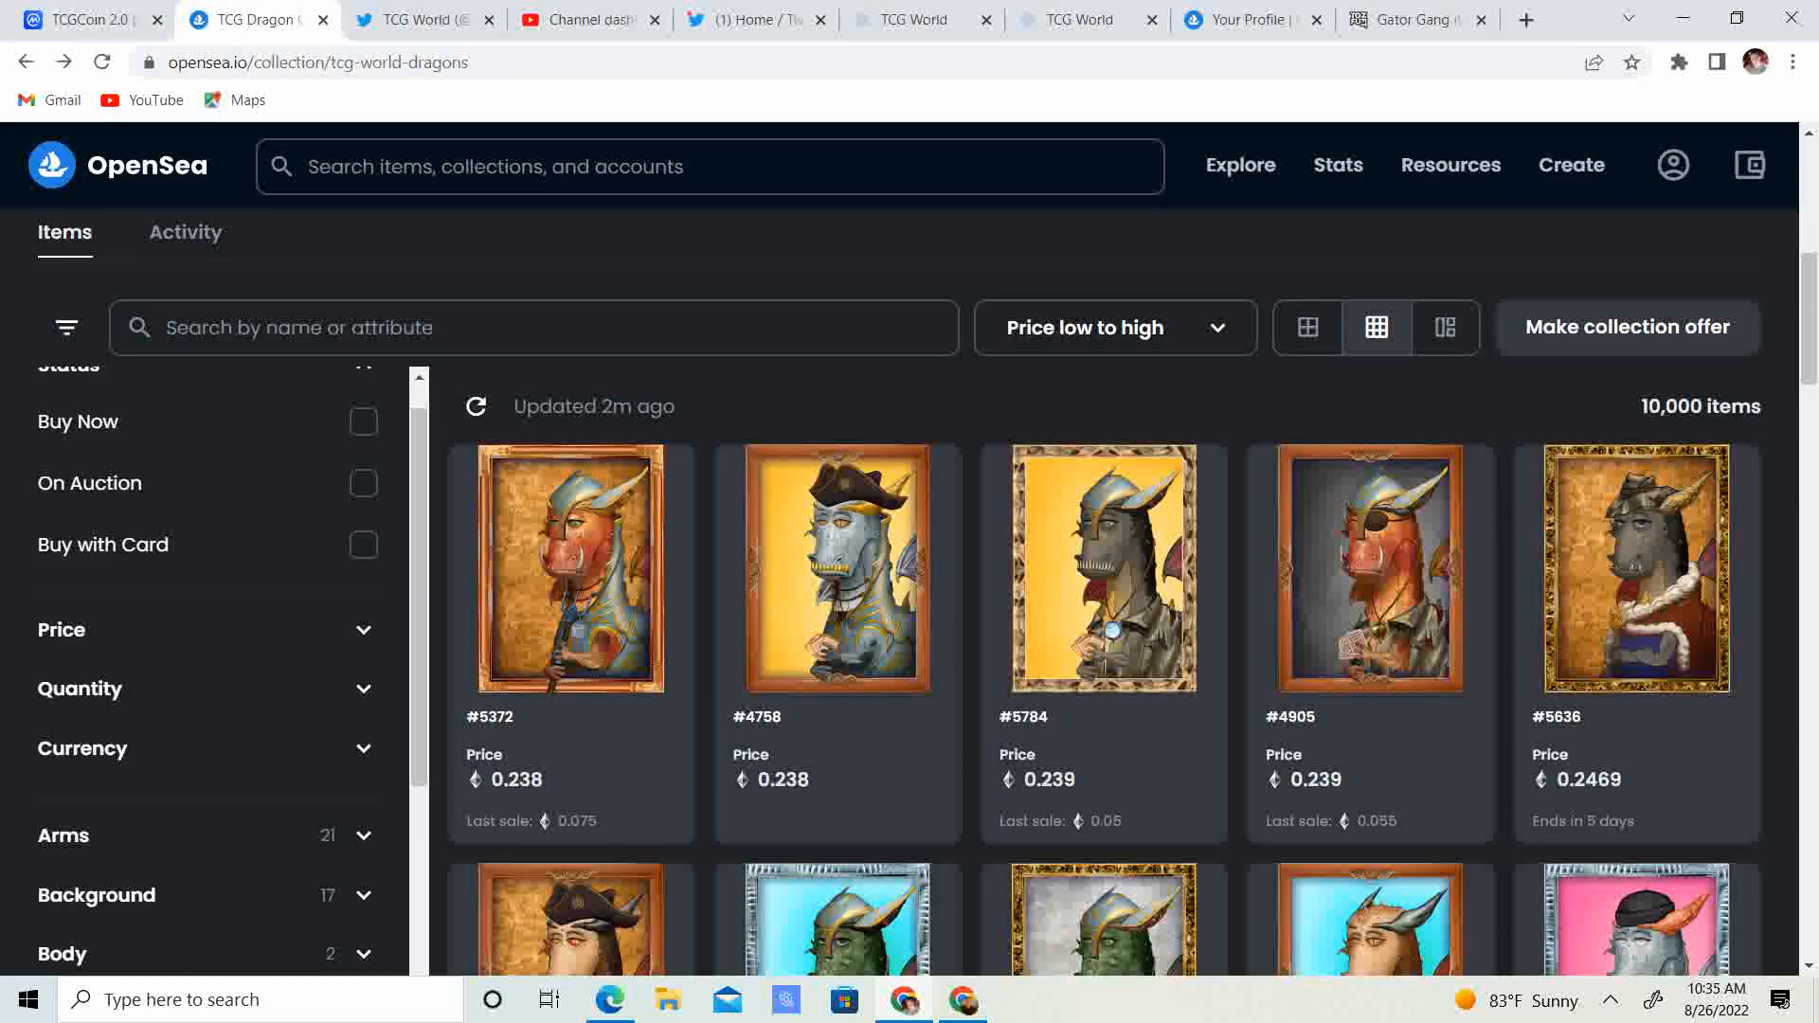
scroll(down, 3)
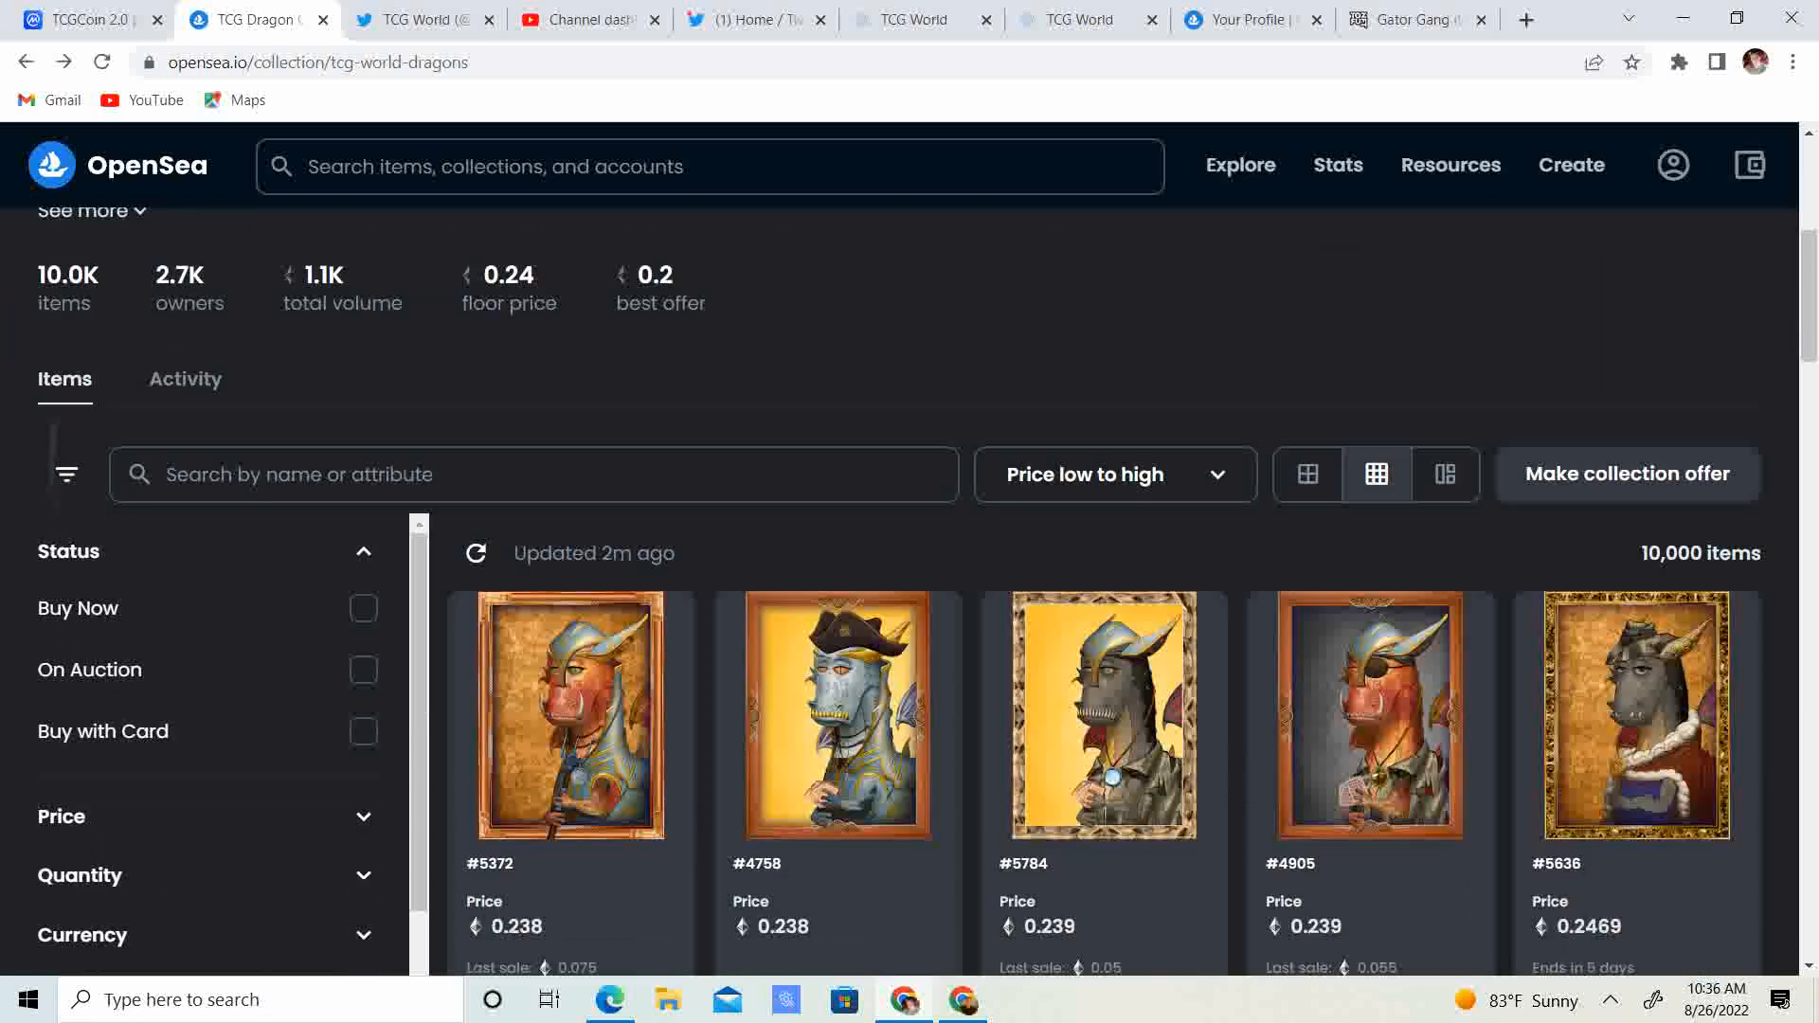
click(571, 716)
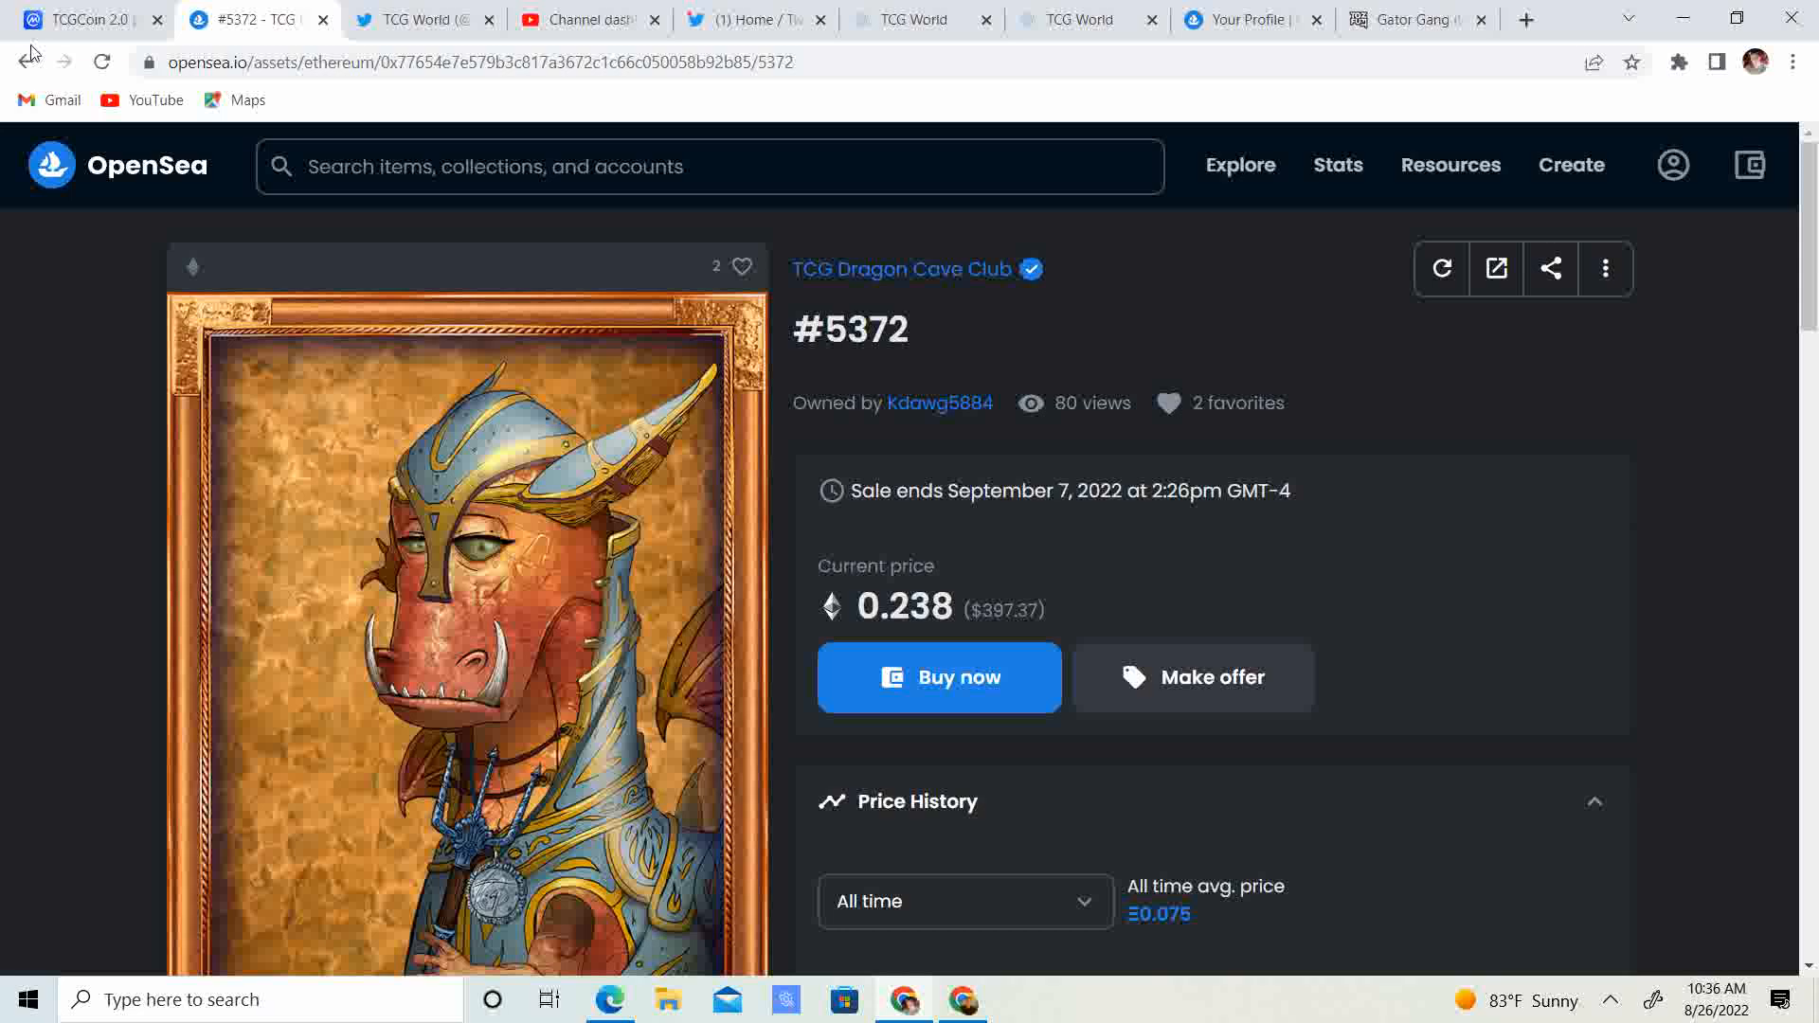
click(423, 19)
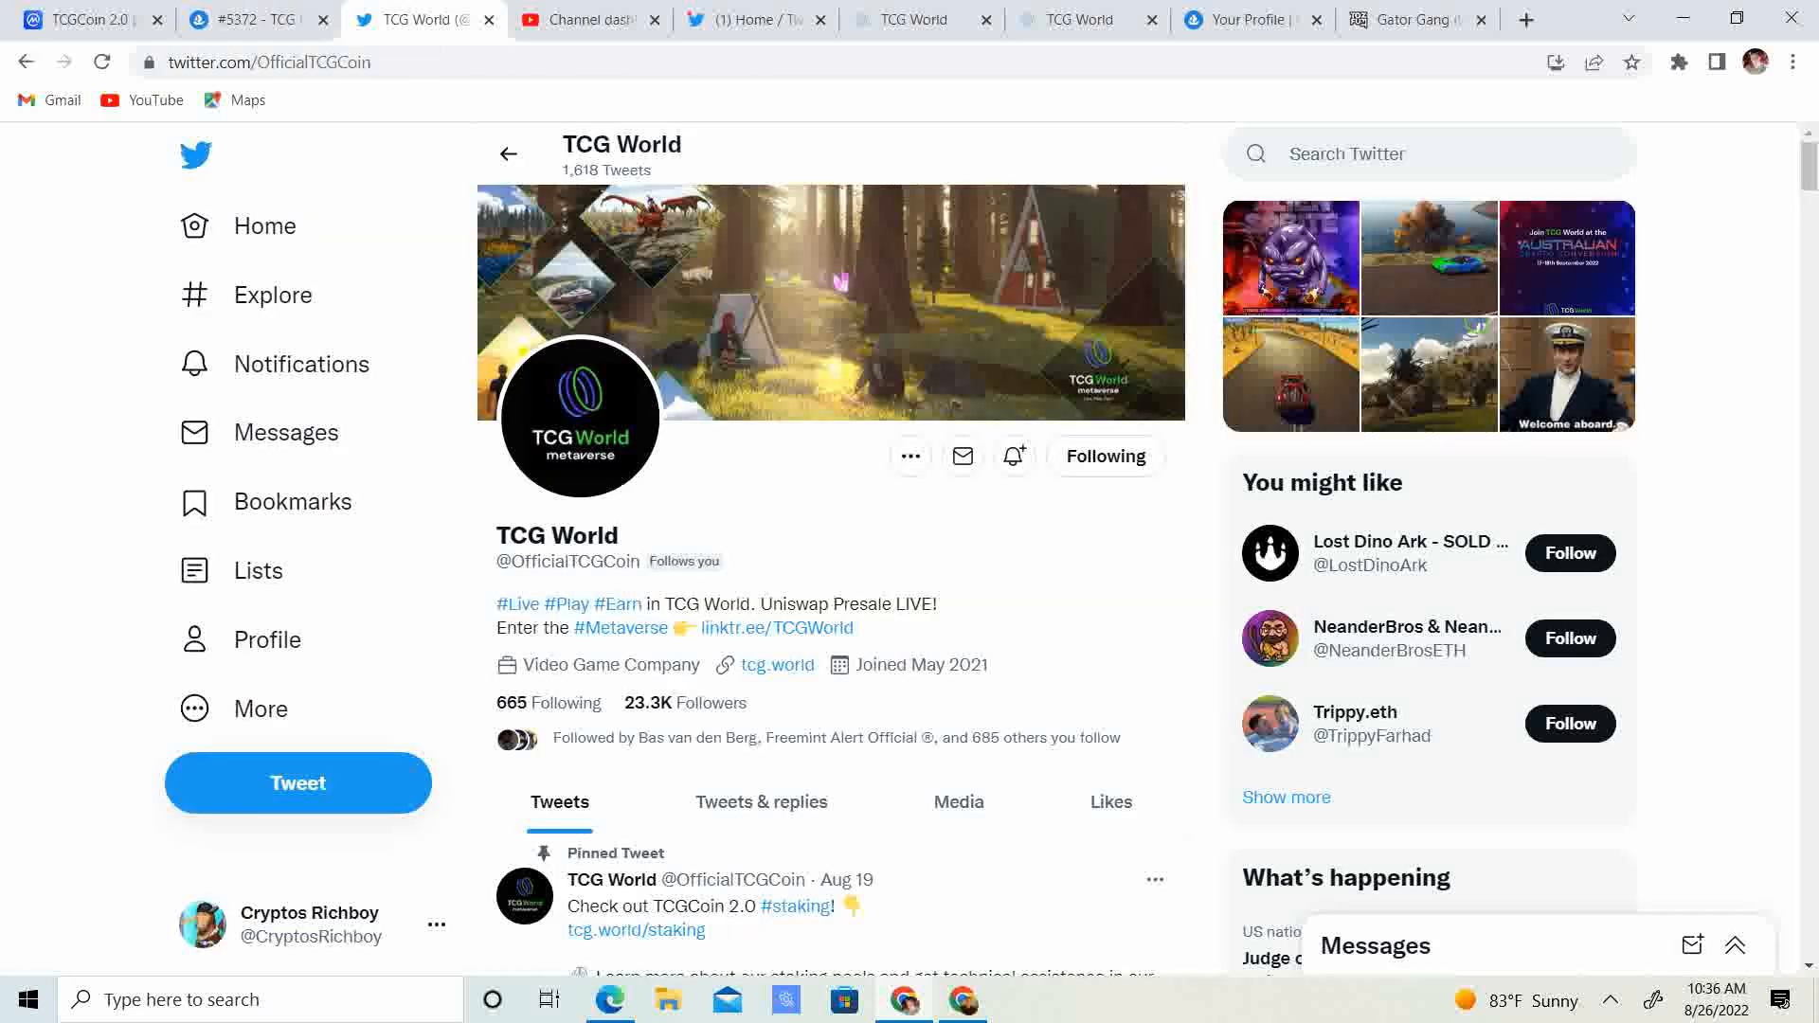
mouse_move(36, 55)
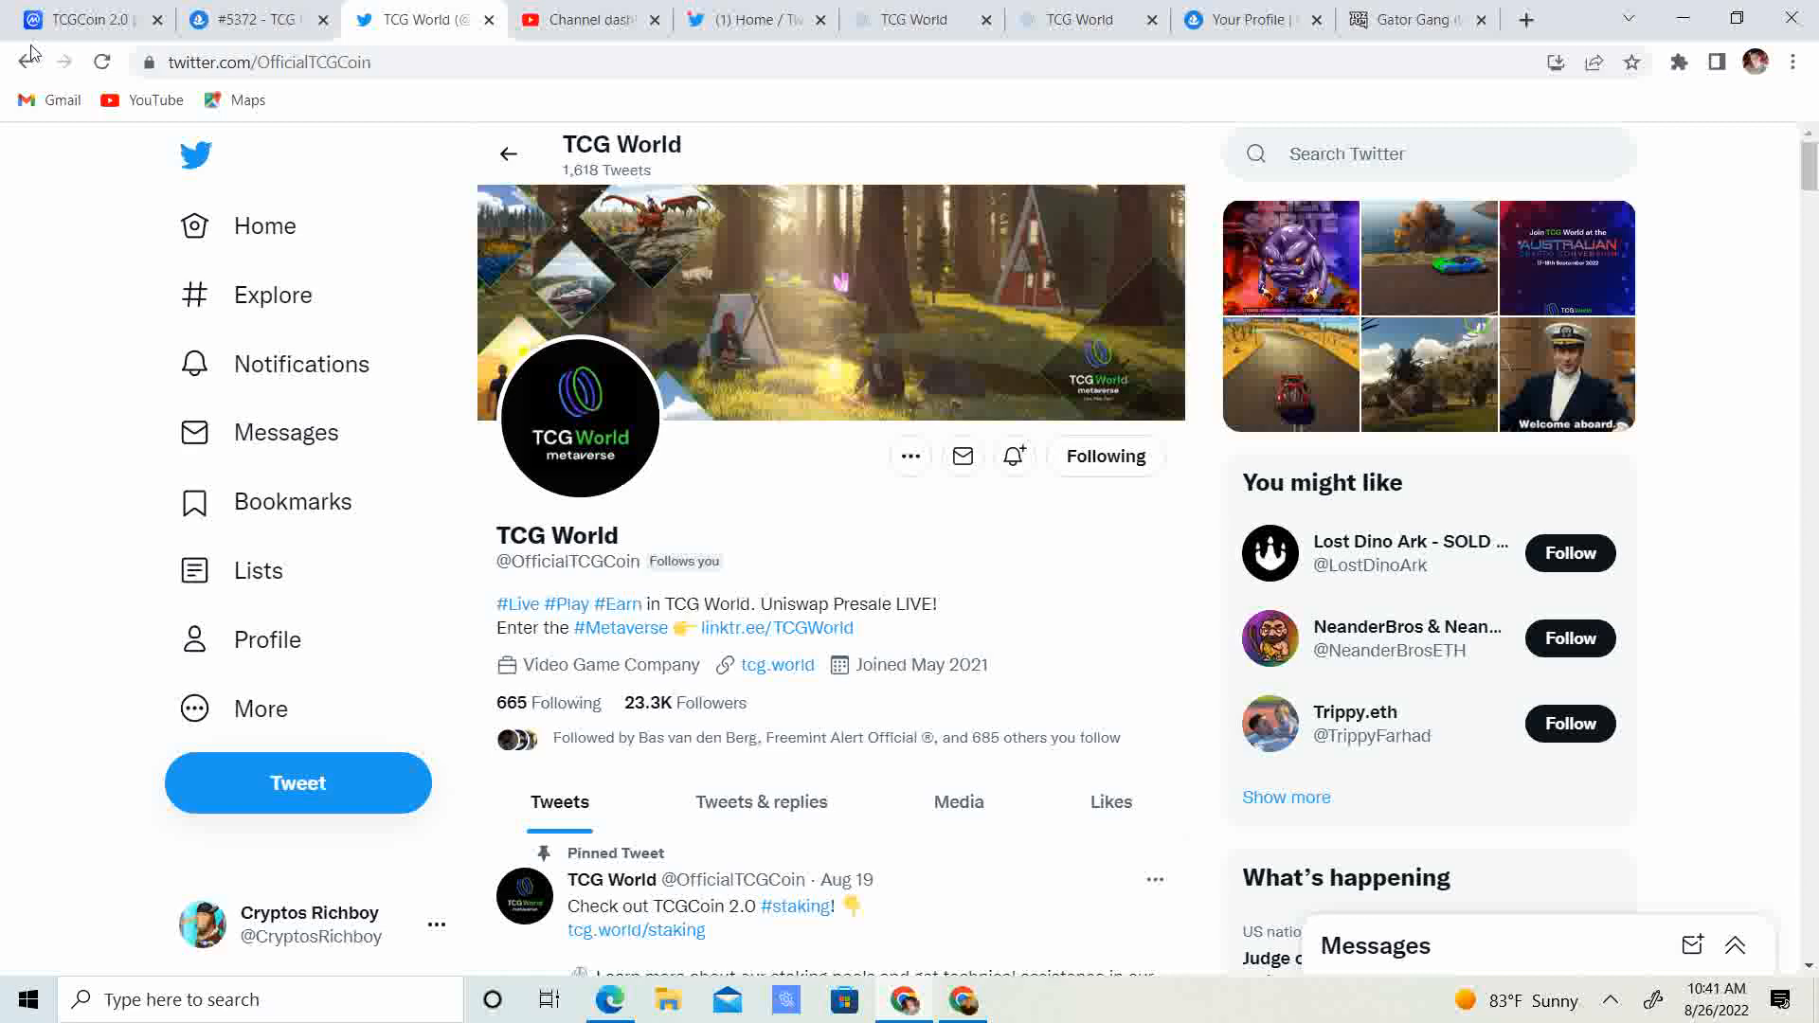
Read the pinned 'Staking is live' tweet, then bring up the TCG World Land Presale site
scroll(down, 3)
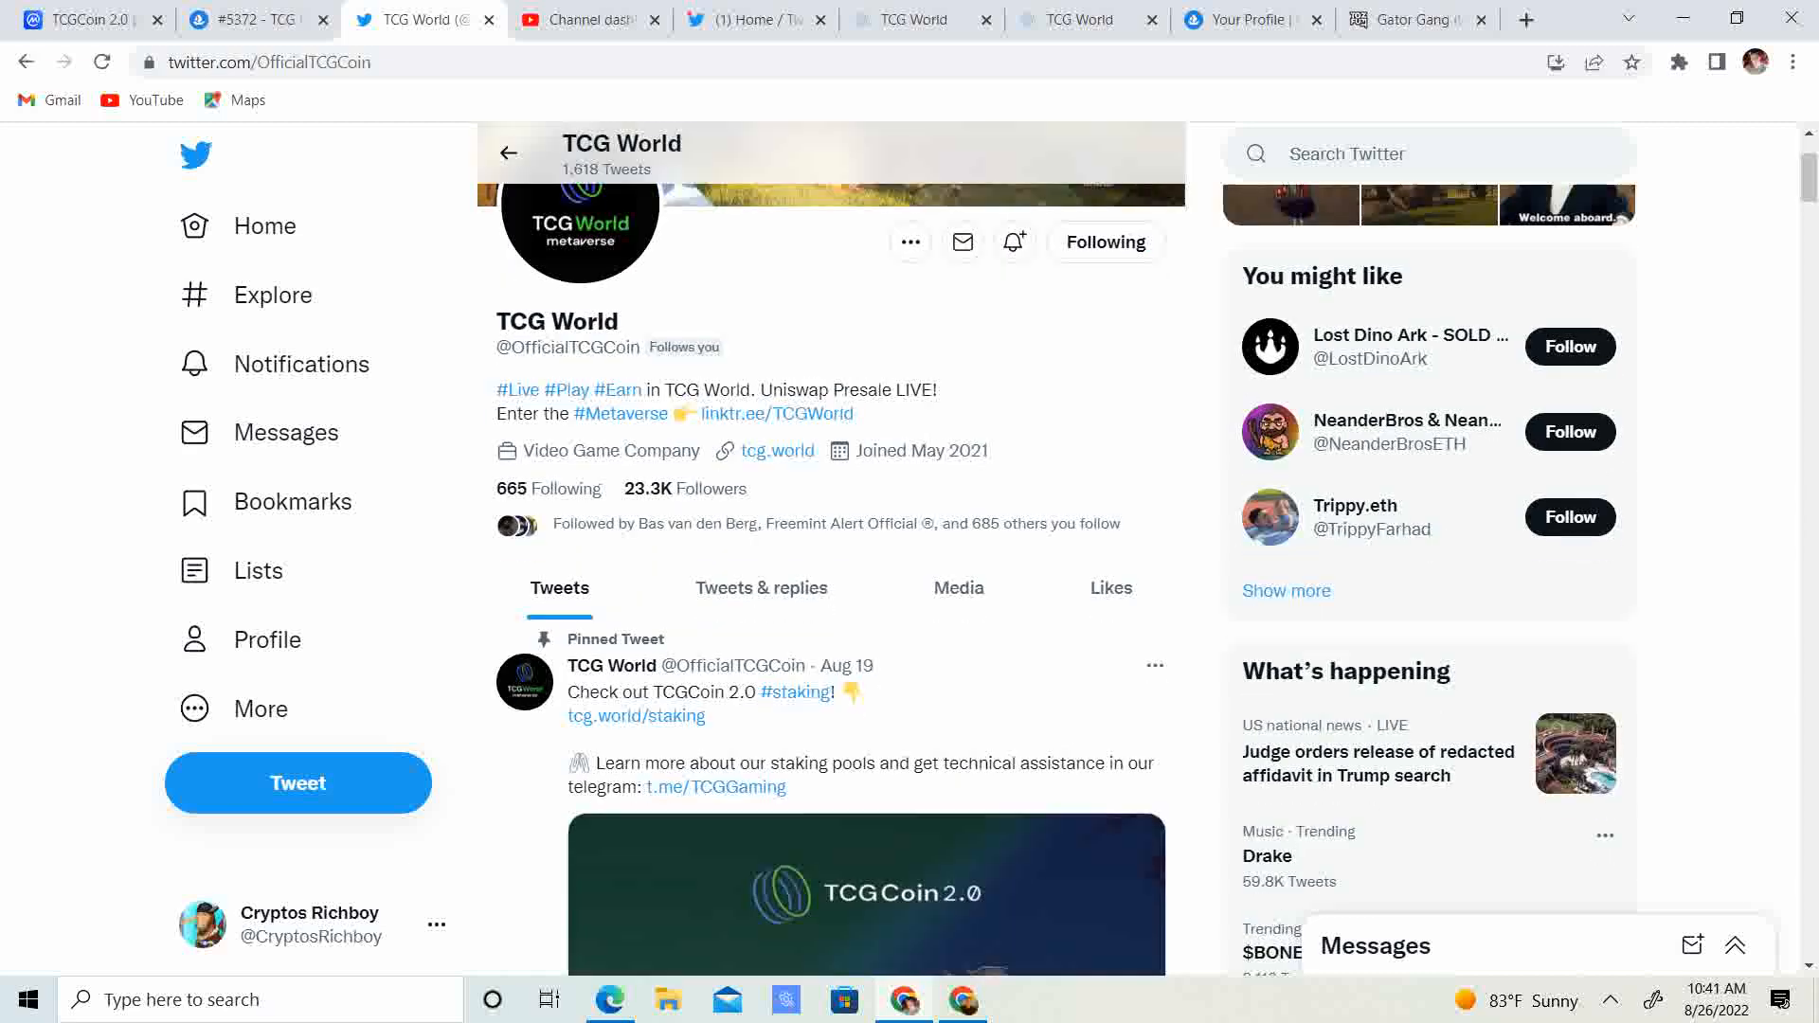
scroll(down, 3)
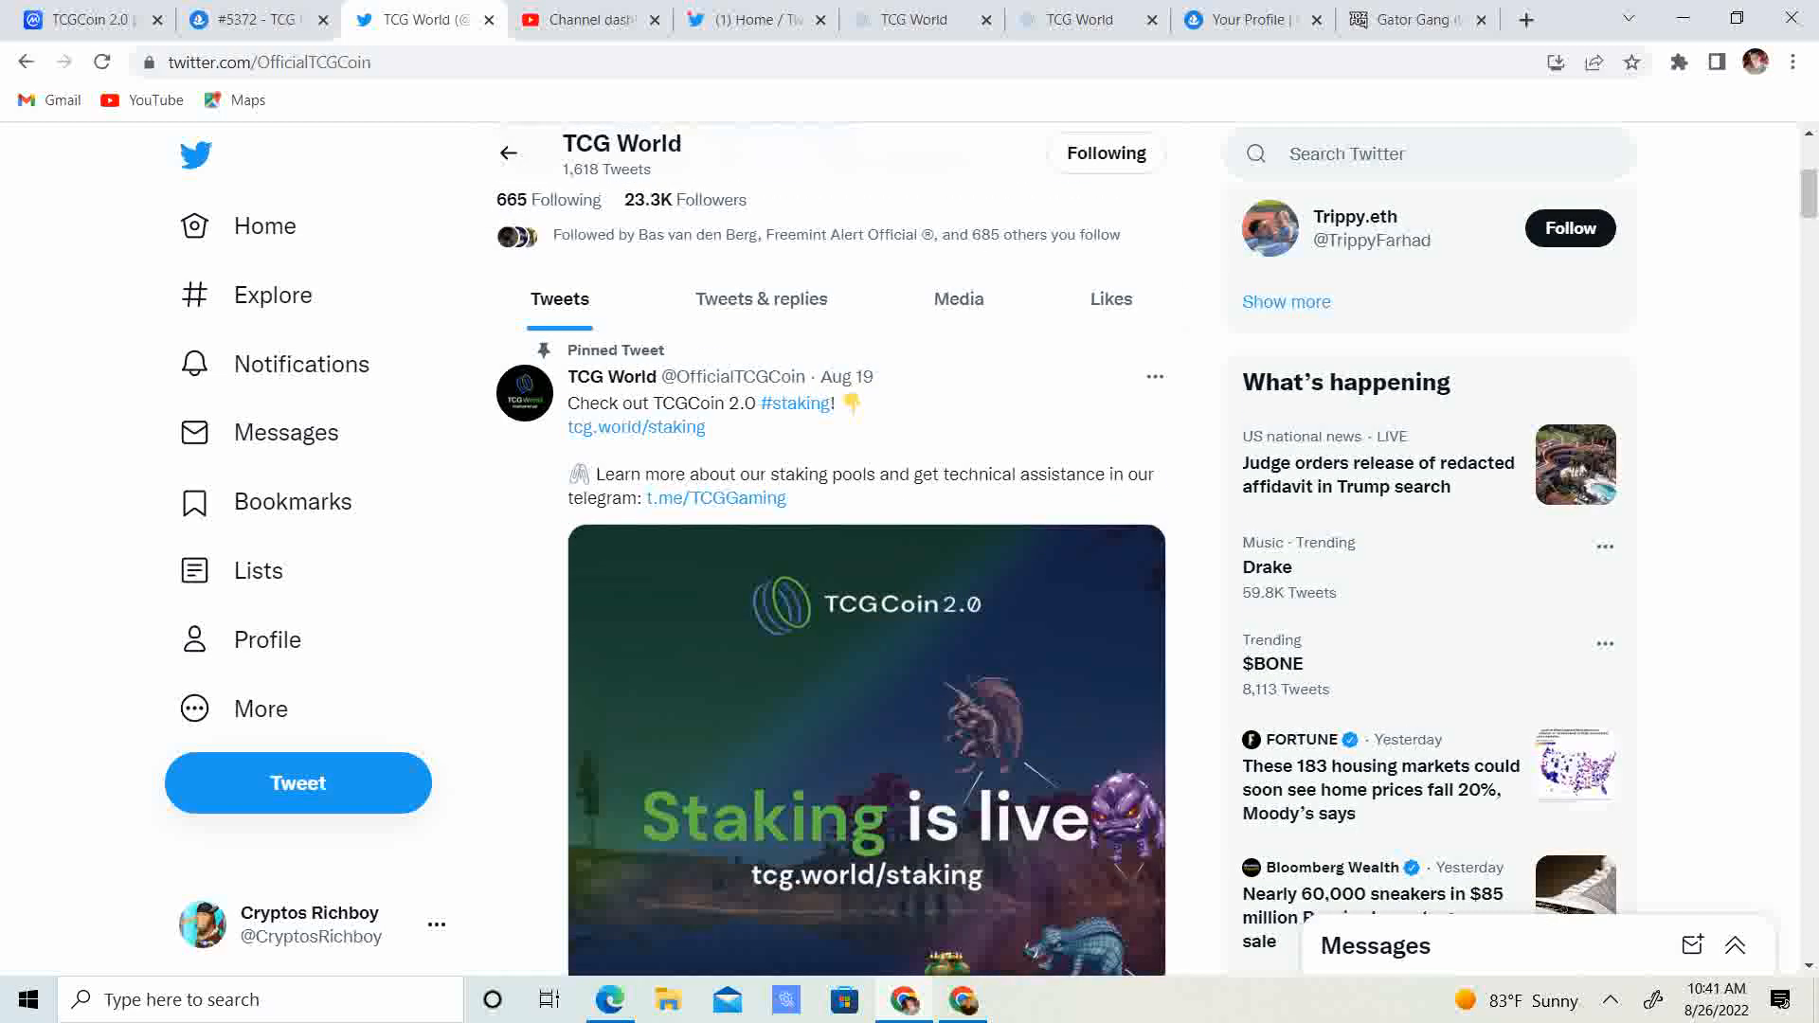
scroll(down, 3)
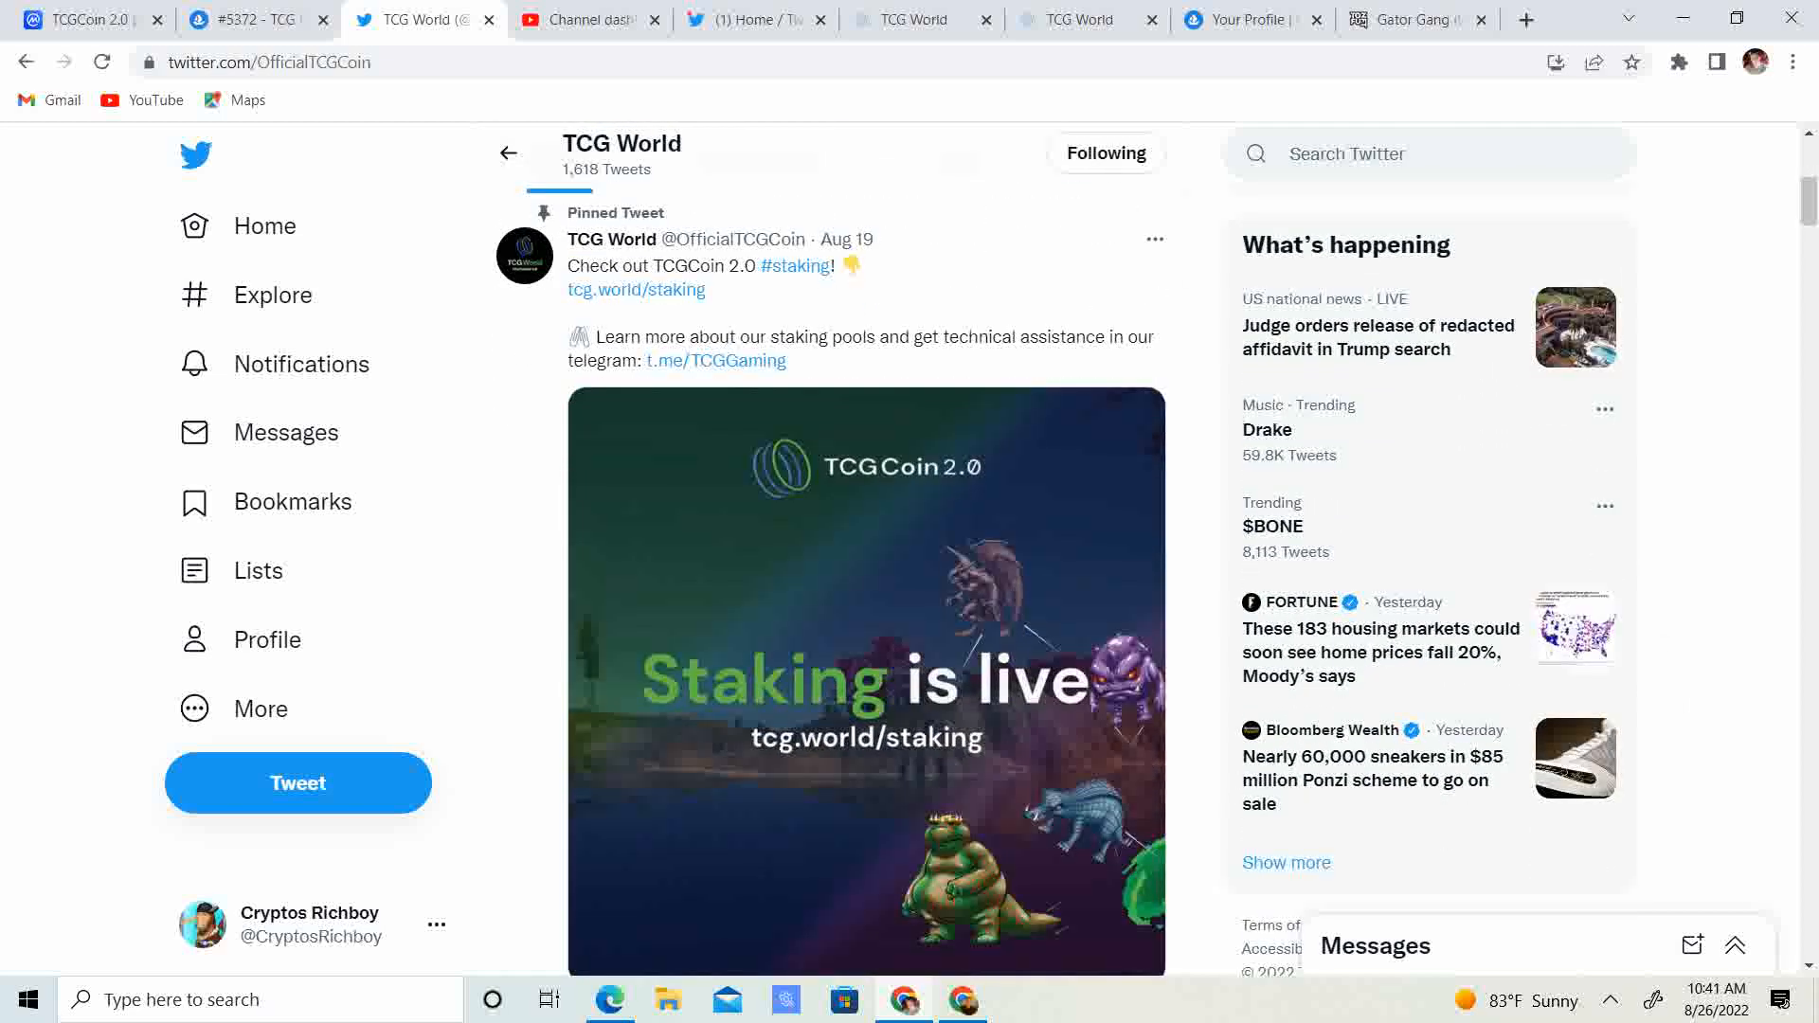
click(912, 19)
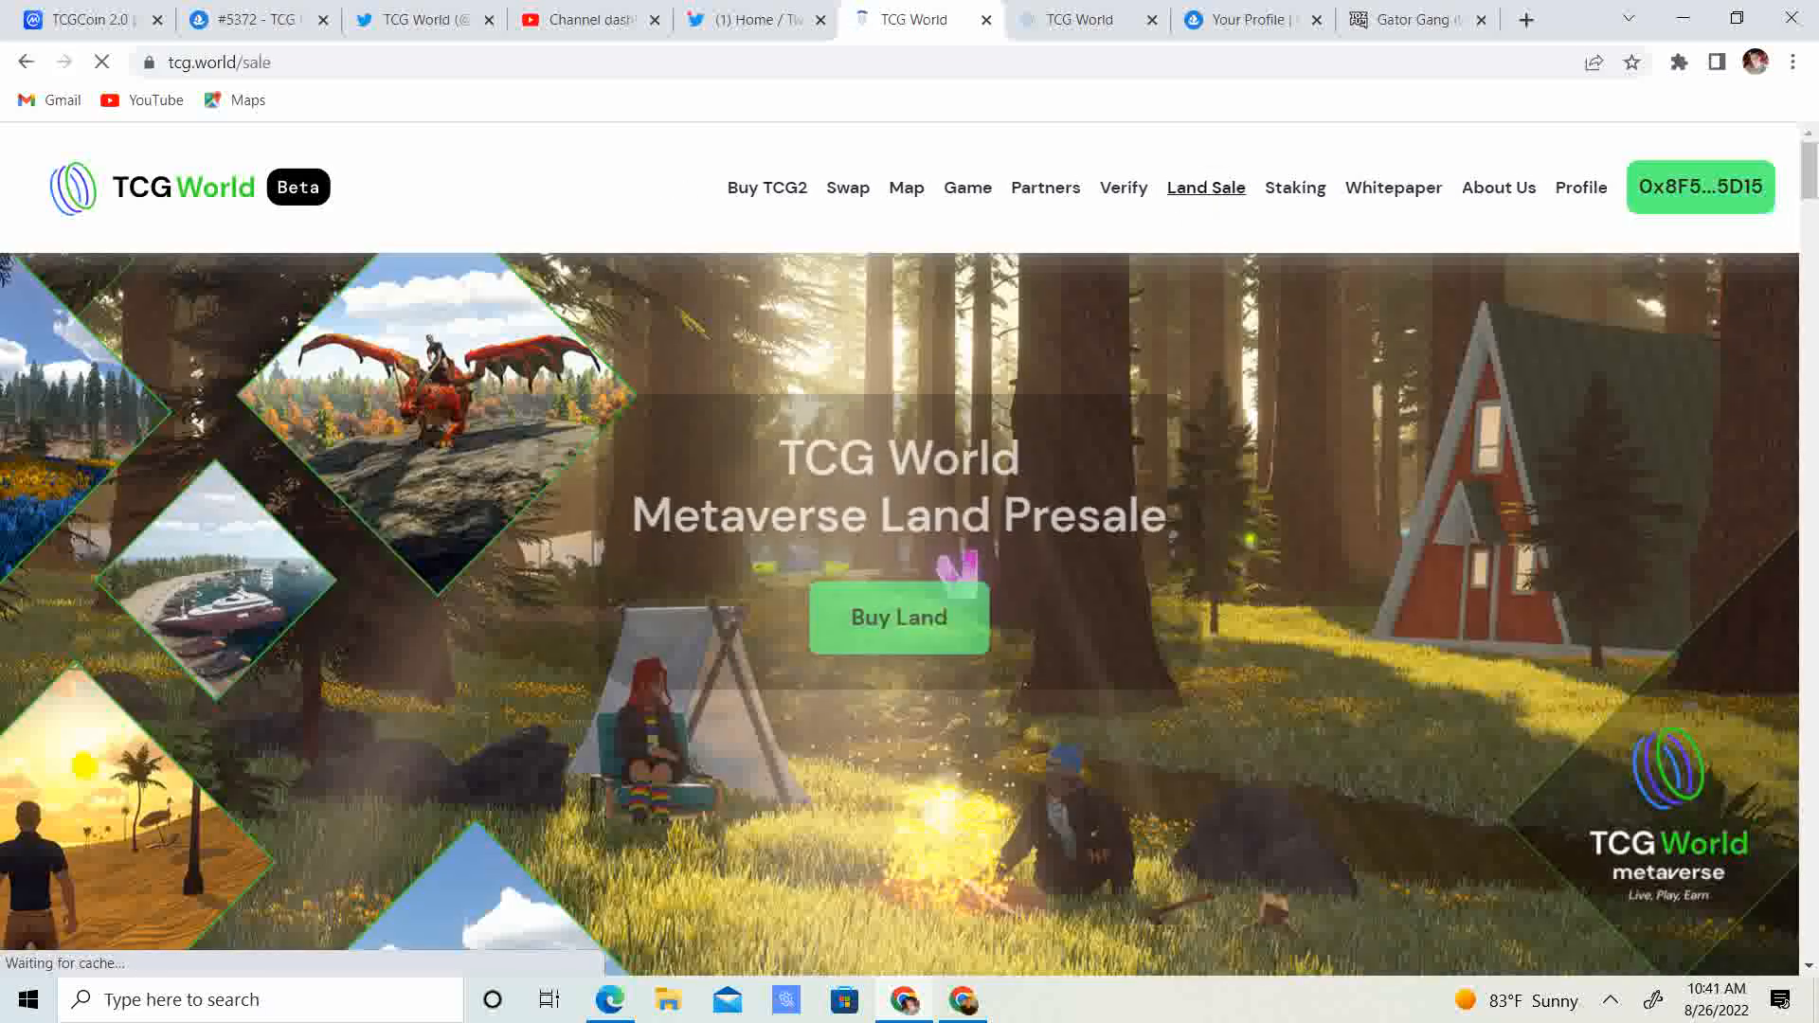
Browse the four active TCG Coin 2.0 staking pools, with APYs of 13.87% to 16.49%
click(1295, 186)
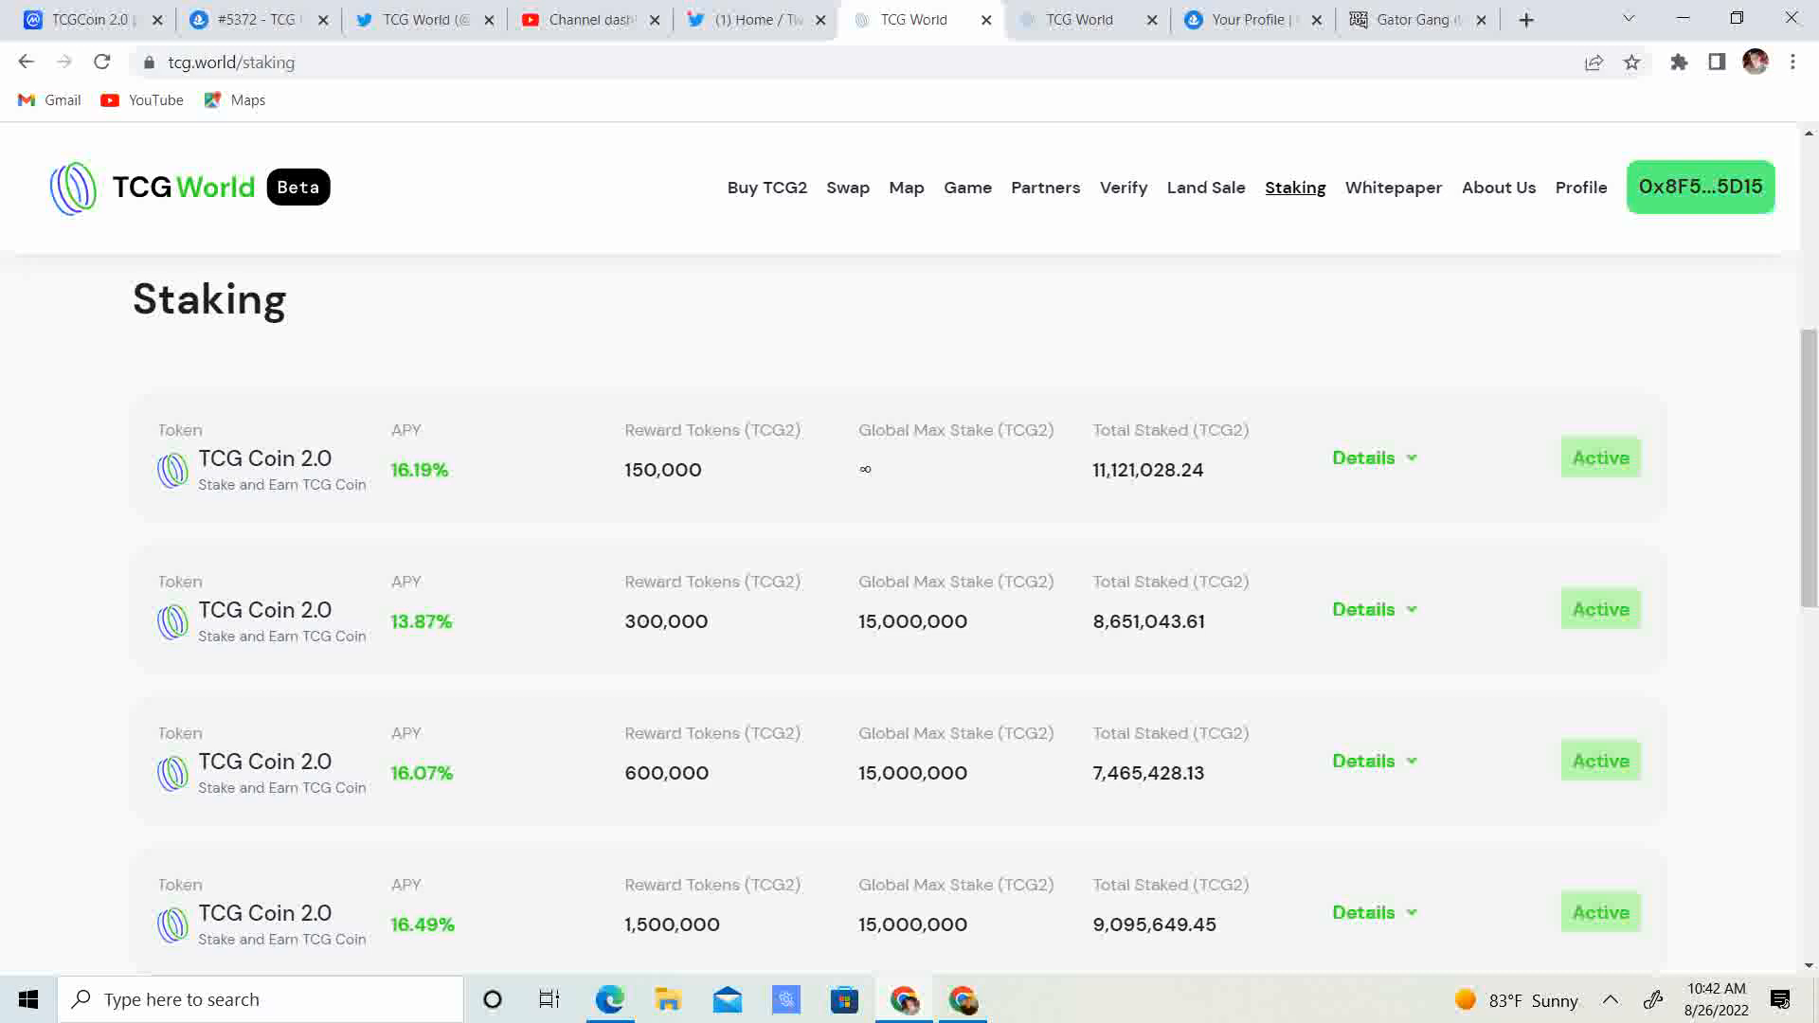
scroll(down, 3)
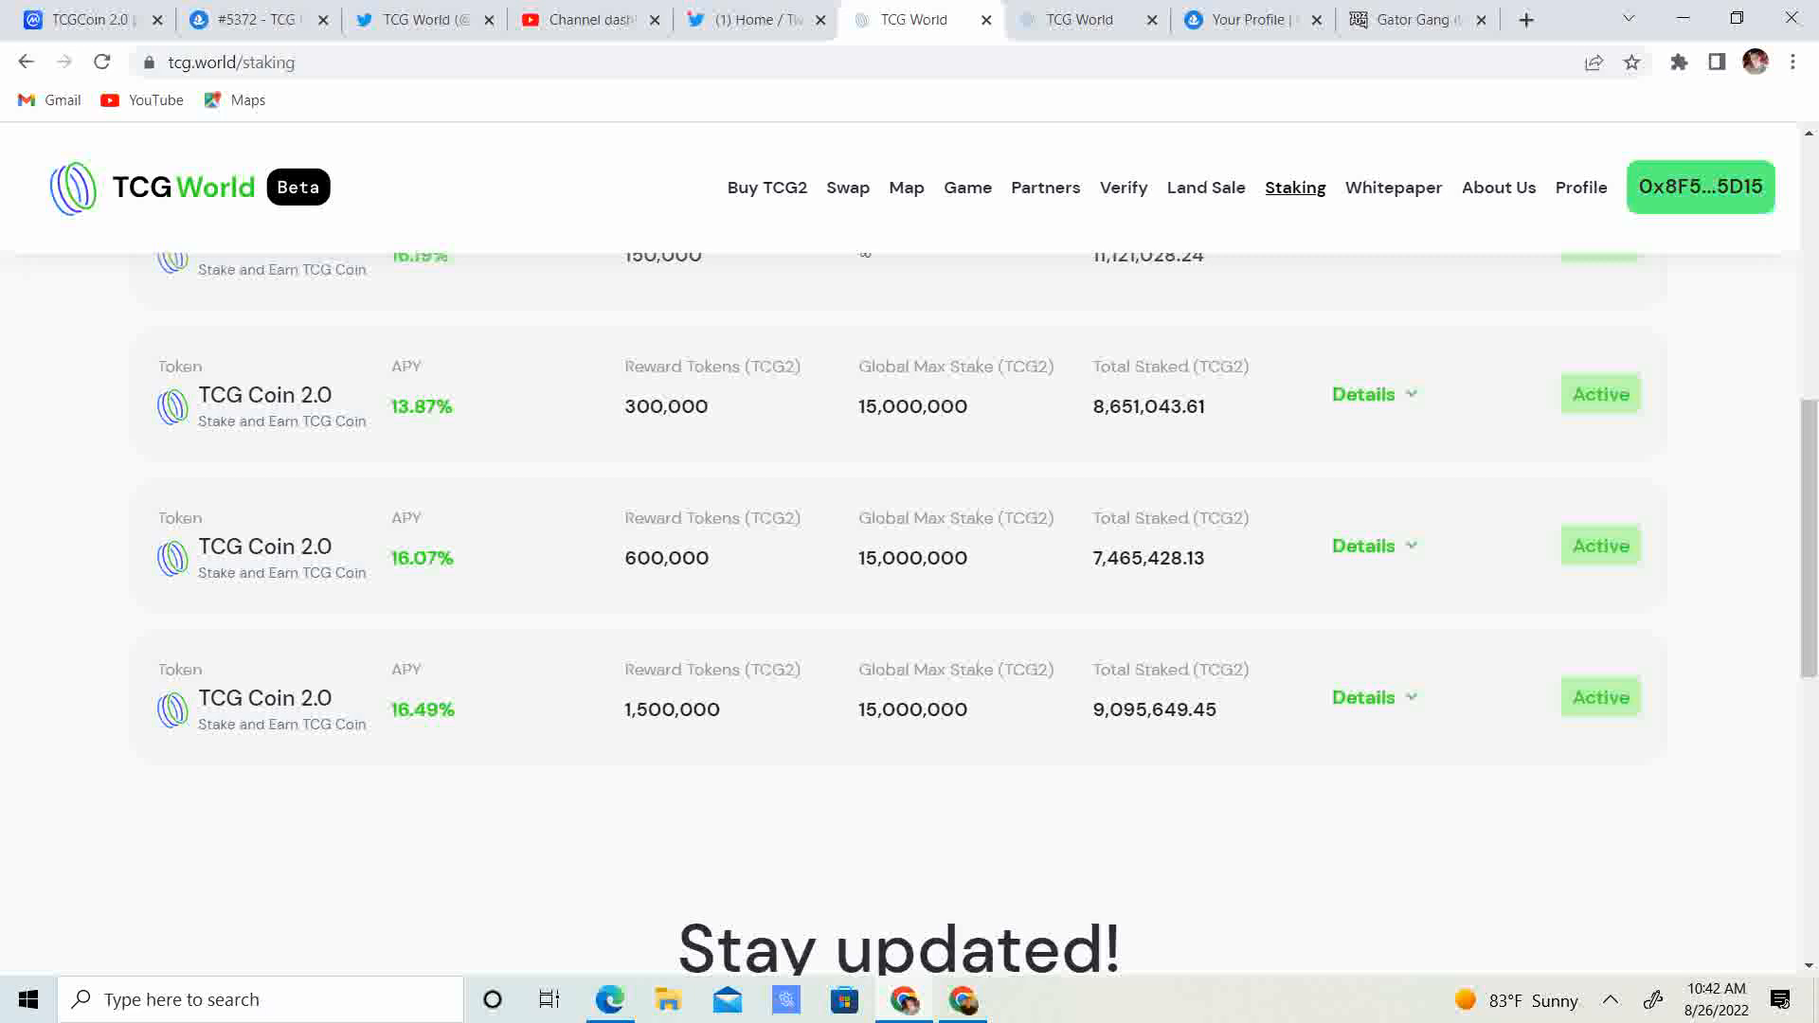
scroll(down, 3)
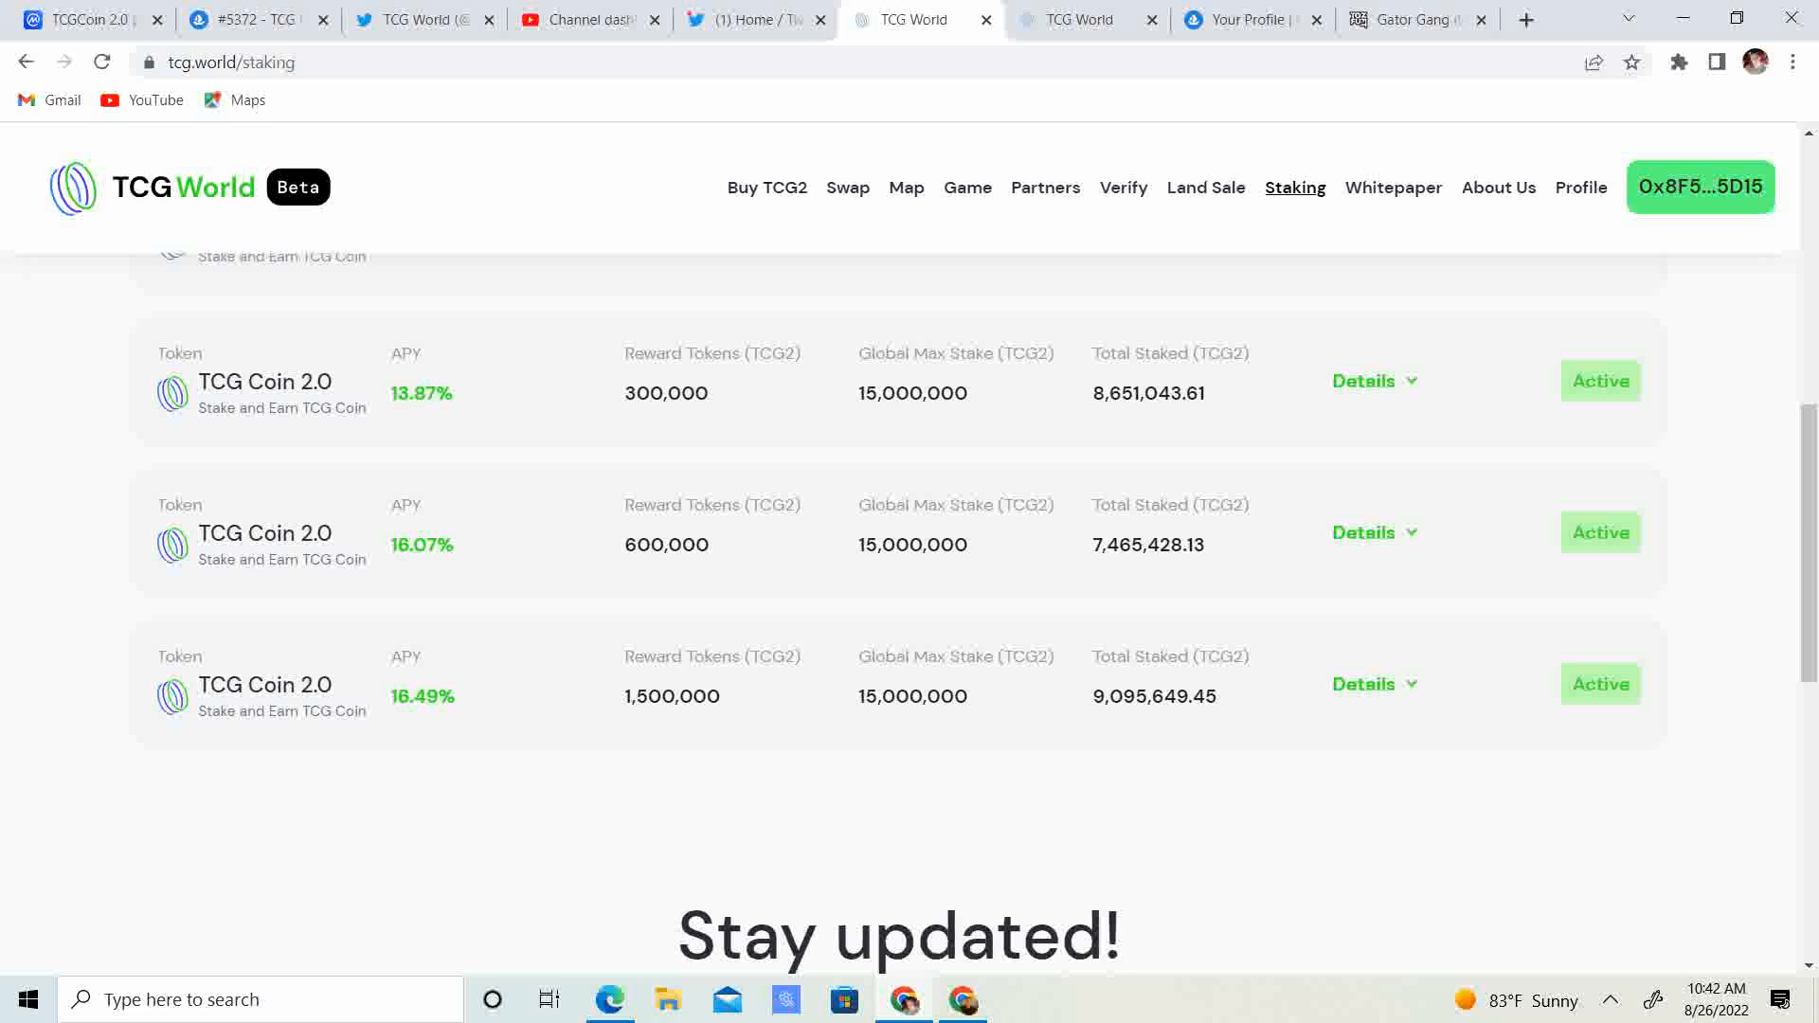
scroll(up, 3)
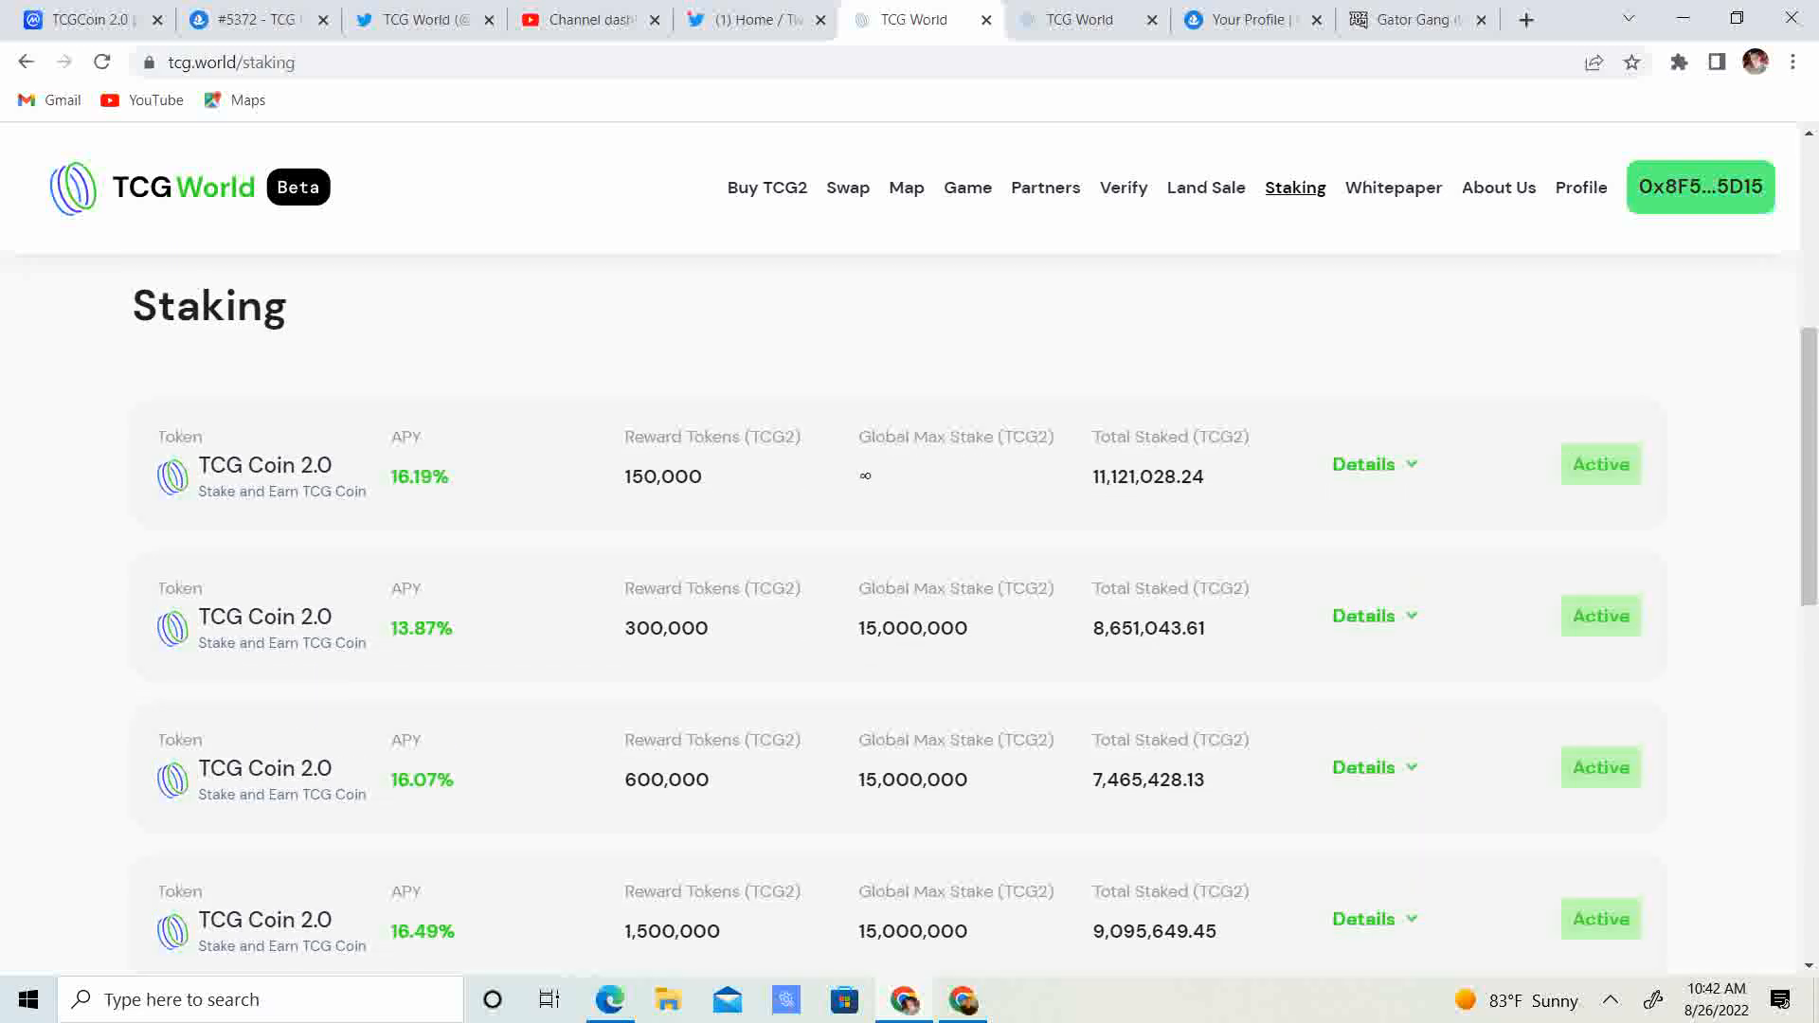
scroll(down, 3)
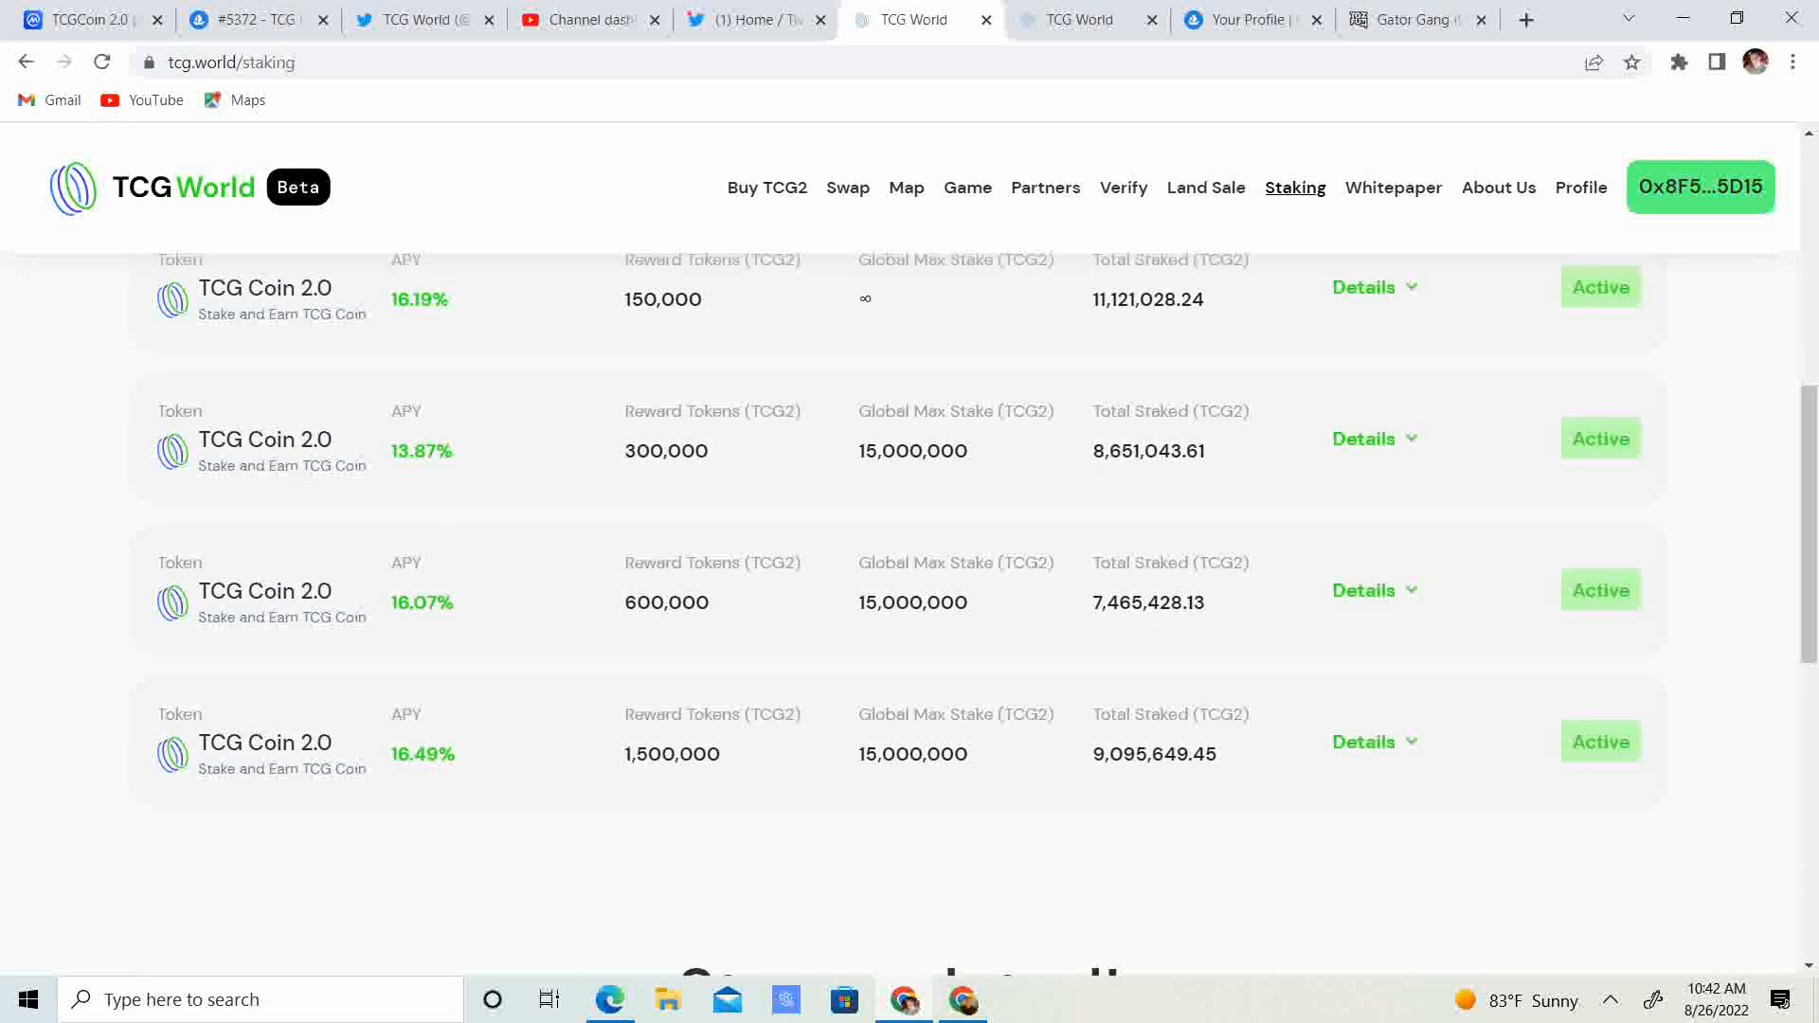
Scroll the TCG World timeline past the Baby Greys quote tweet to the 25 August 2022 update
click(416, 19)
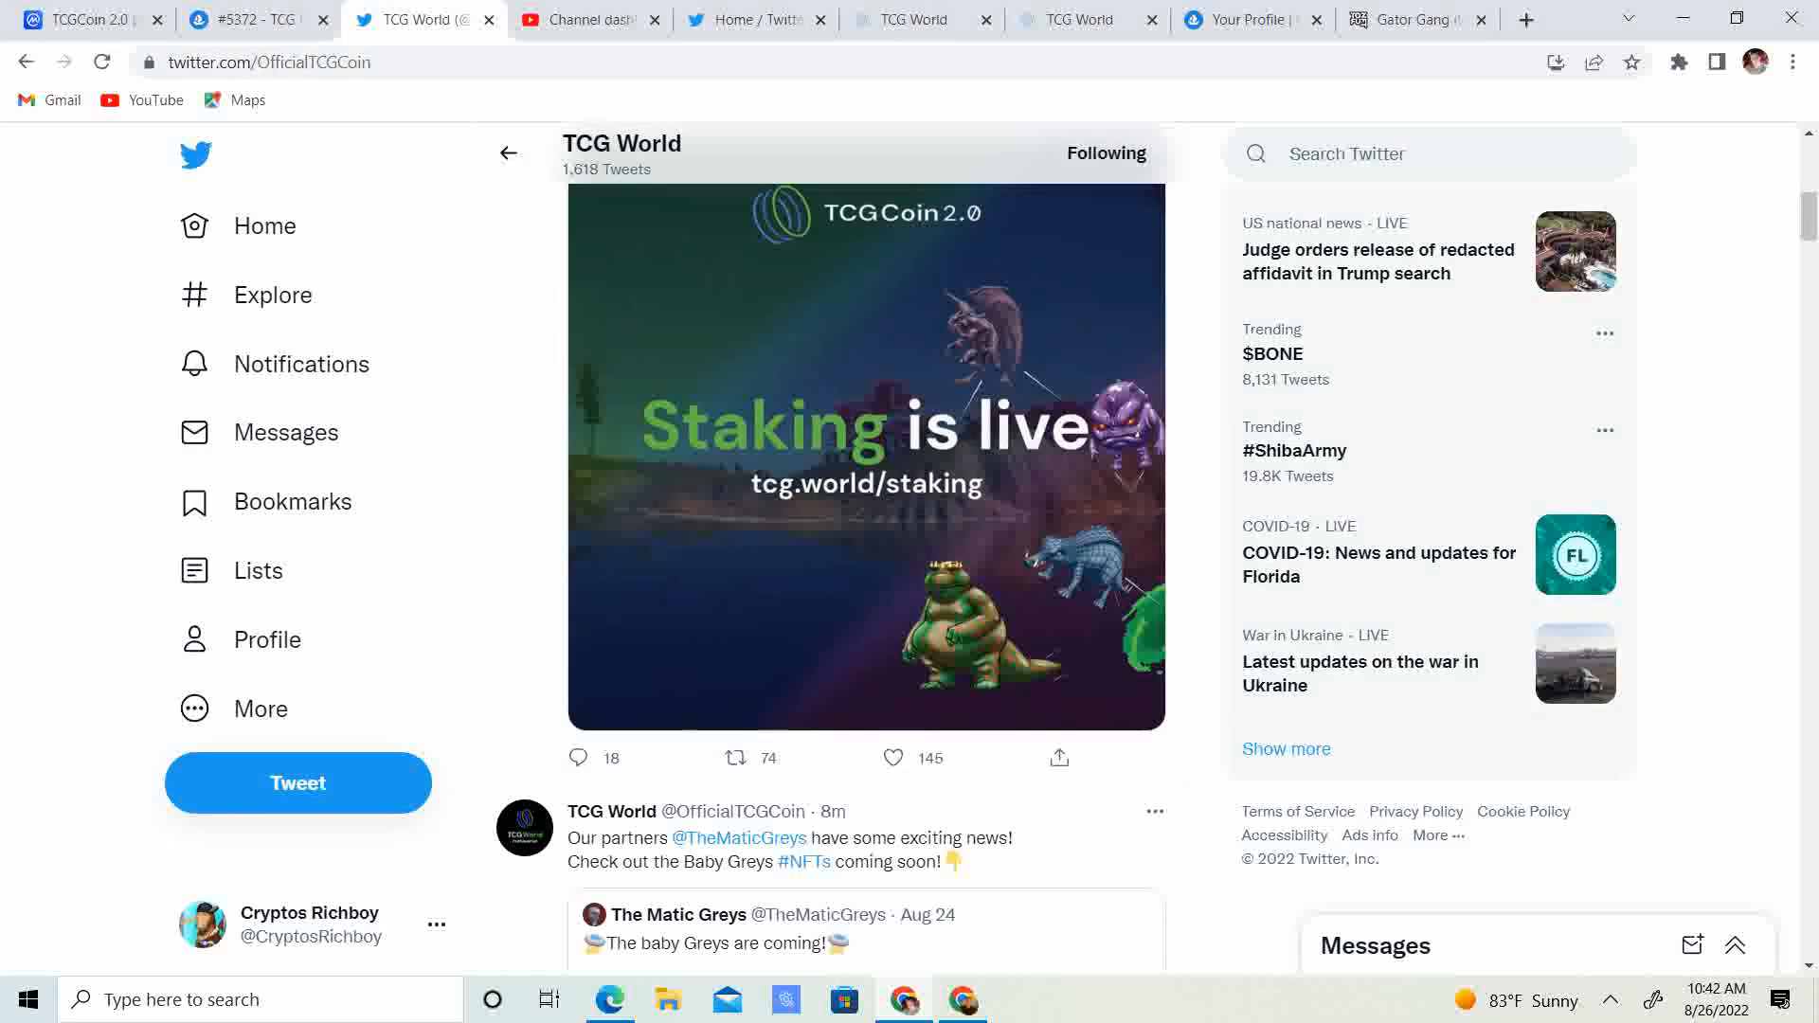
scroll(down, 3)
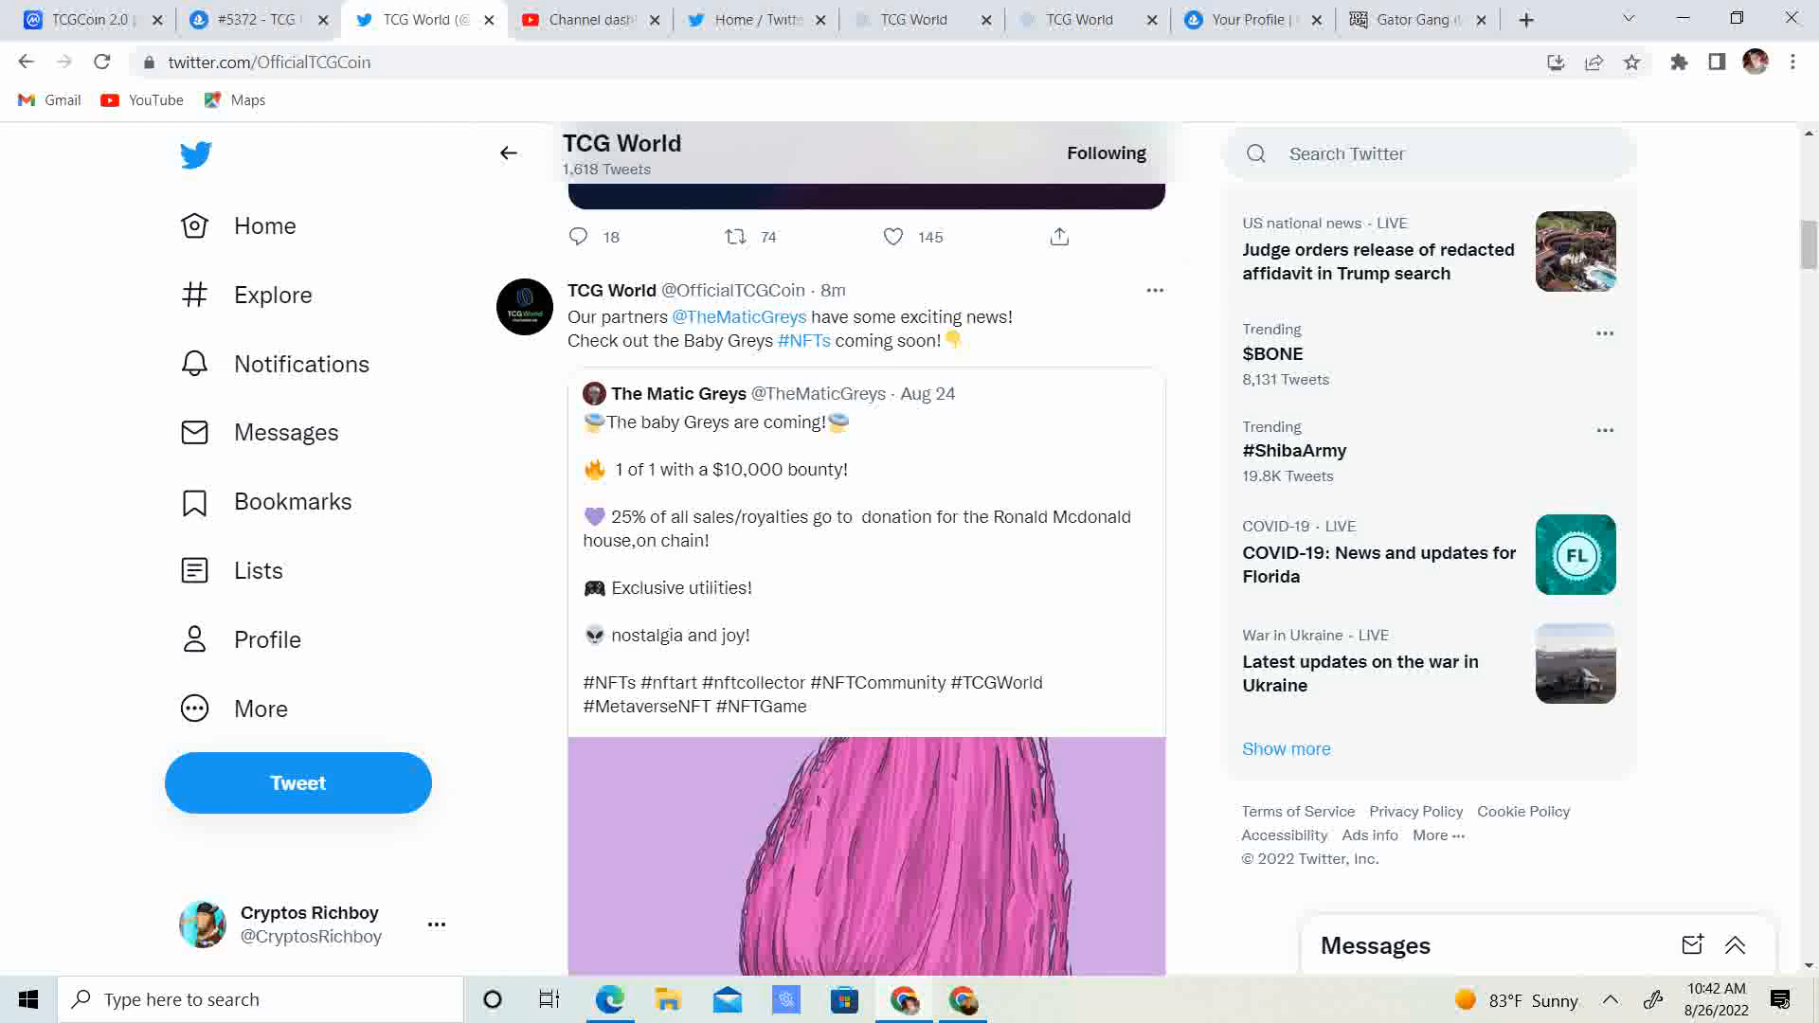
scroll(down, 3)
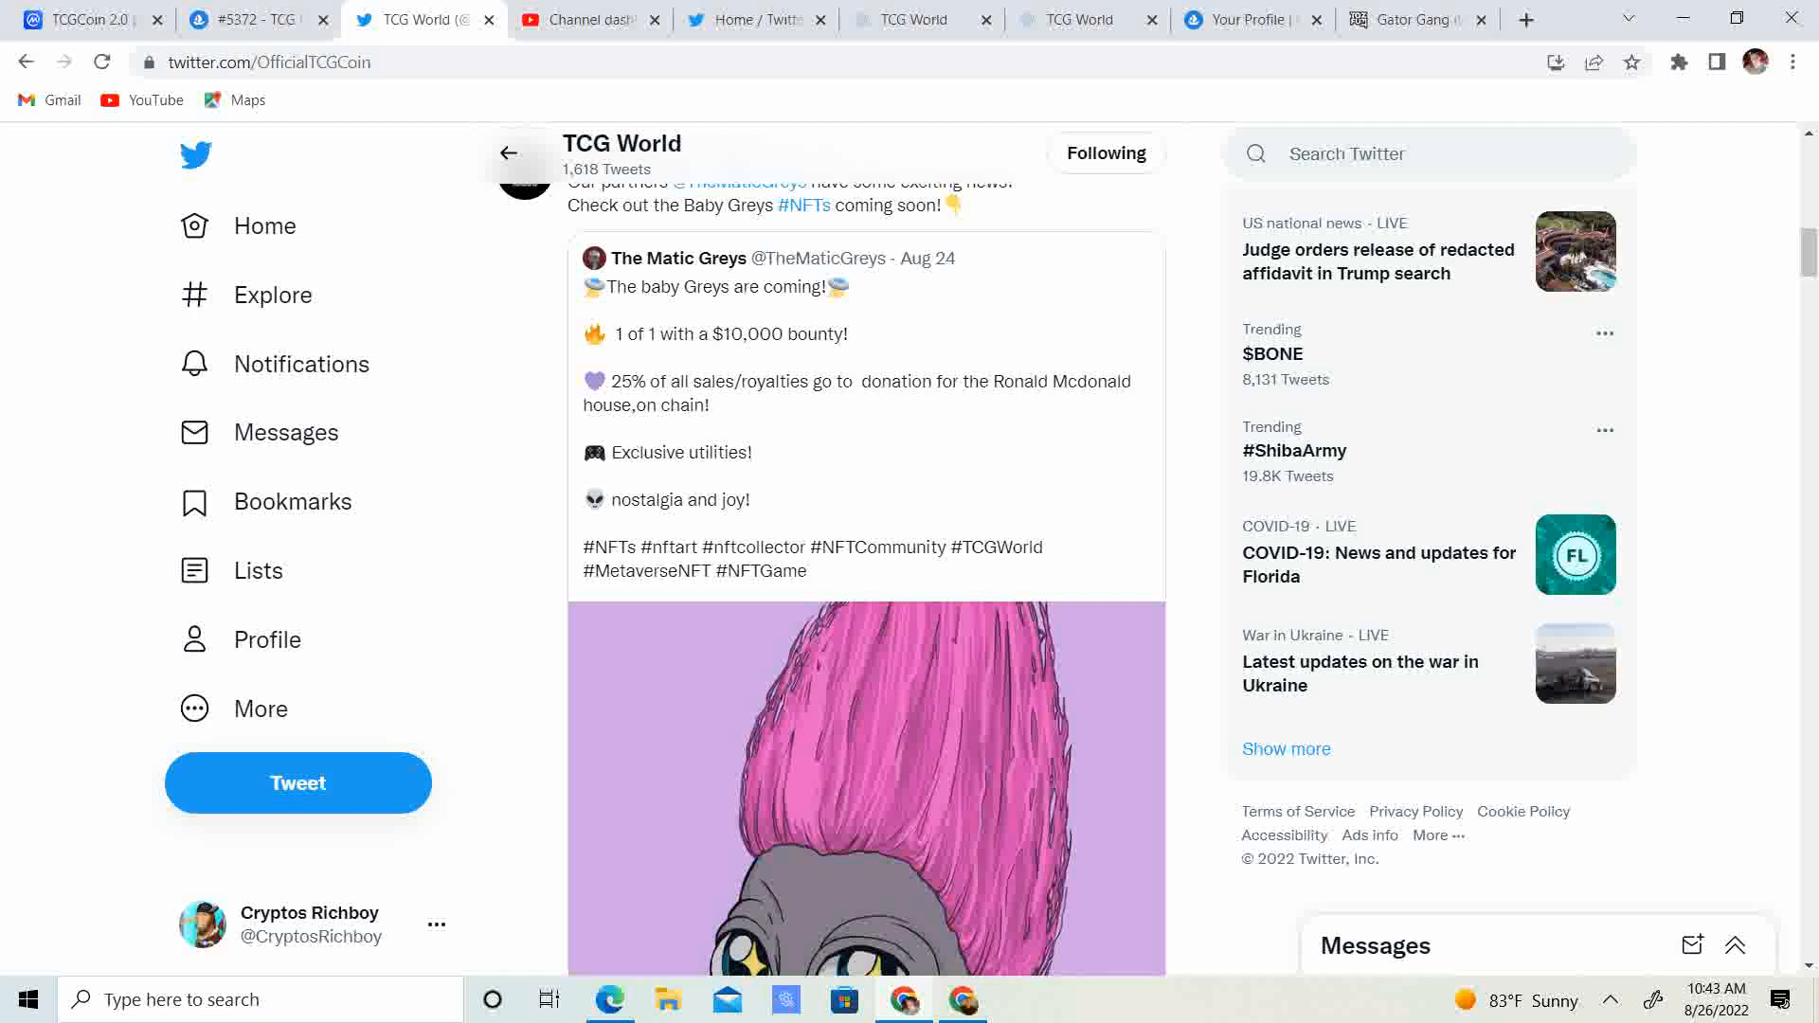
scroll(down, 3)
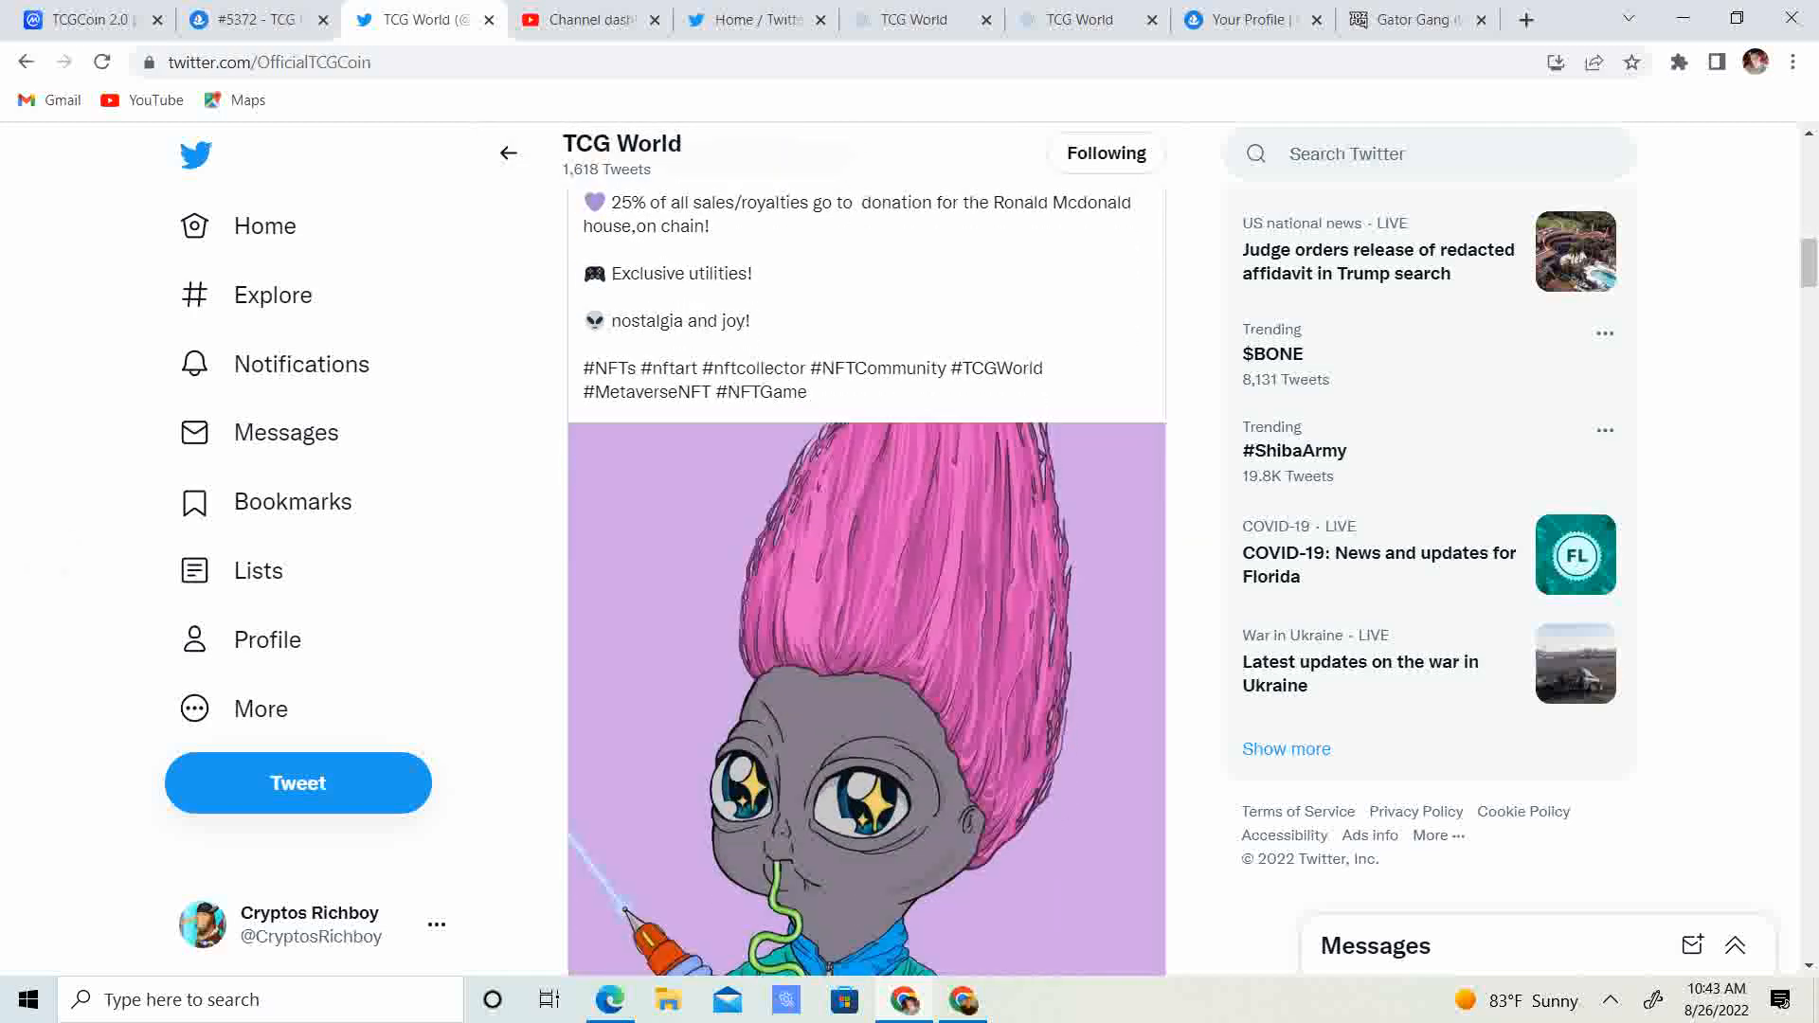
scroll(down, 3)
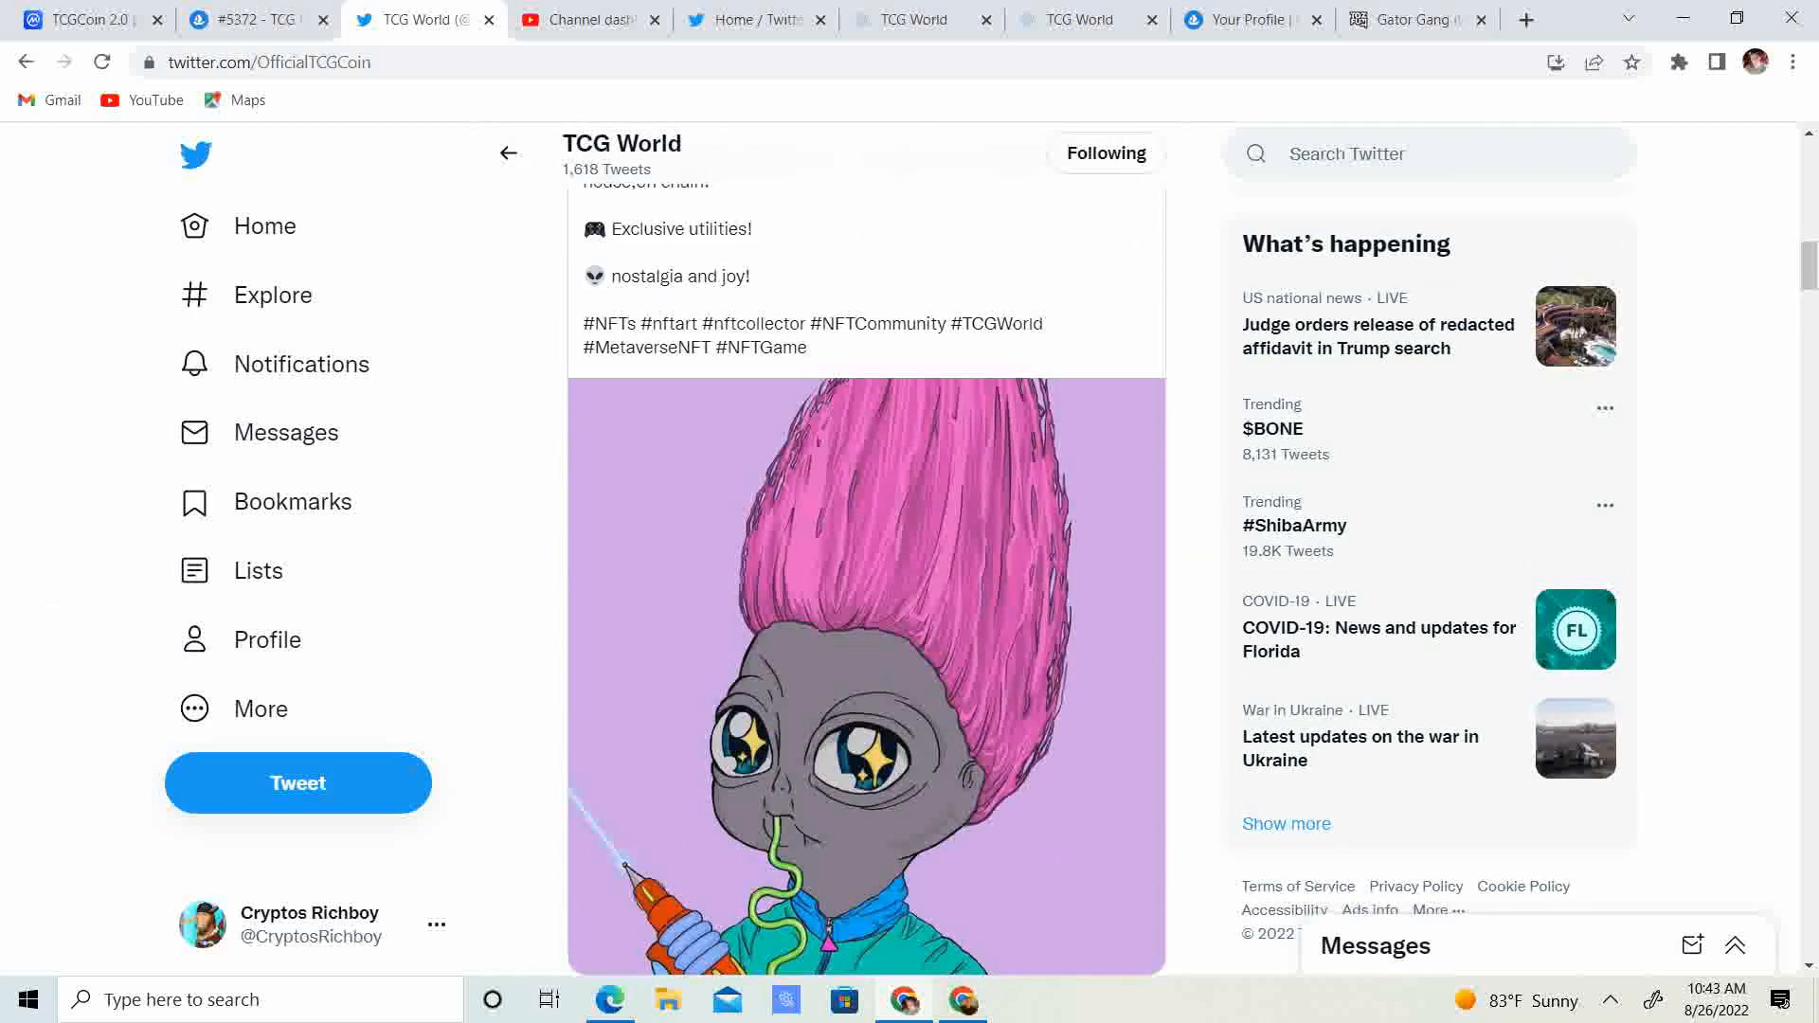
scroll(down, 3)
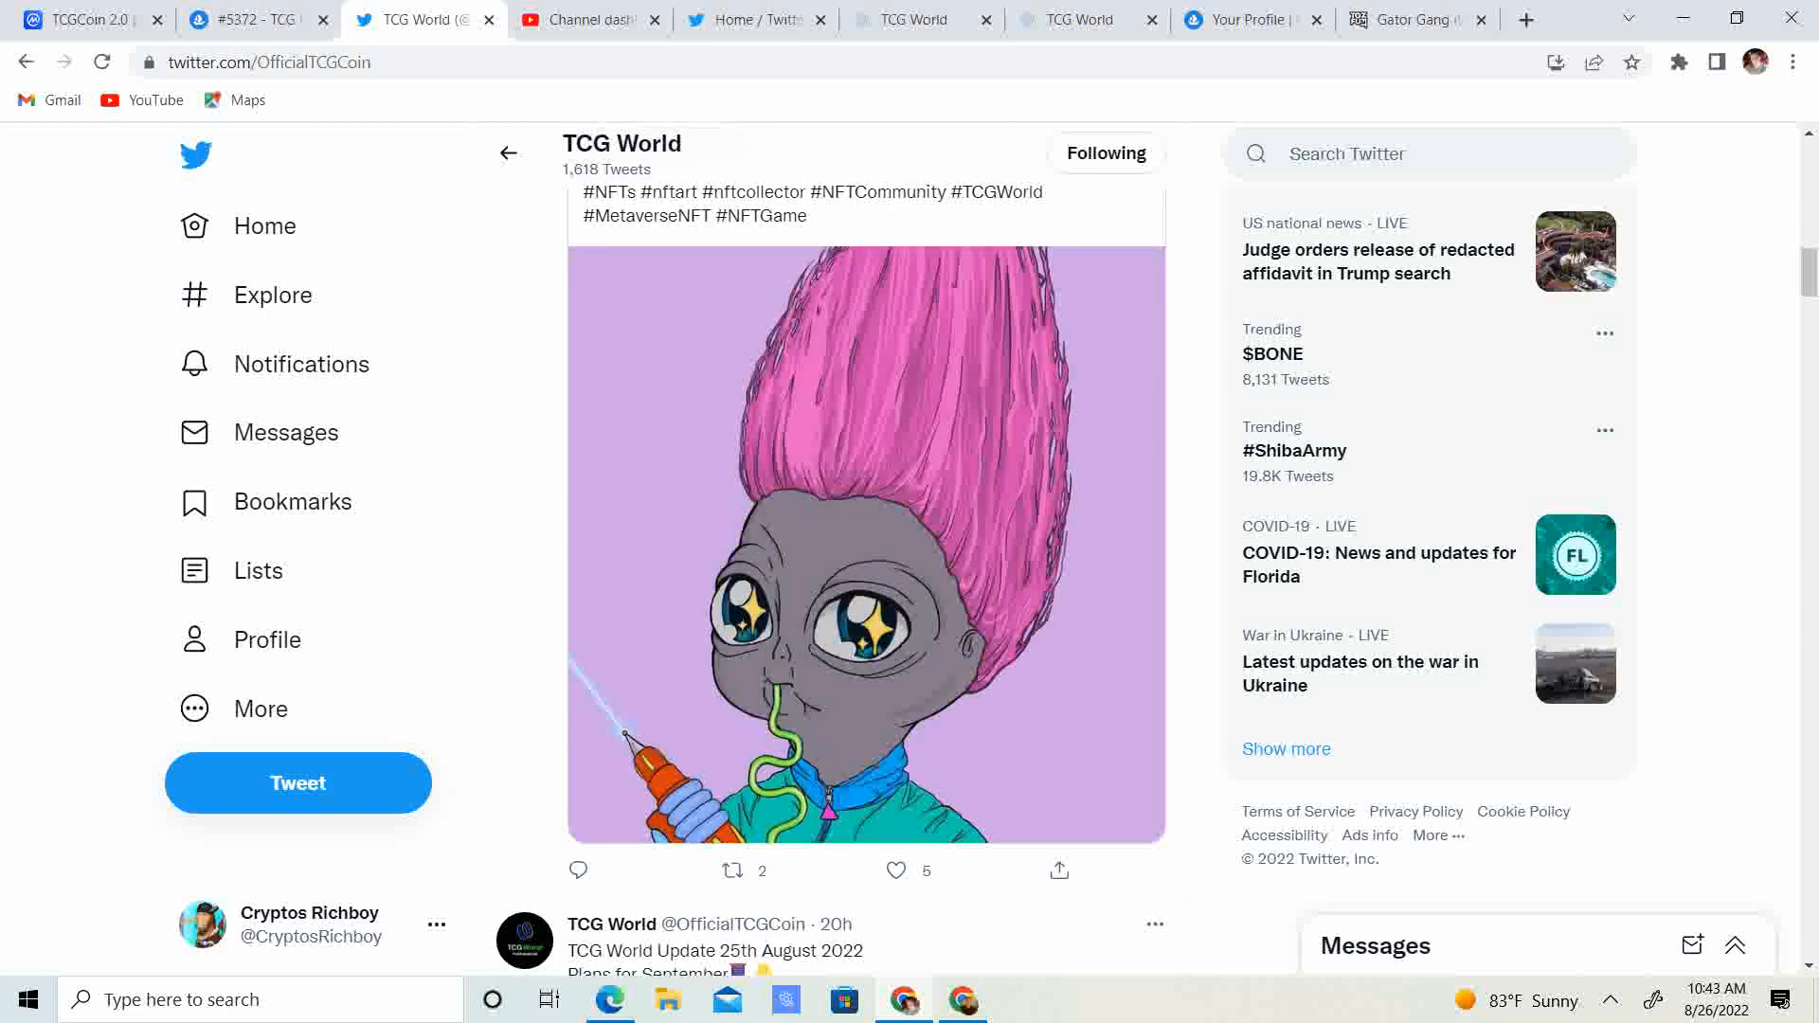
scroll(down, 3)
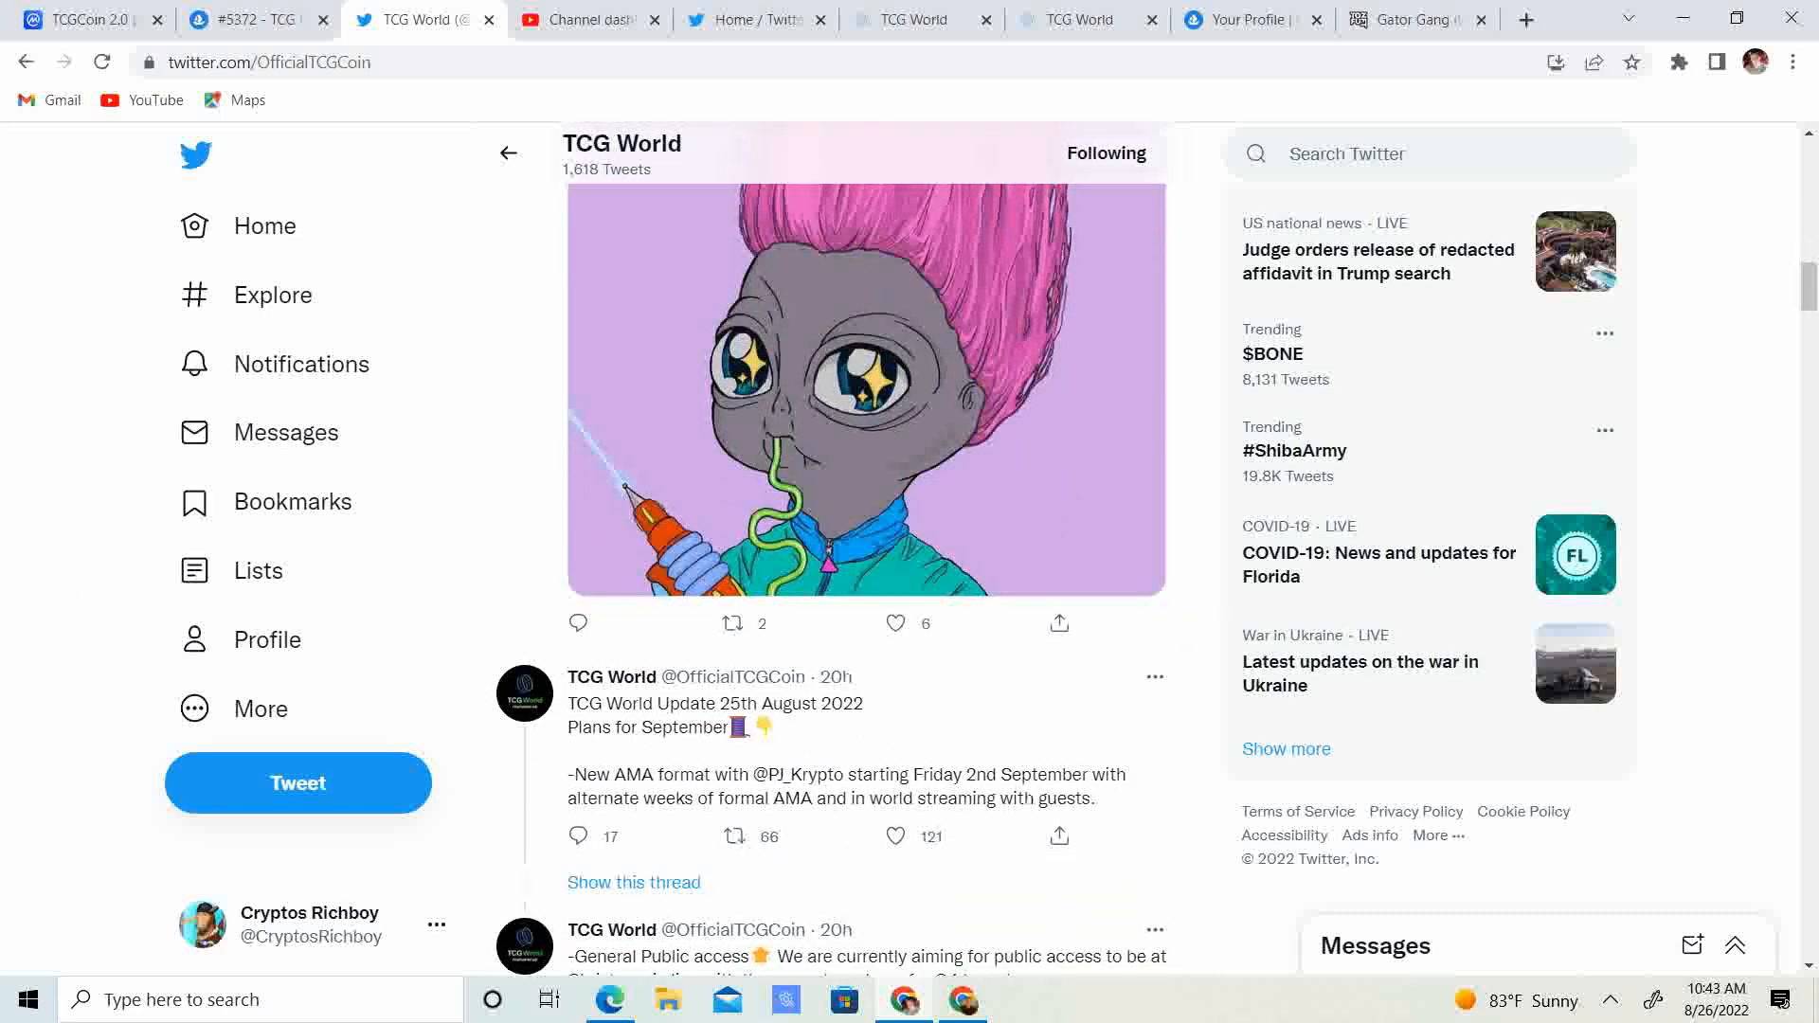
scroll(down, 3)
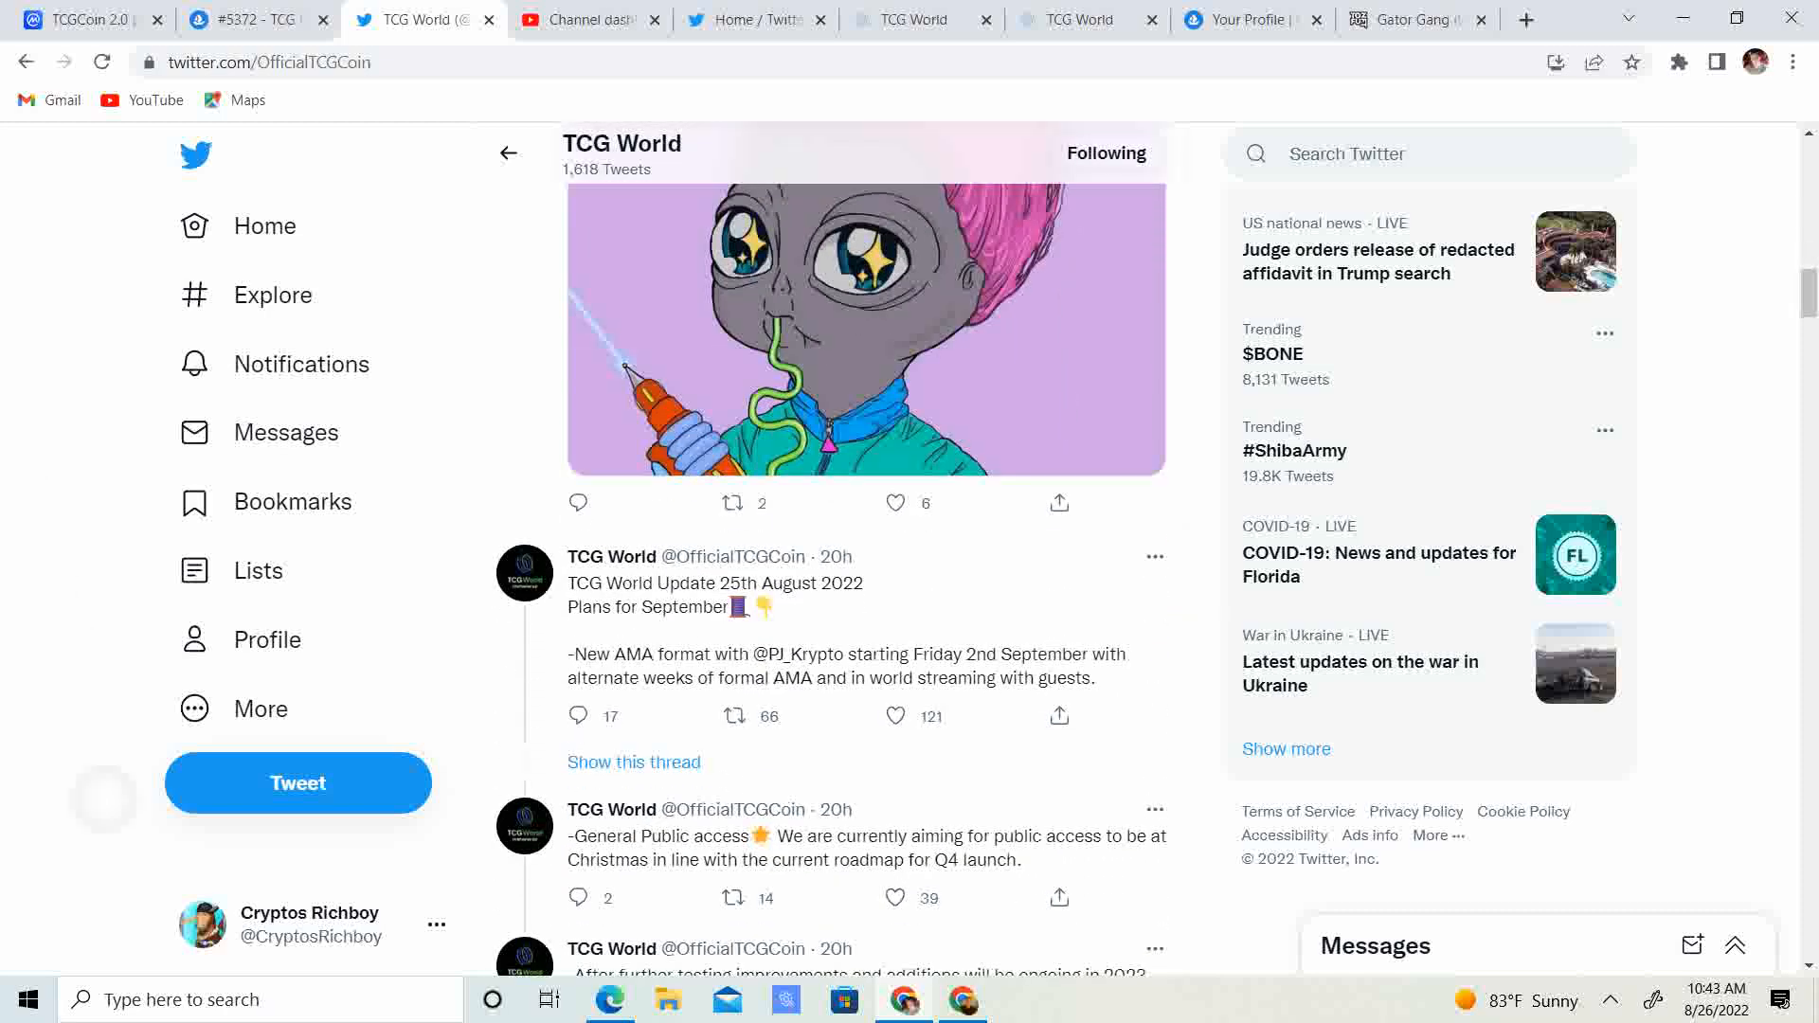
scroll(down, 3)
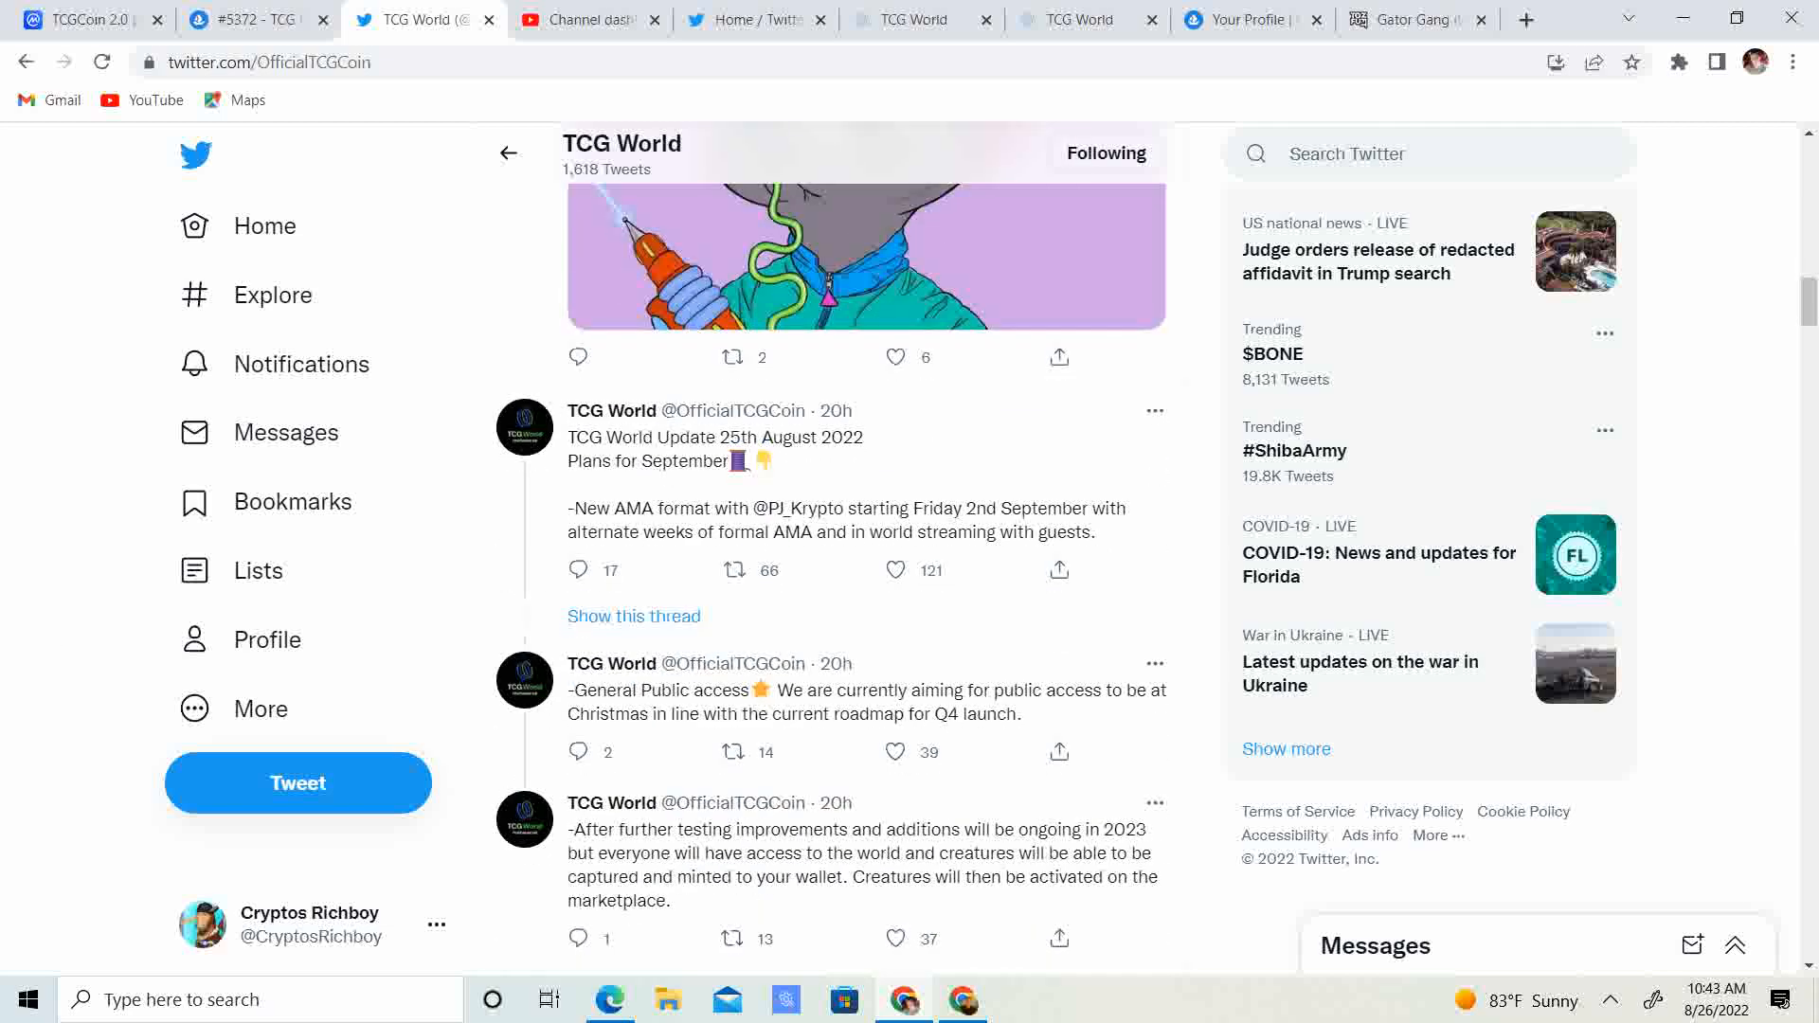
scroll(down, 3)
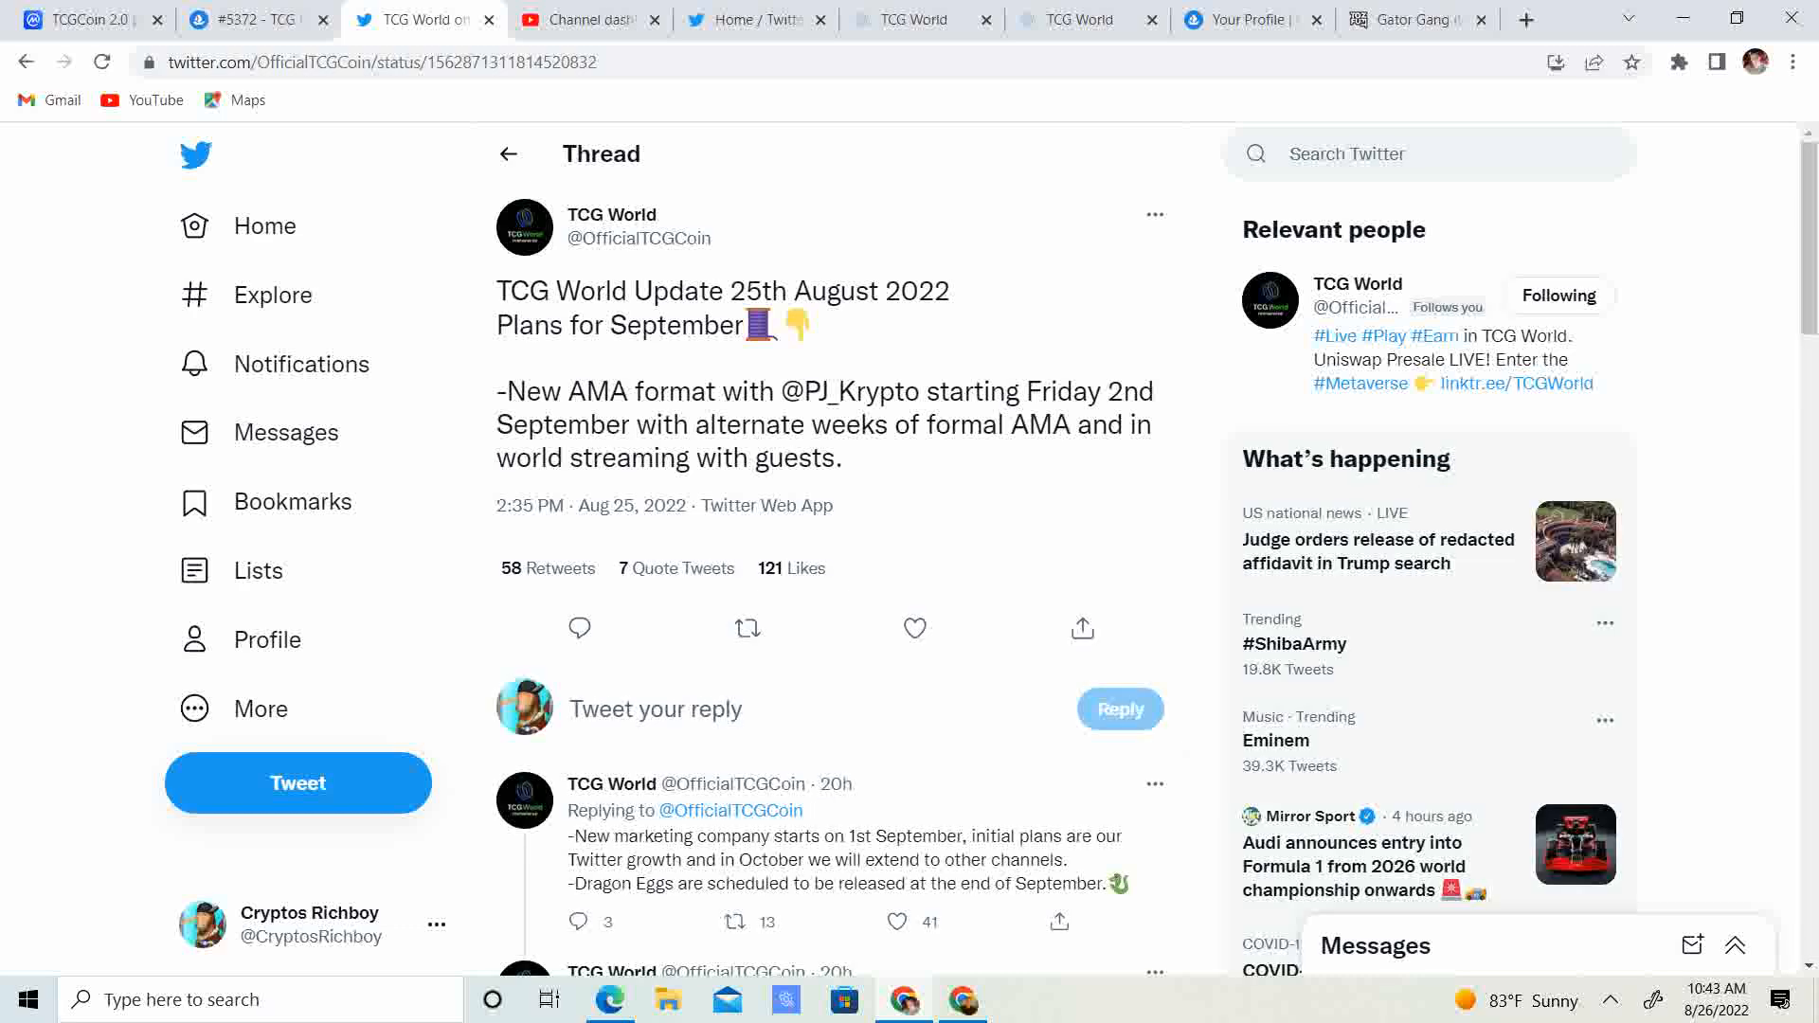
Read the update thread through the Christmas public access and 2023 testing tweets
scroll(down, 3)
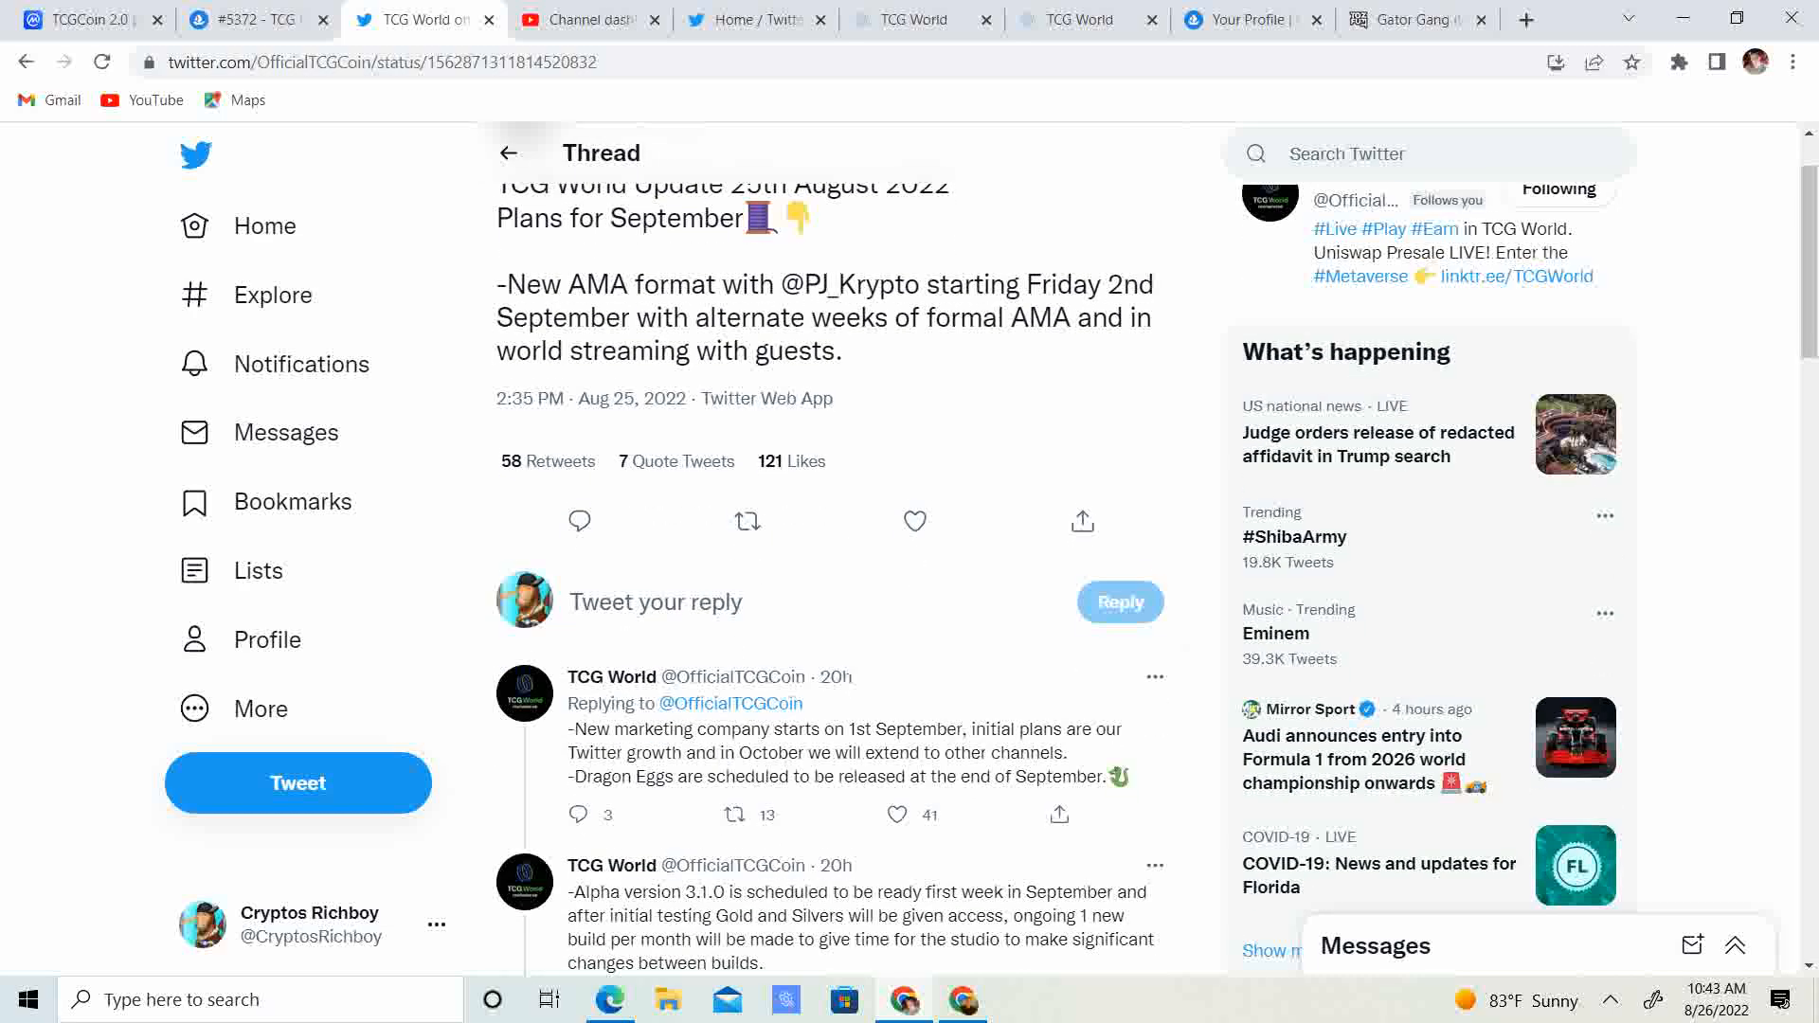
scroll(down, 3)
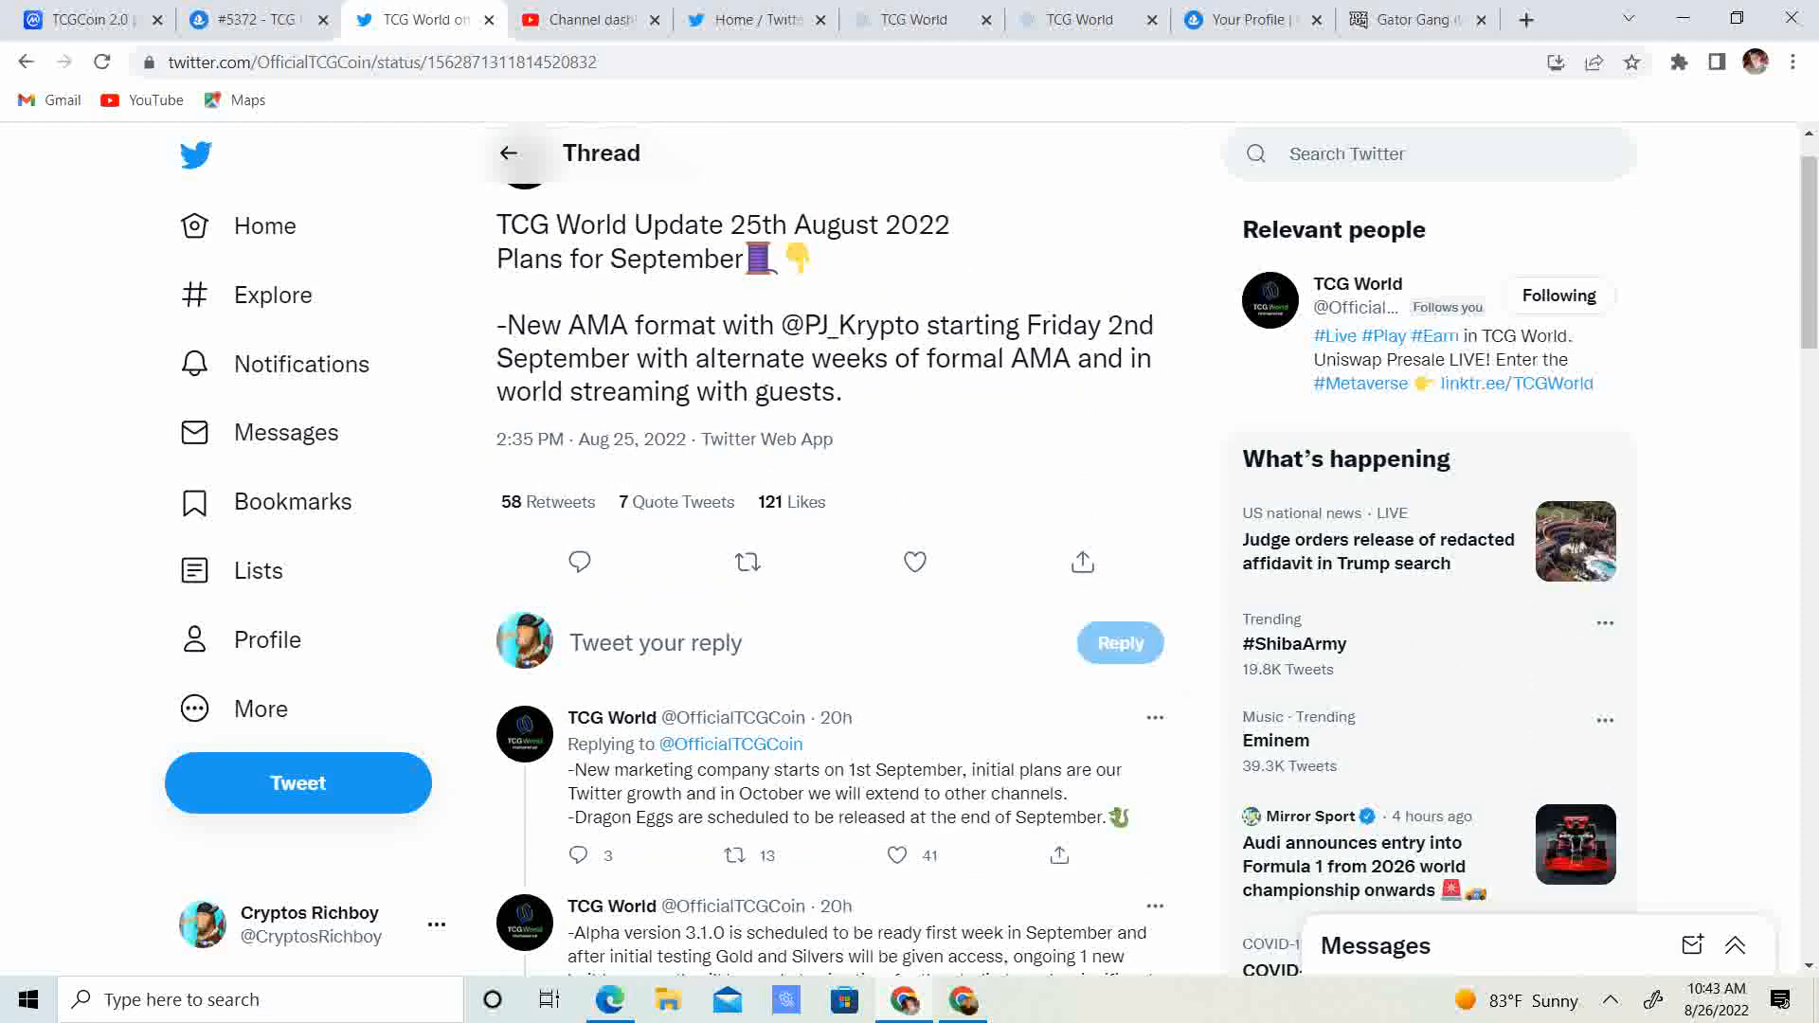
scroll(down, 3)
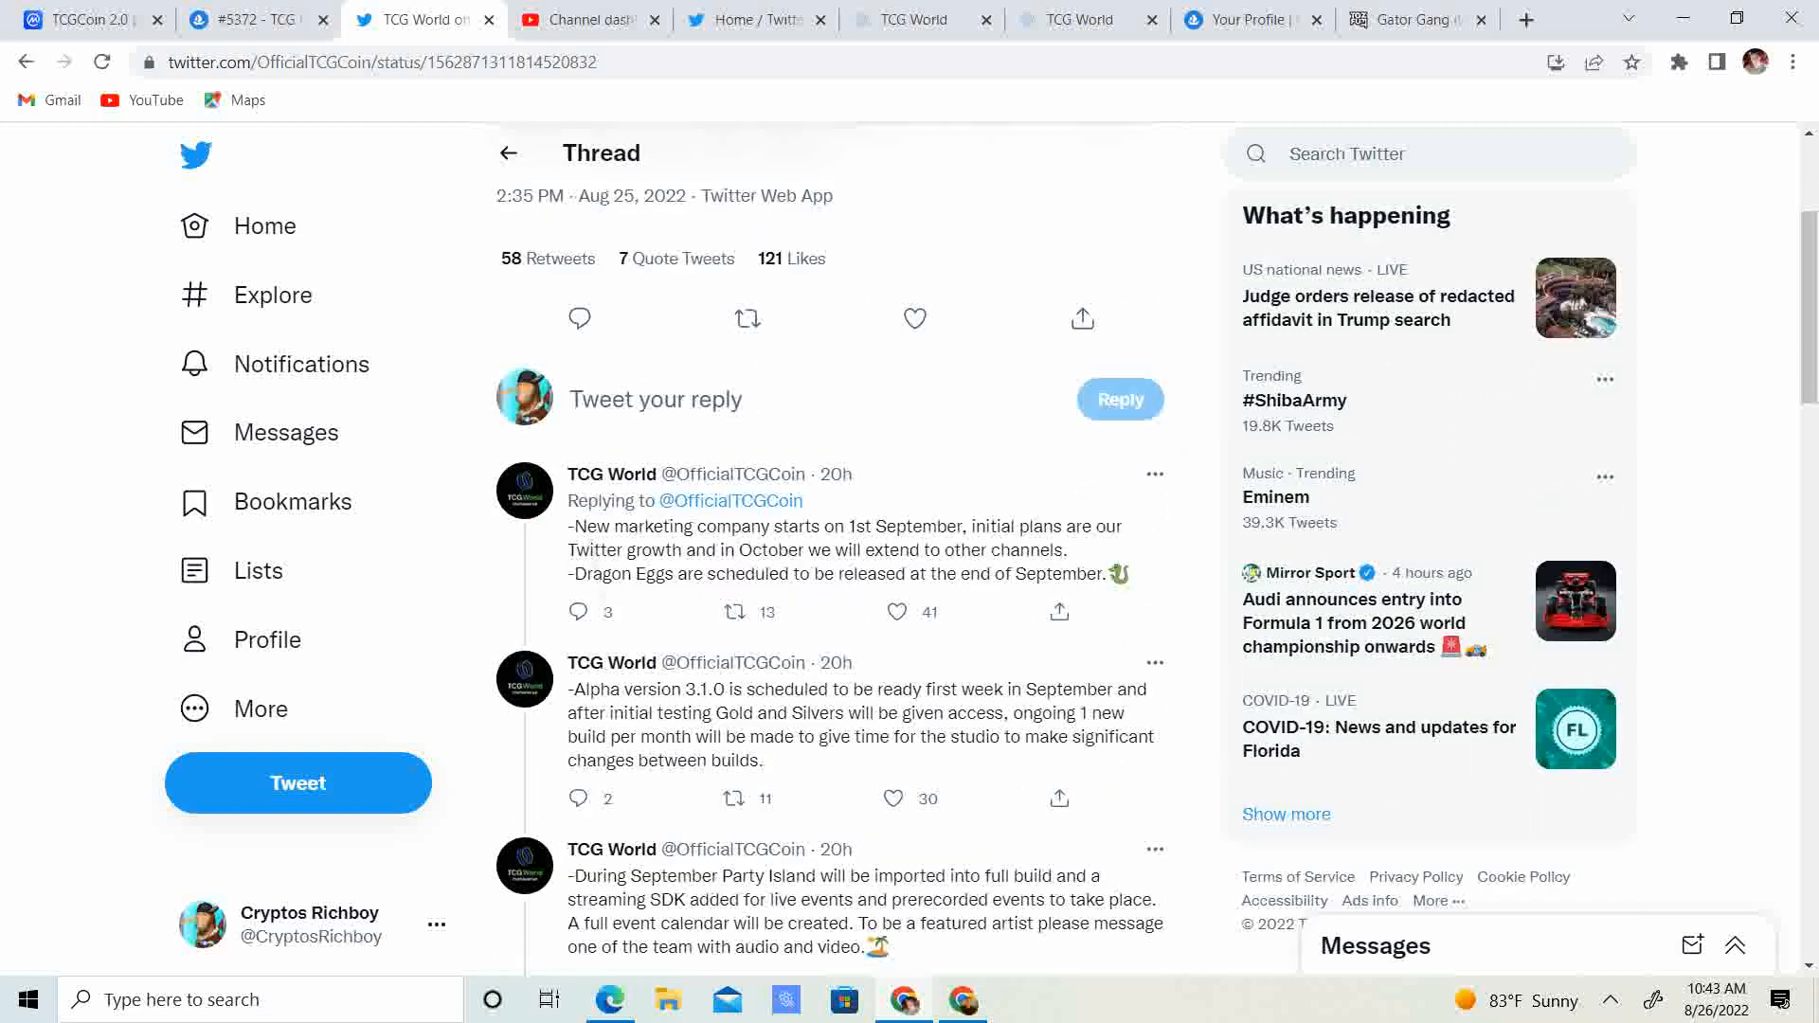
scroll(down, 3)
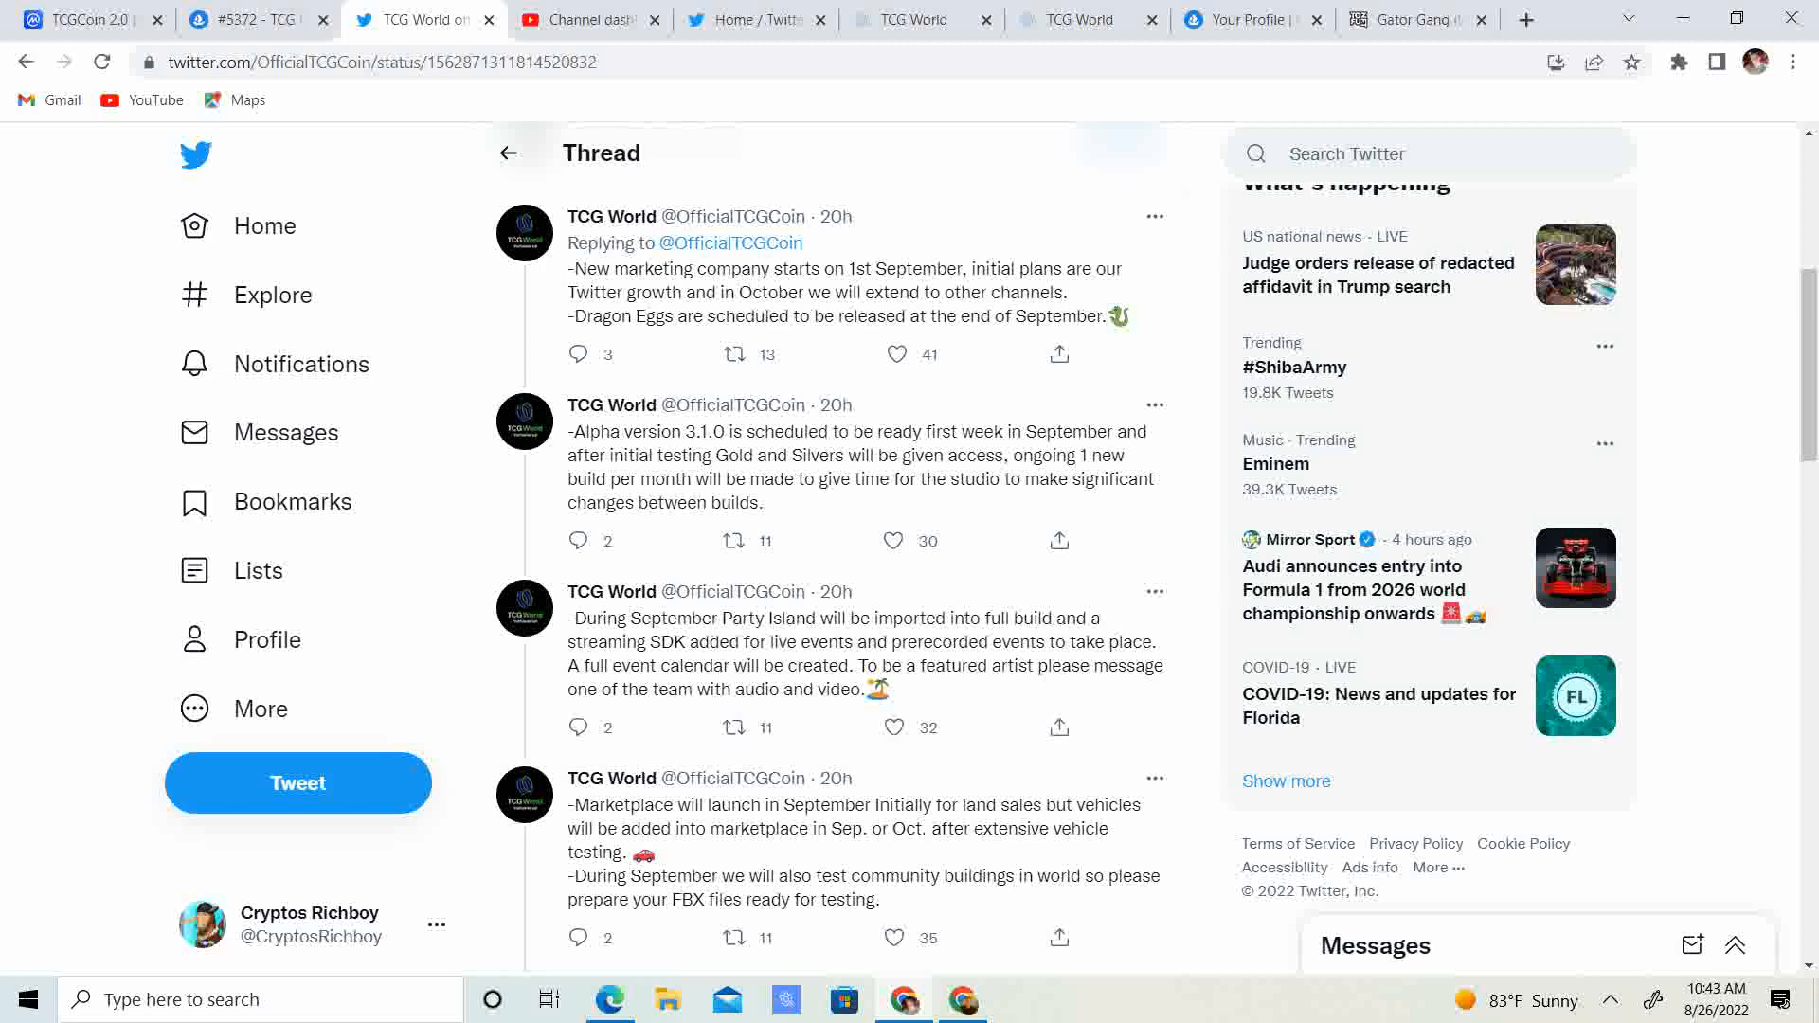
scroll(down, 3)
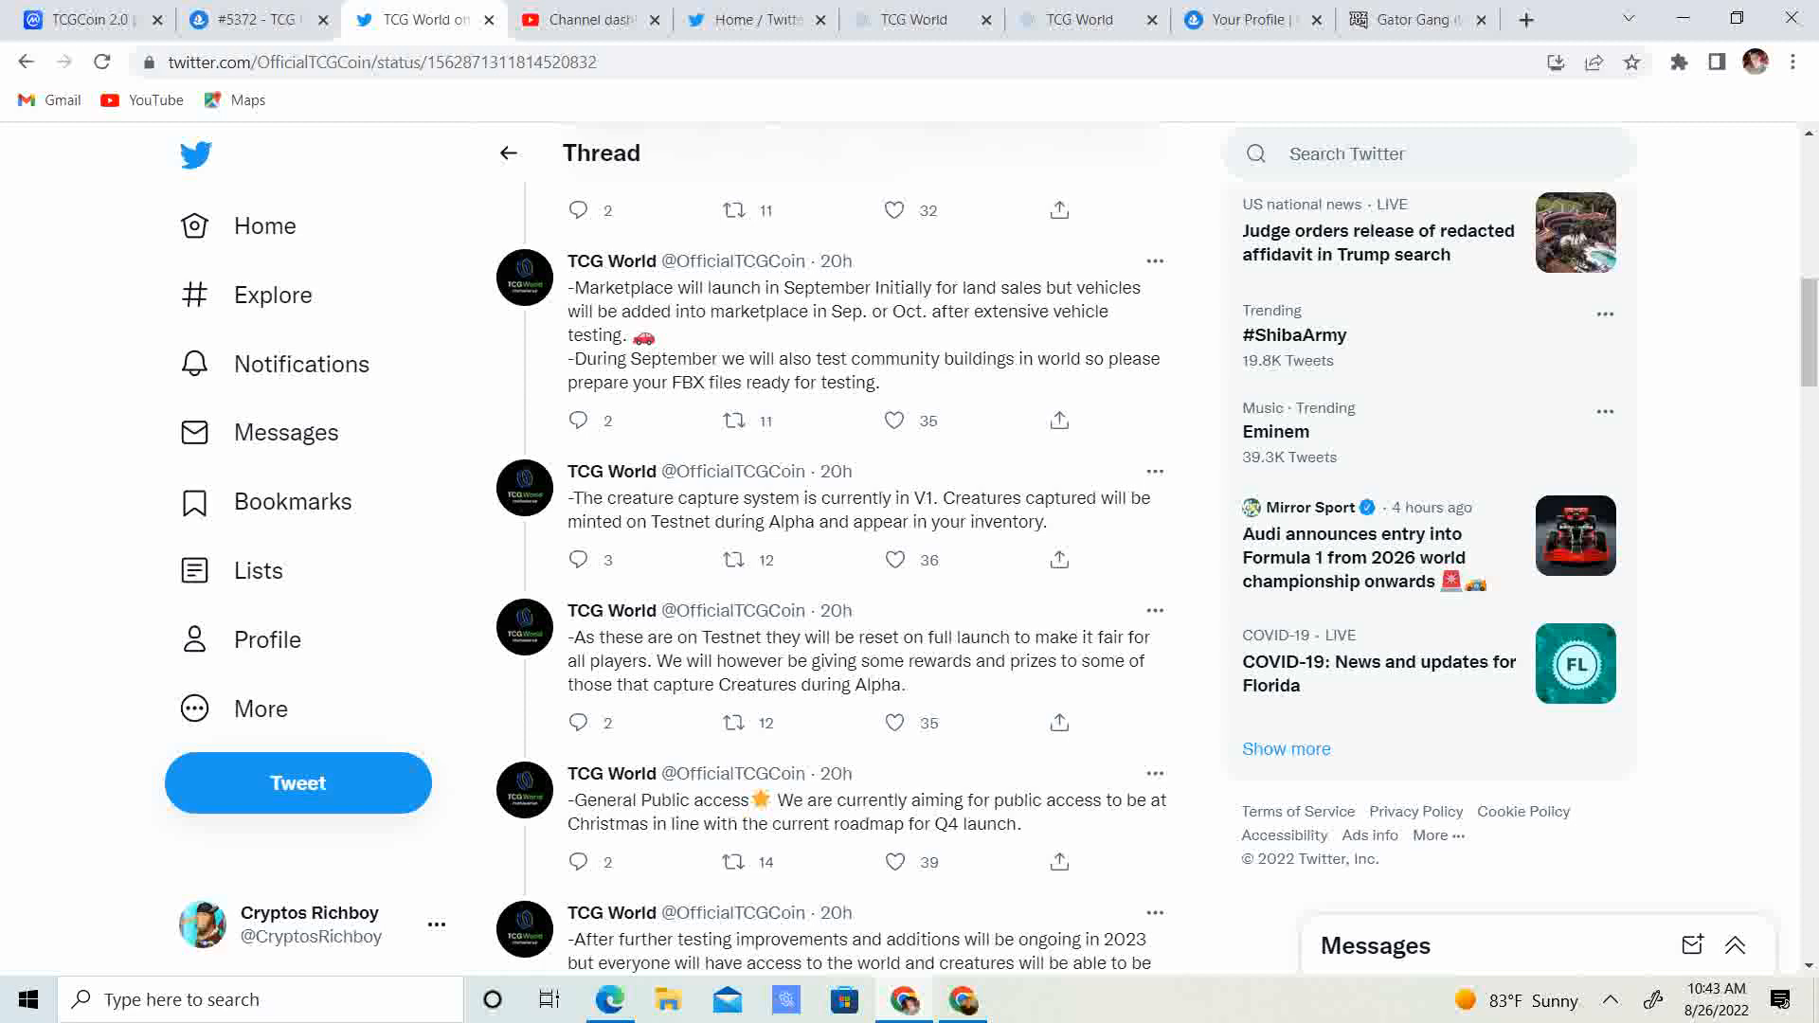
scroll(down, 3)
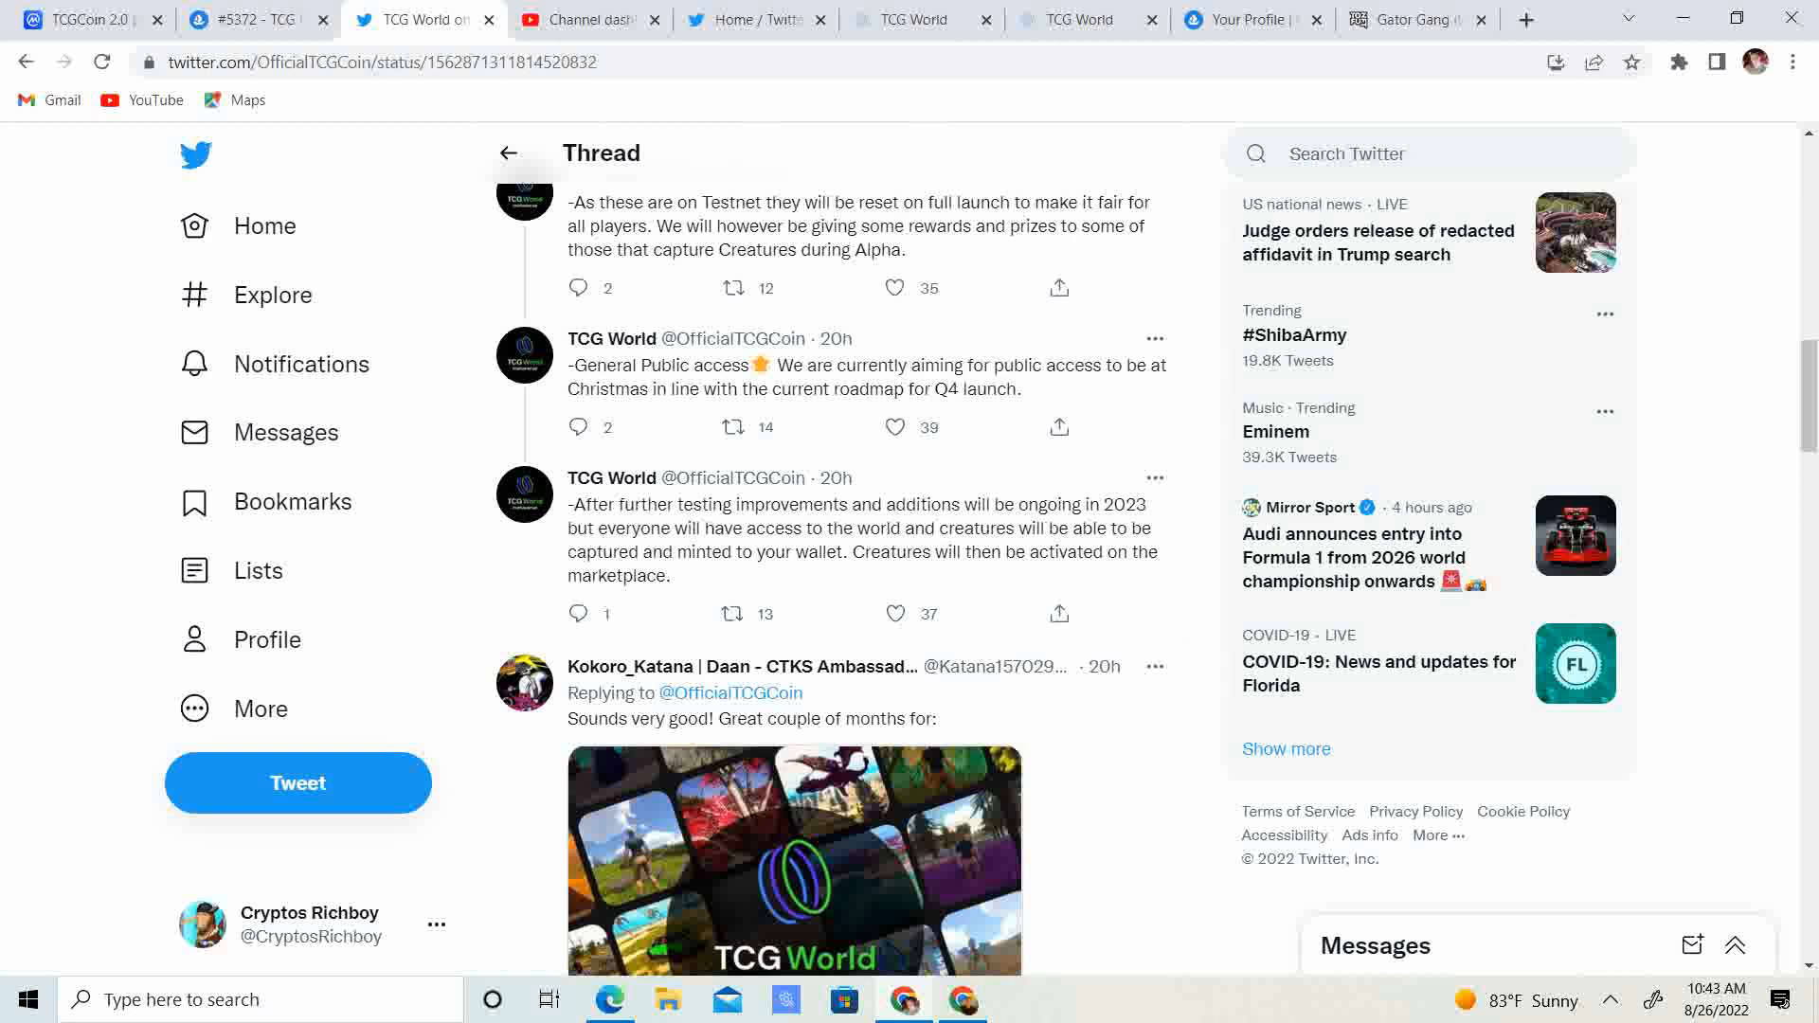
scroll(up, 3)
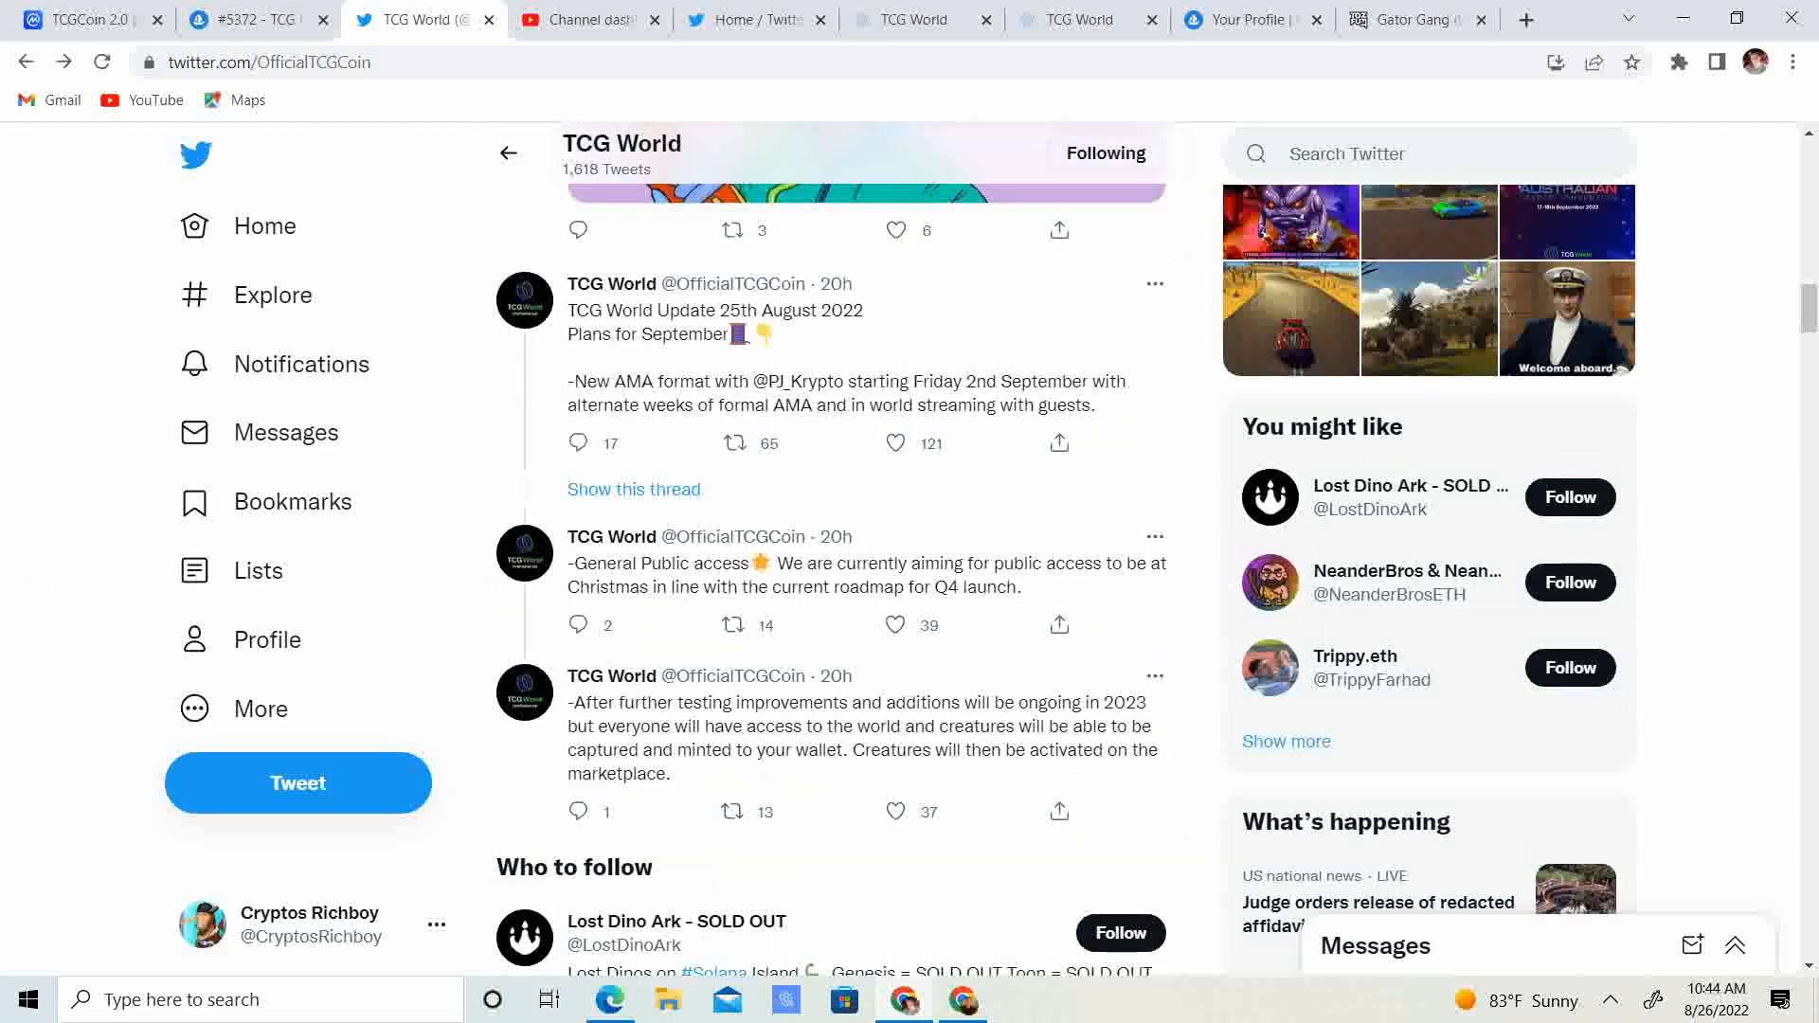
Scroll past the Alien Sprite and Australian Crypto Convention Diamond Sponsor tweets
scroll(down, 3)
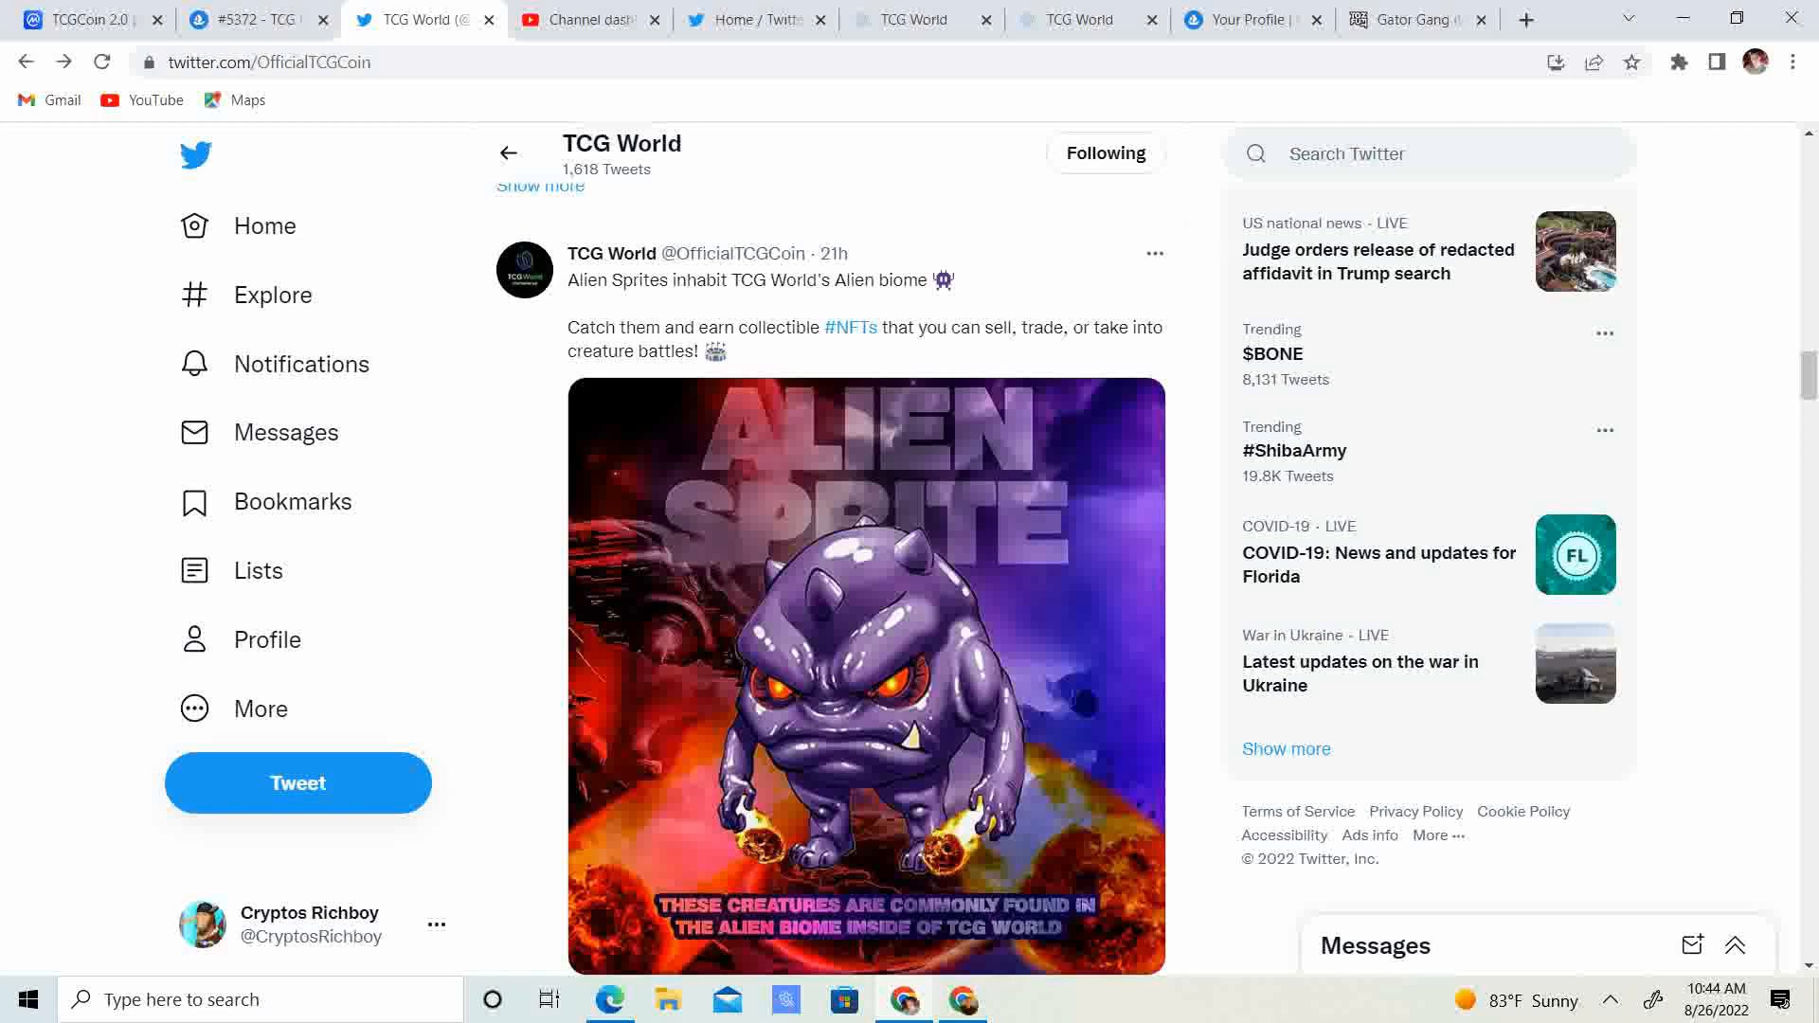
scroll(down, 3)
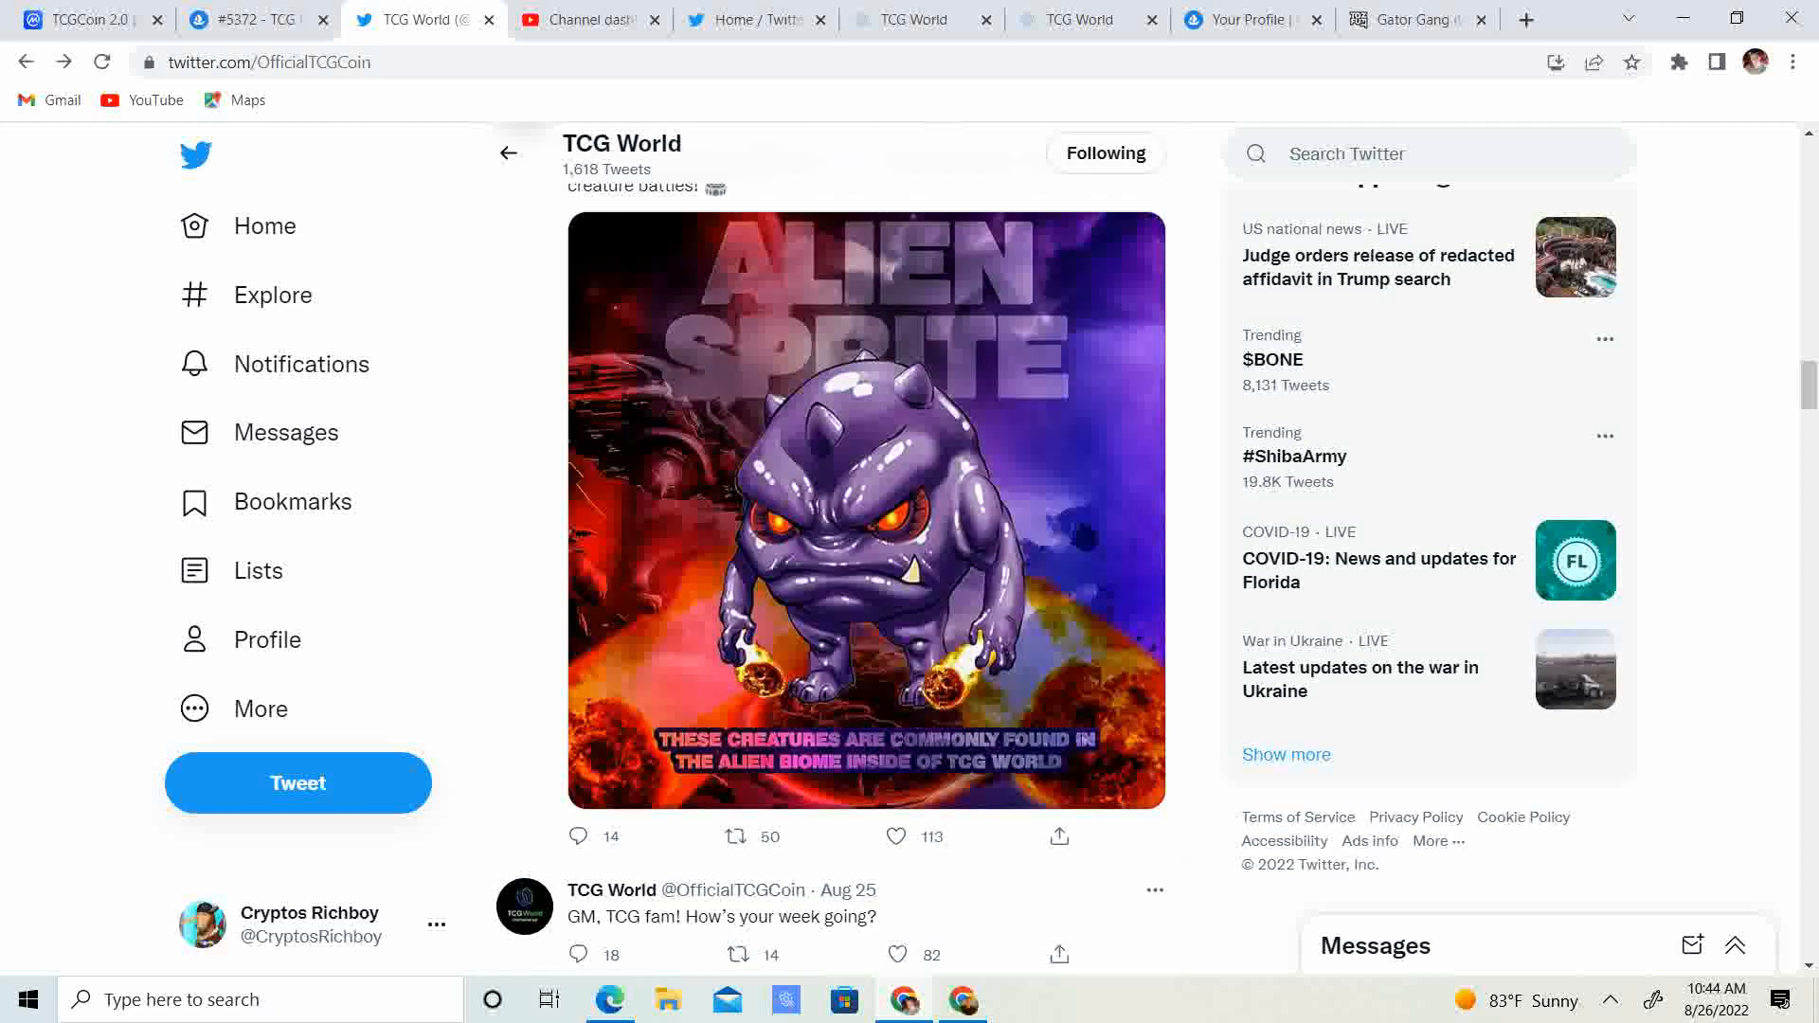
scroll(down, 3)
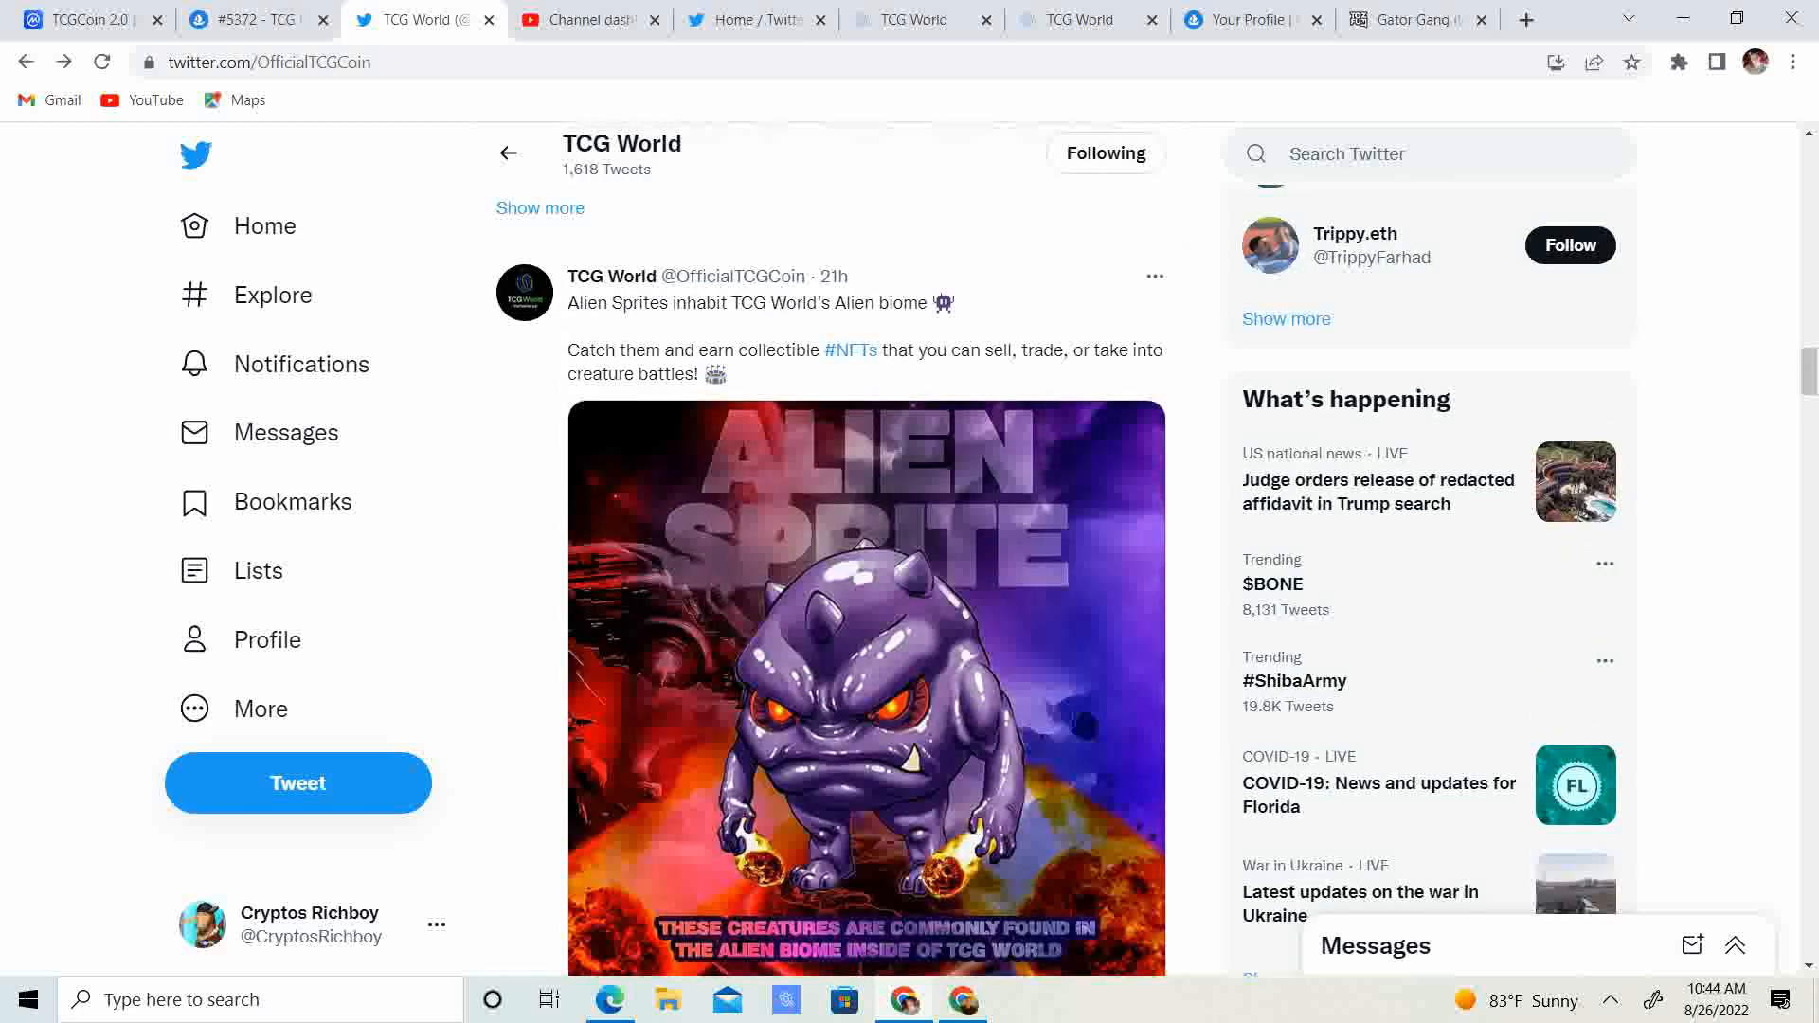
scroll(down, 3)
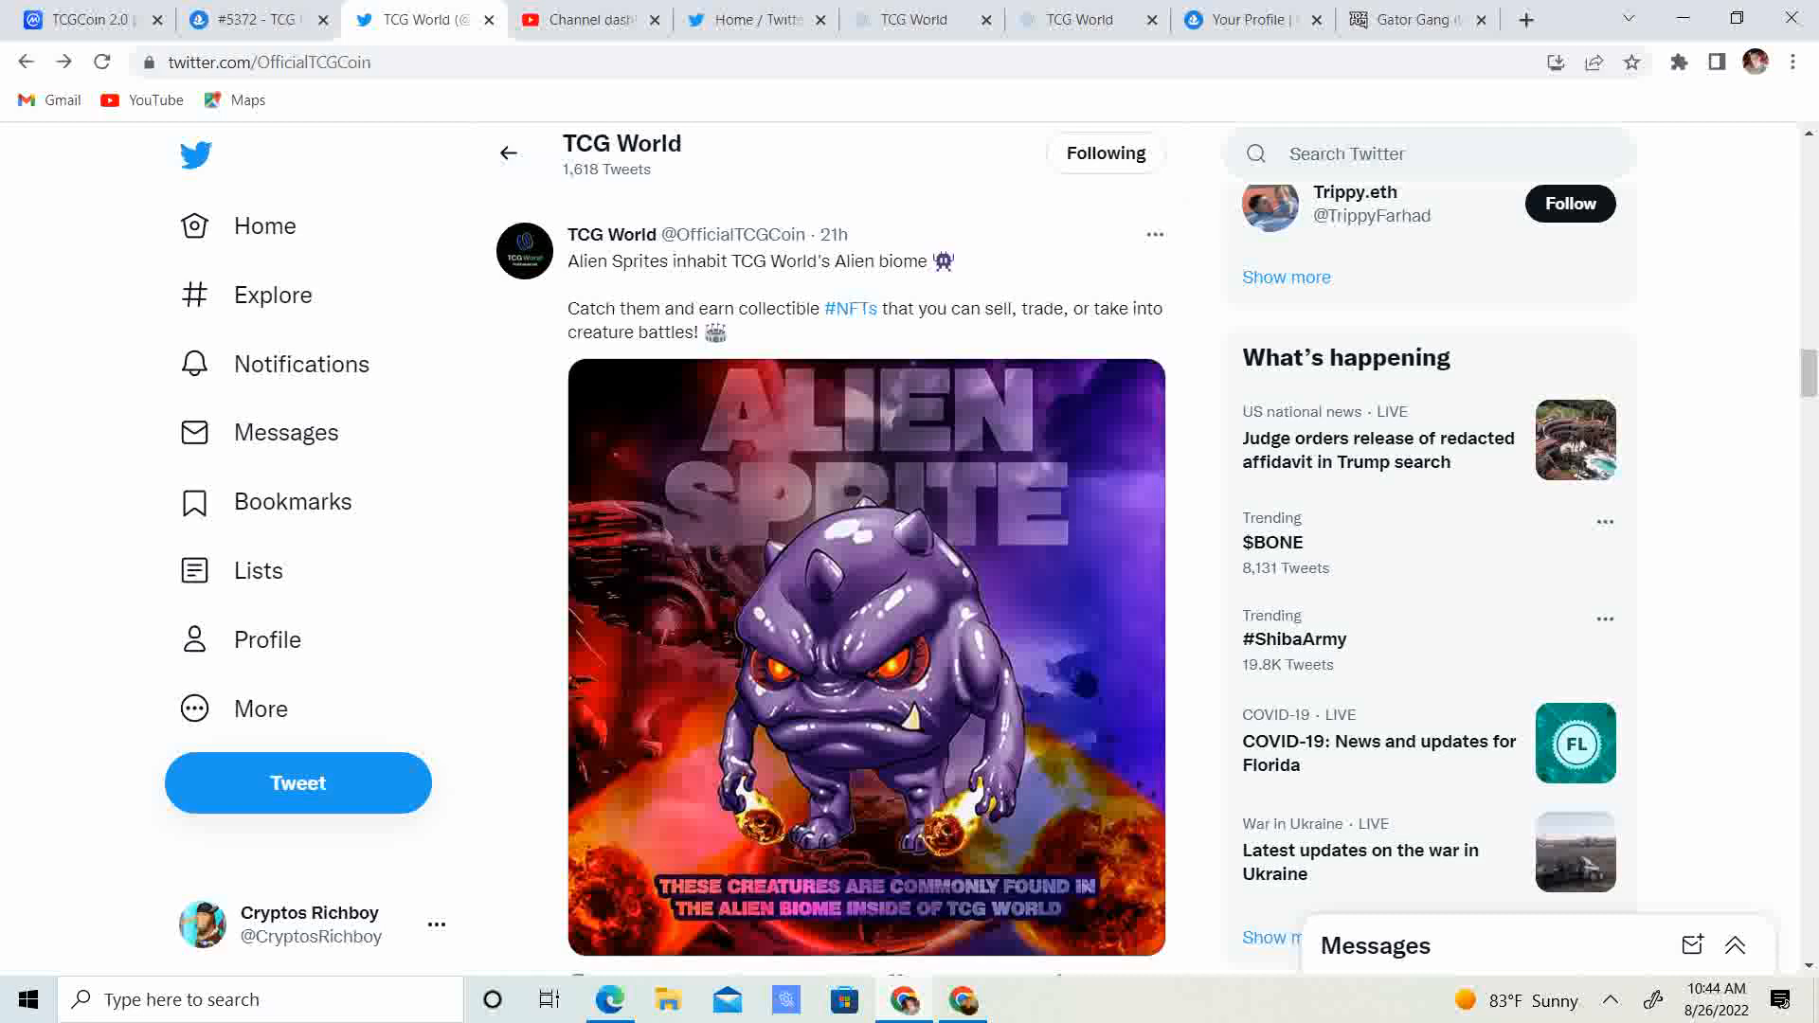
scroll(down, 3)
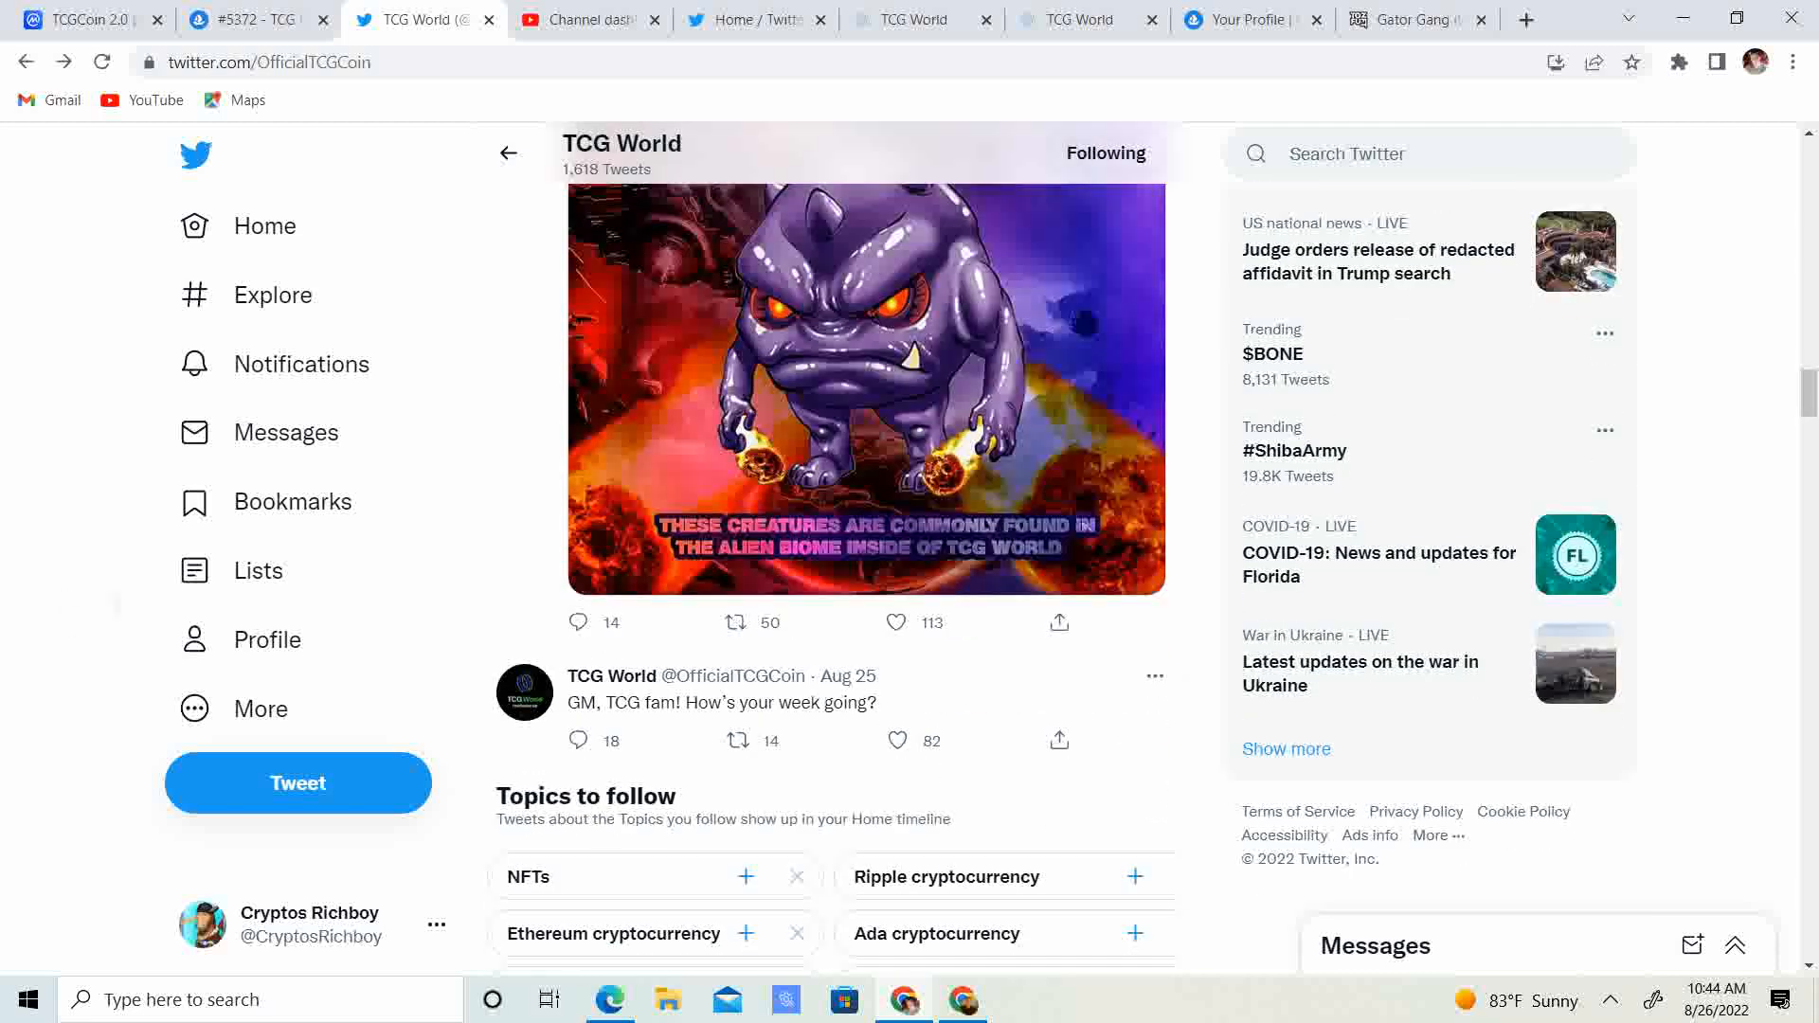
scroll(down, 3)
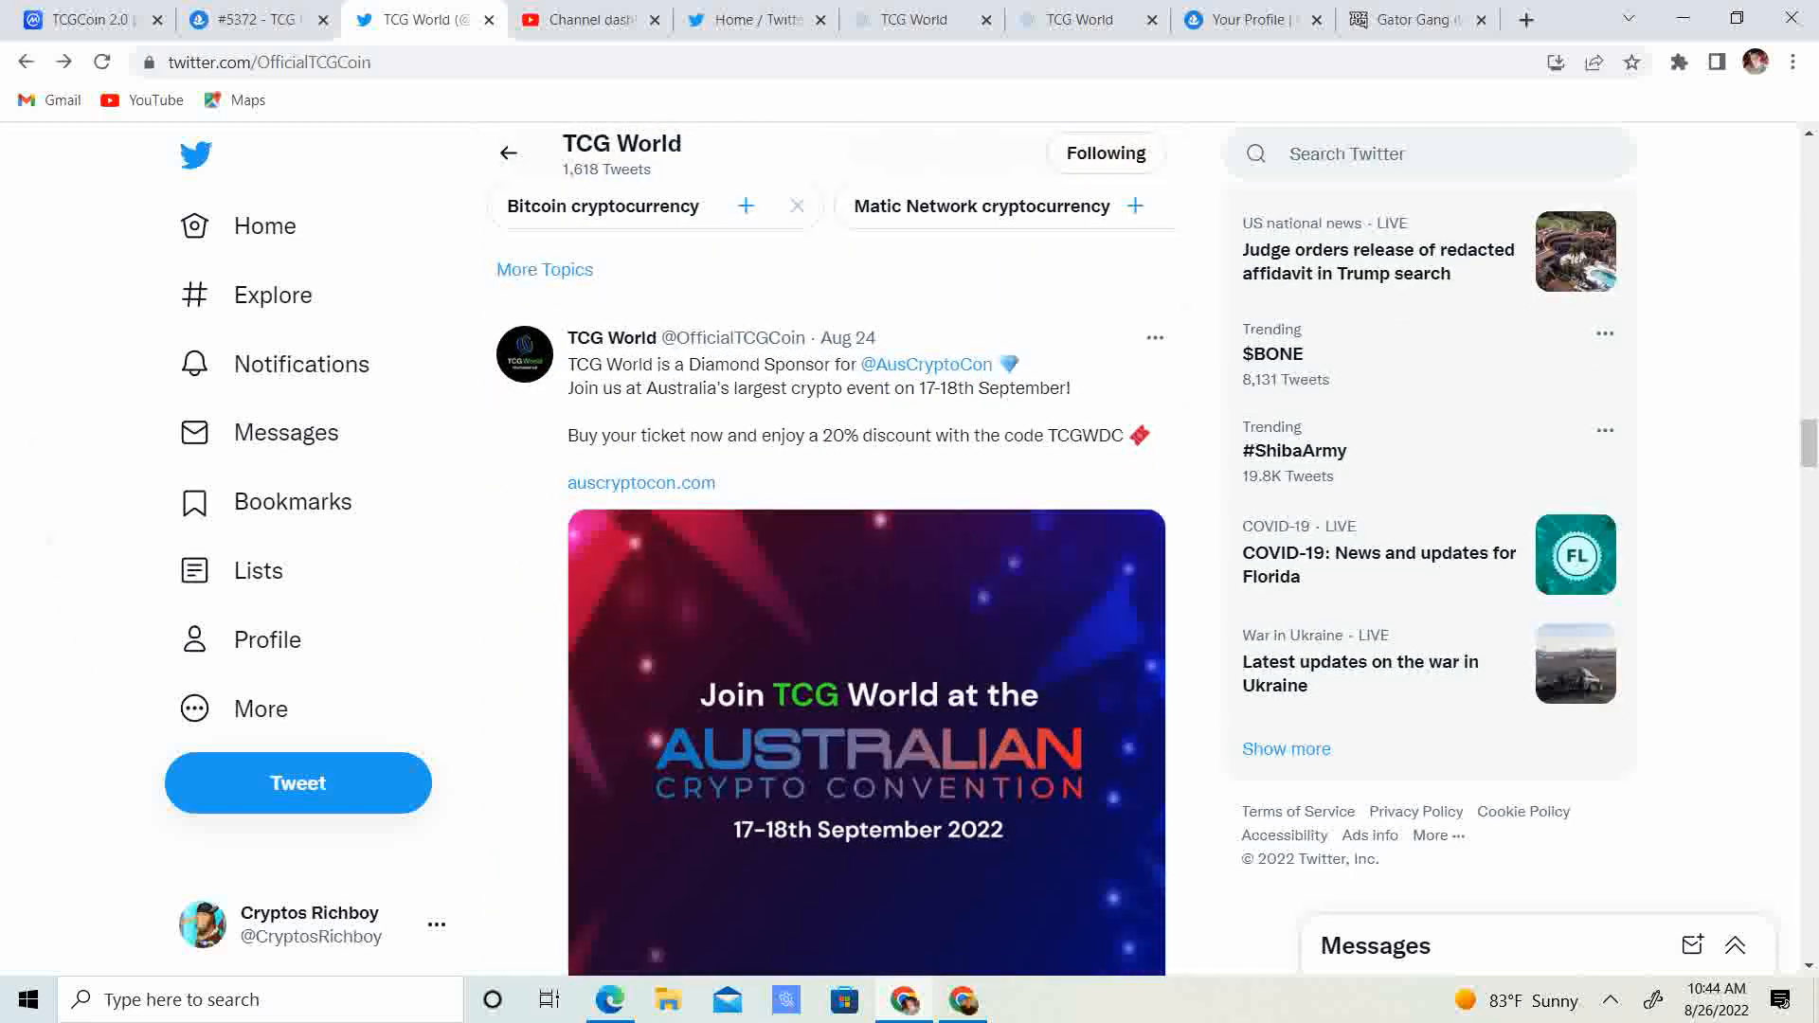
scroll(down, 3)
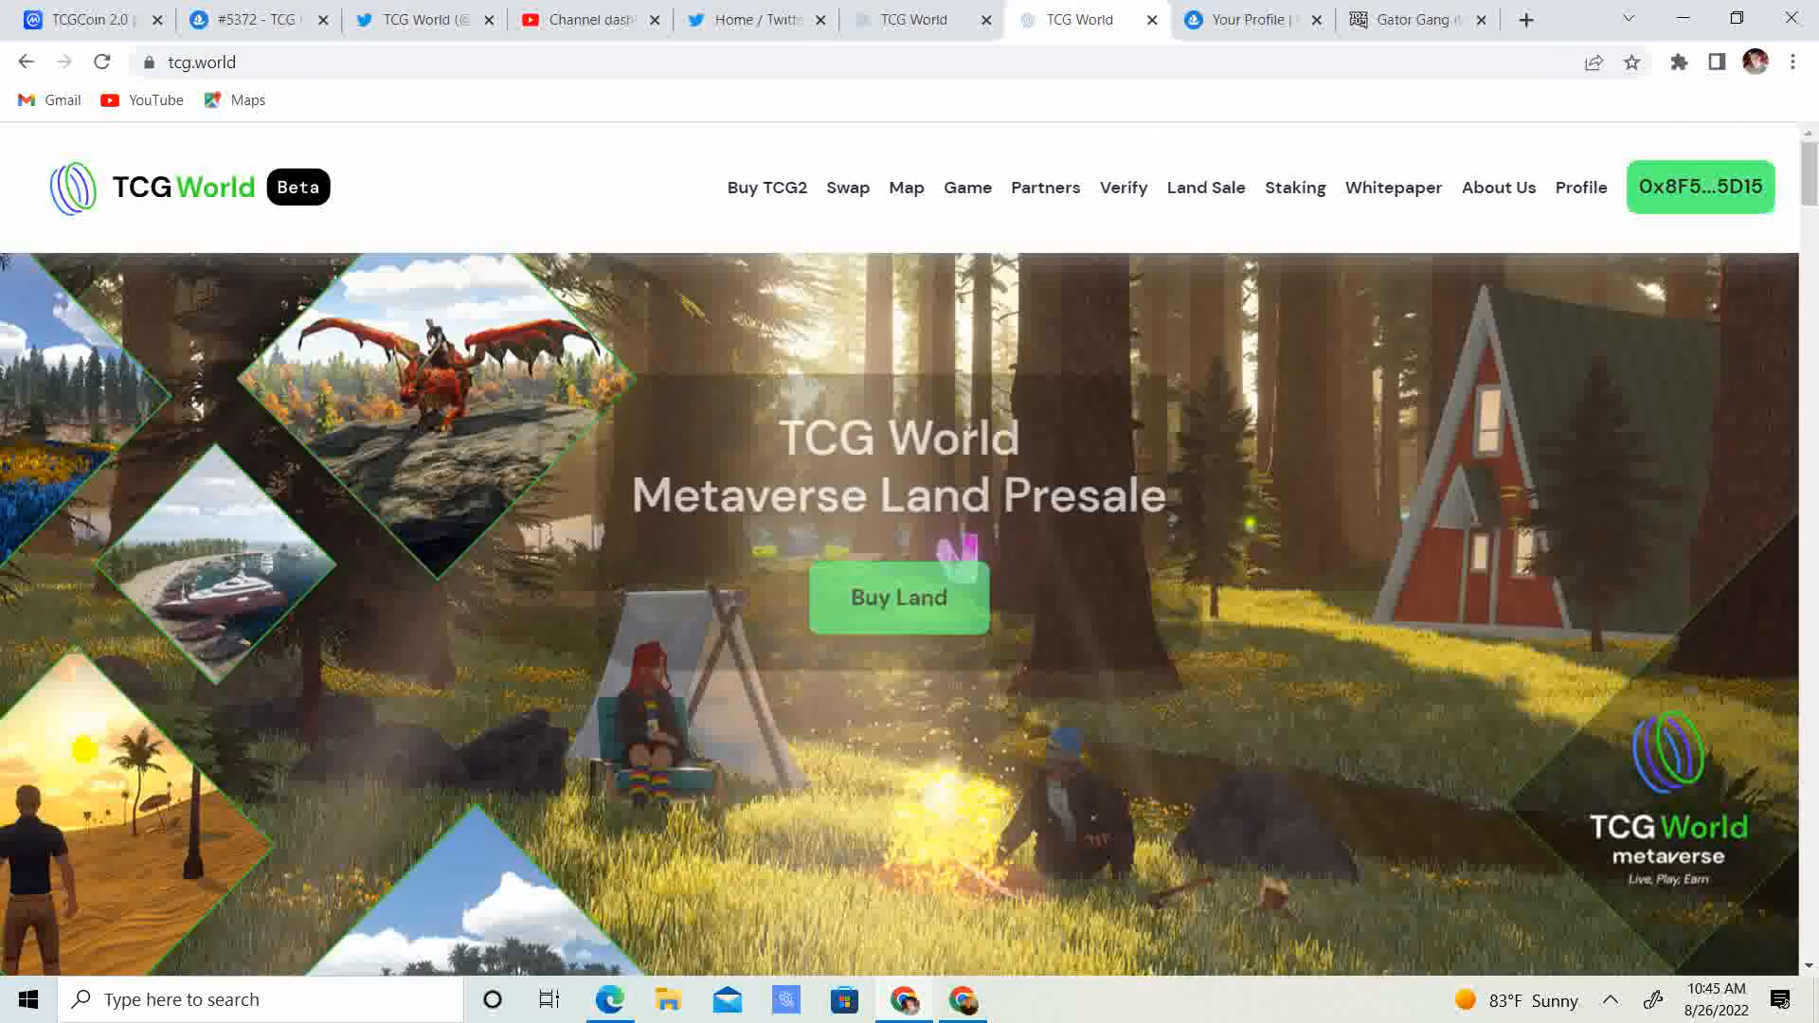
Open the tcg.world land map and collapse the plot panel to see City, Asia and North
click(1295, 187)
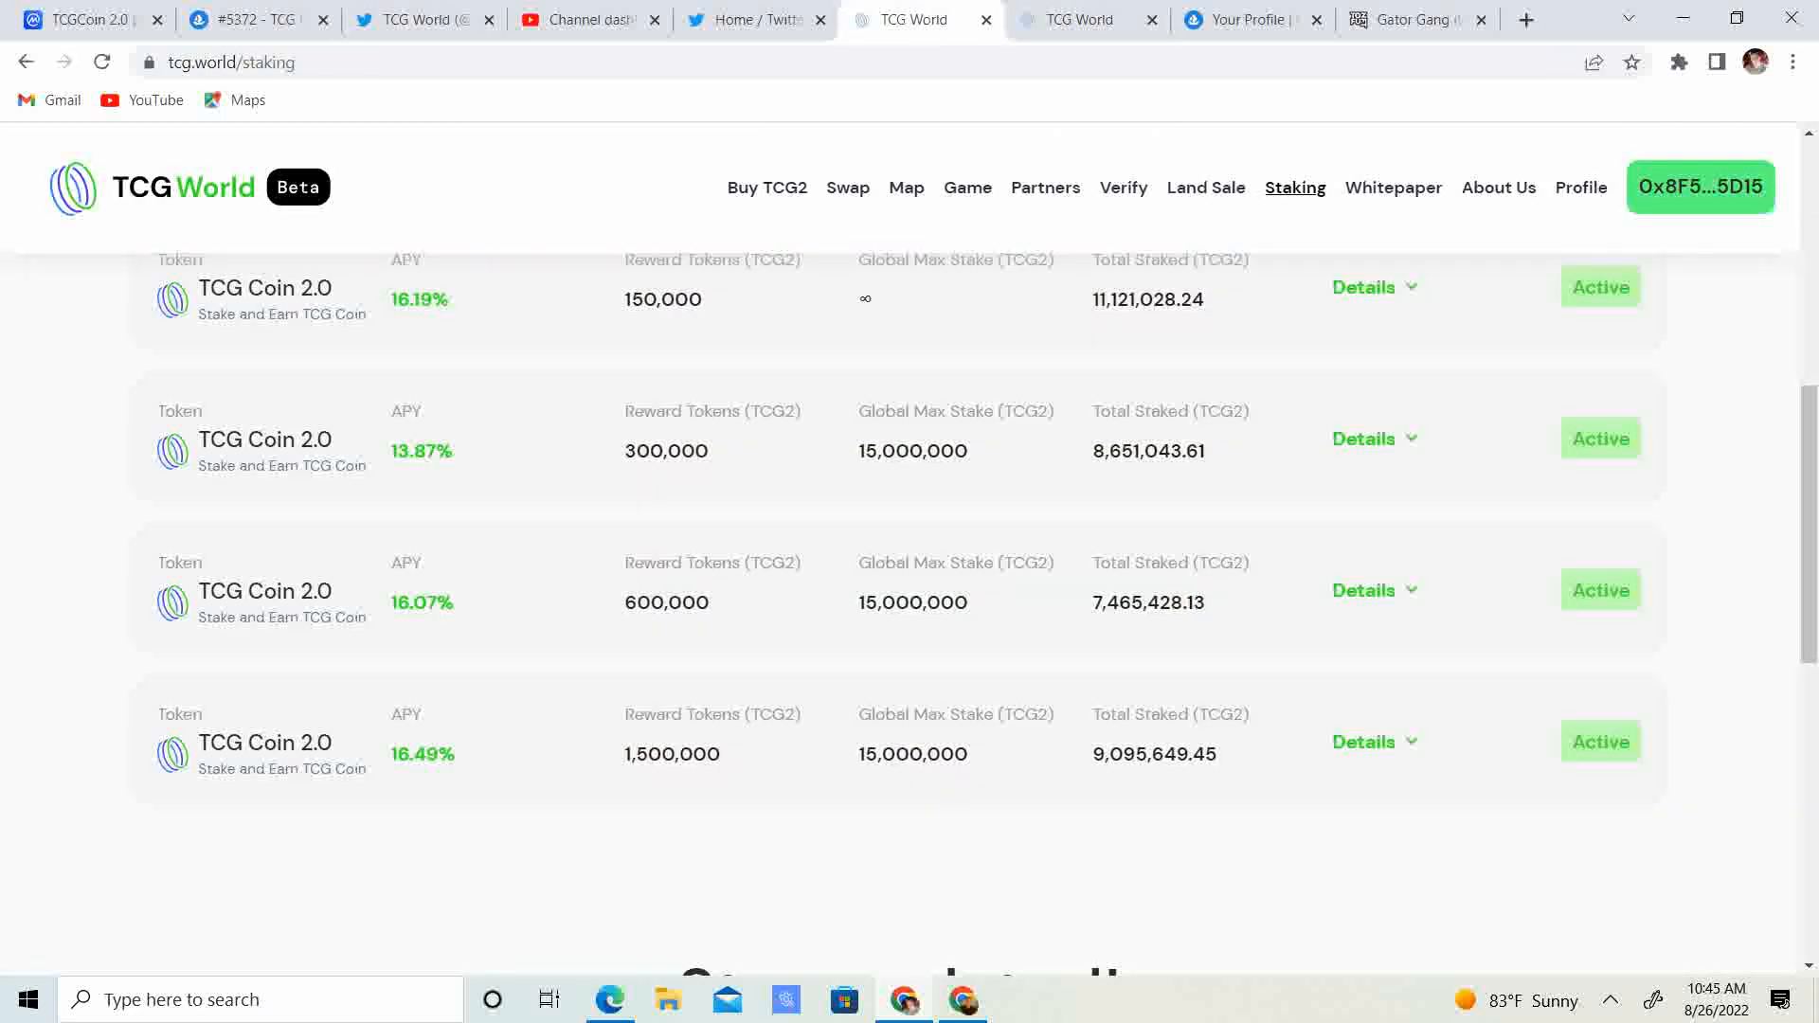
click(906, 188)
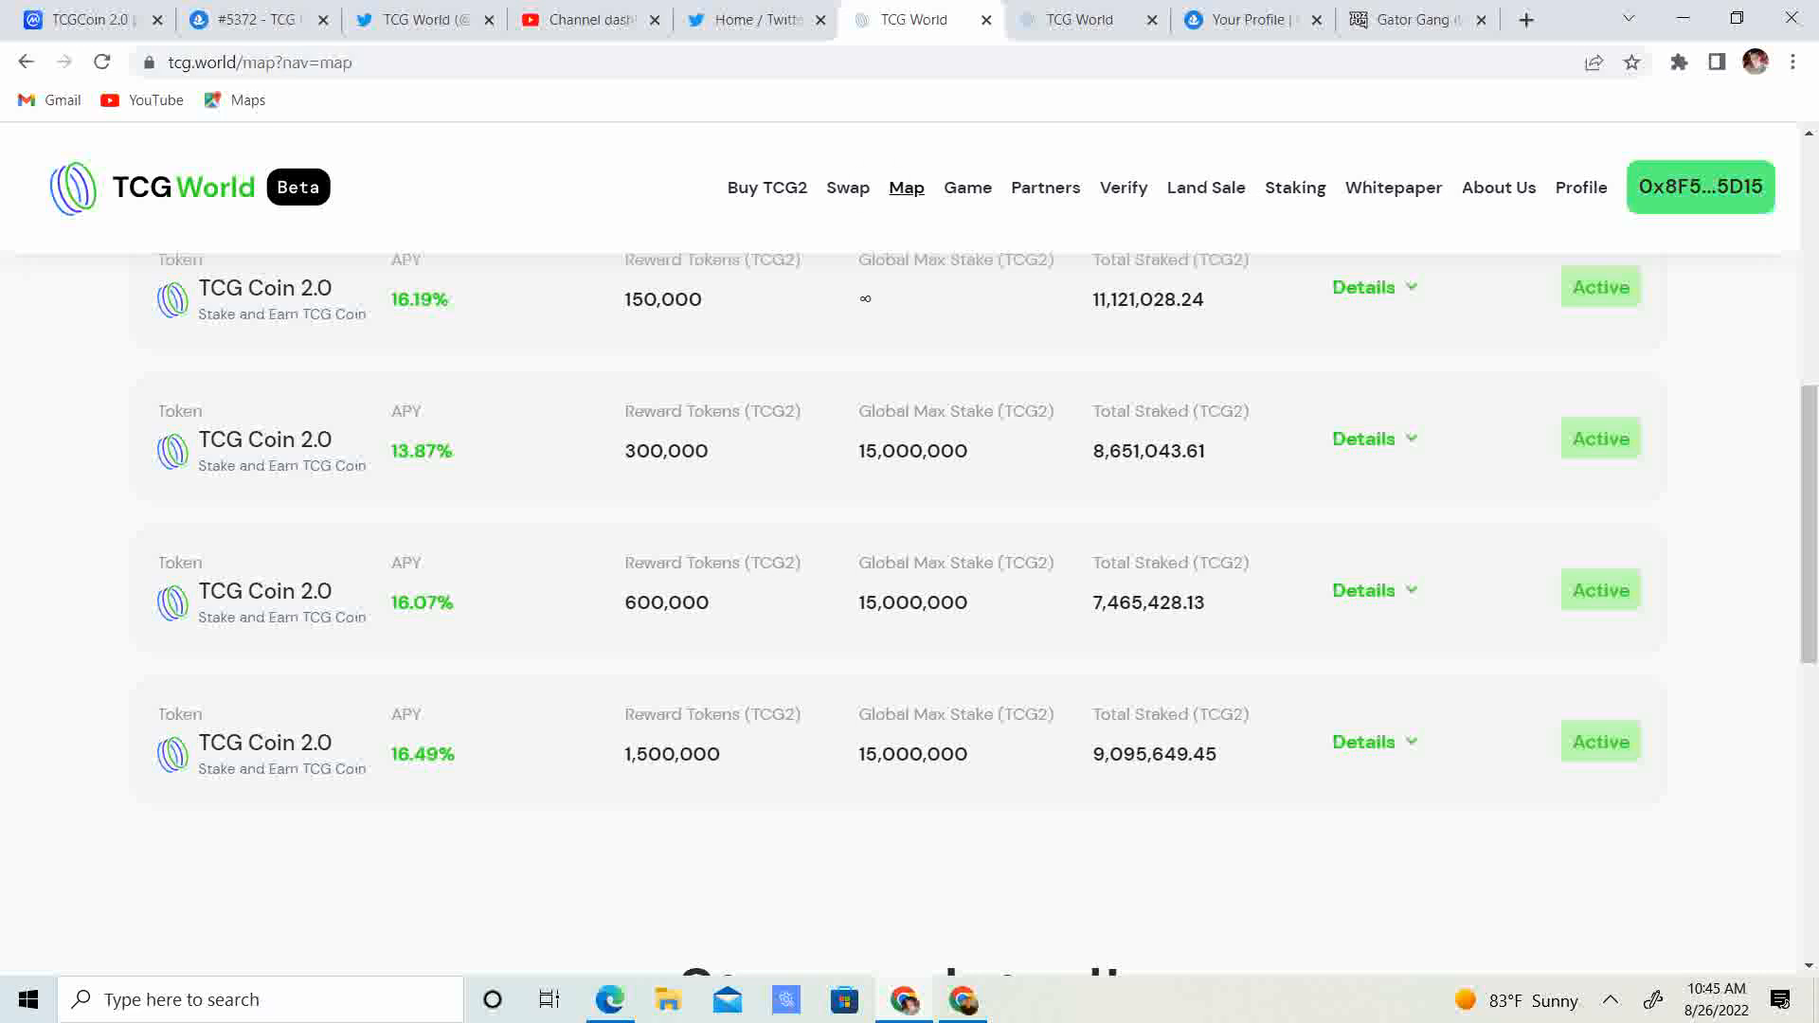
click(906, 188)
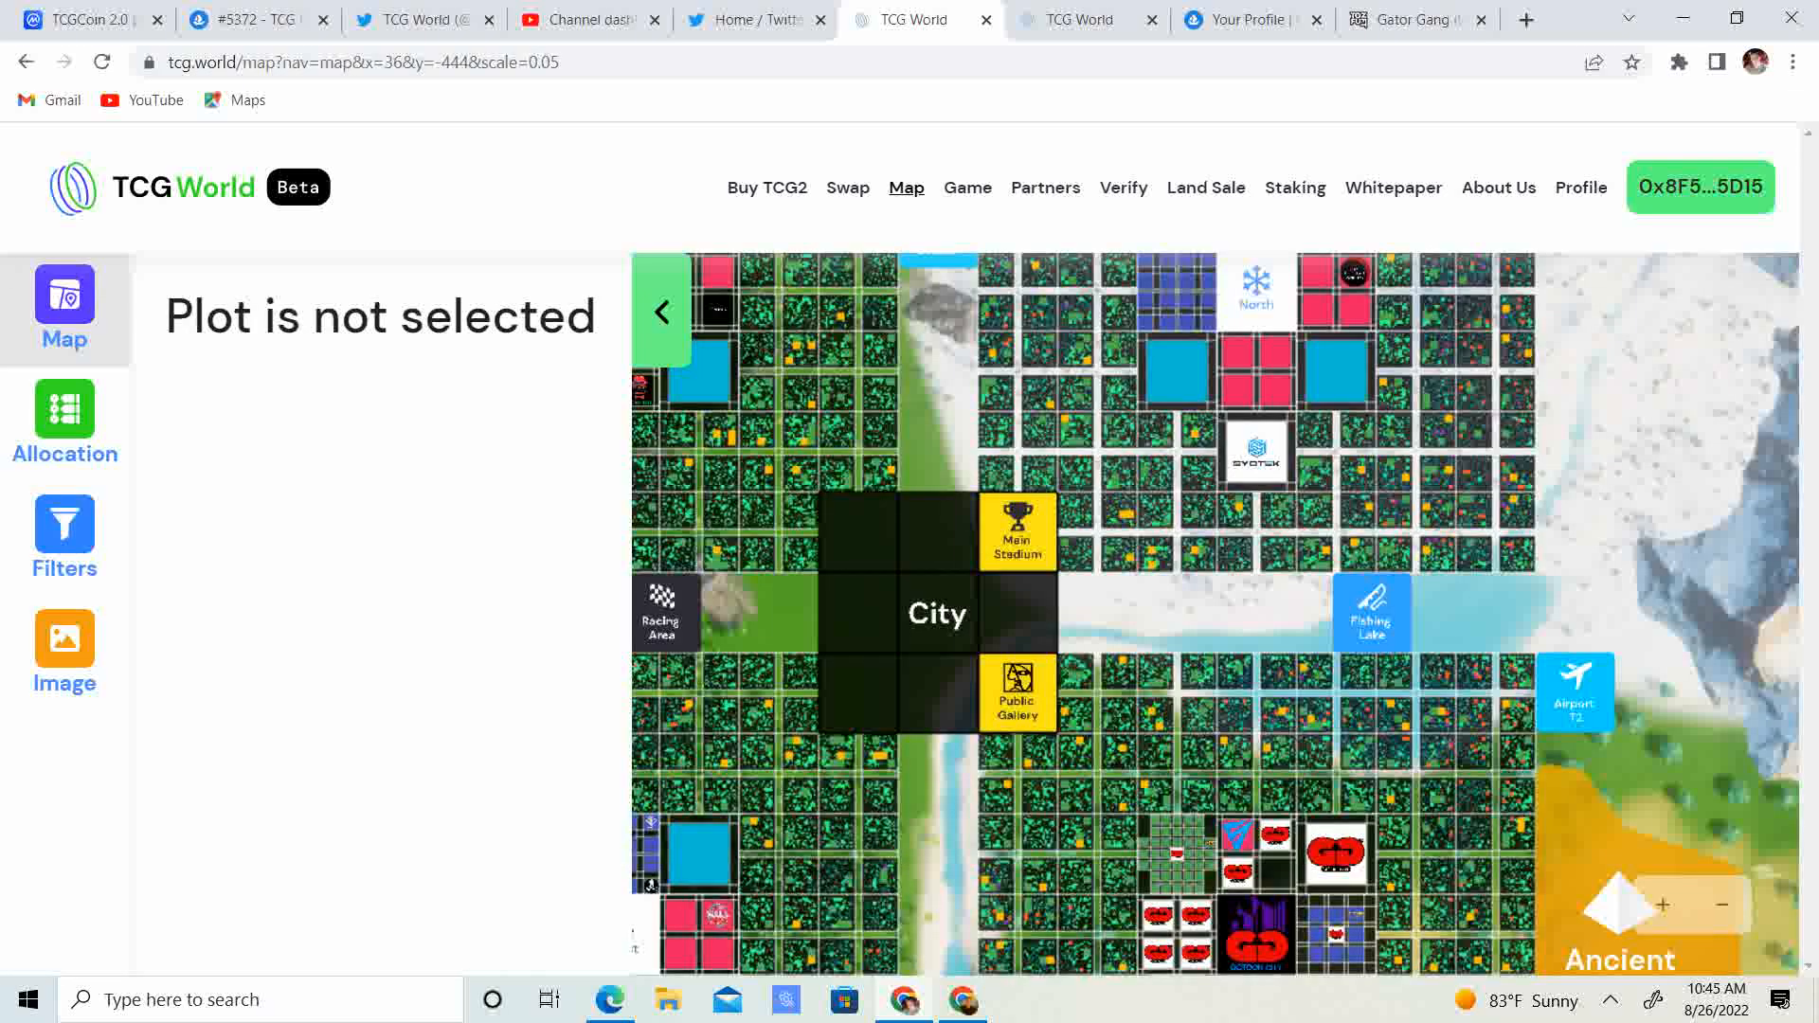
click(662, 311)
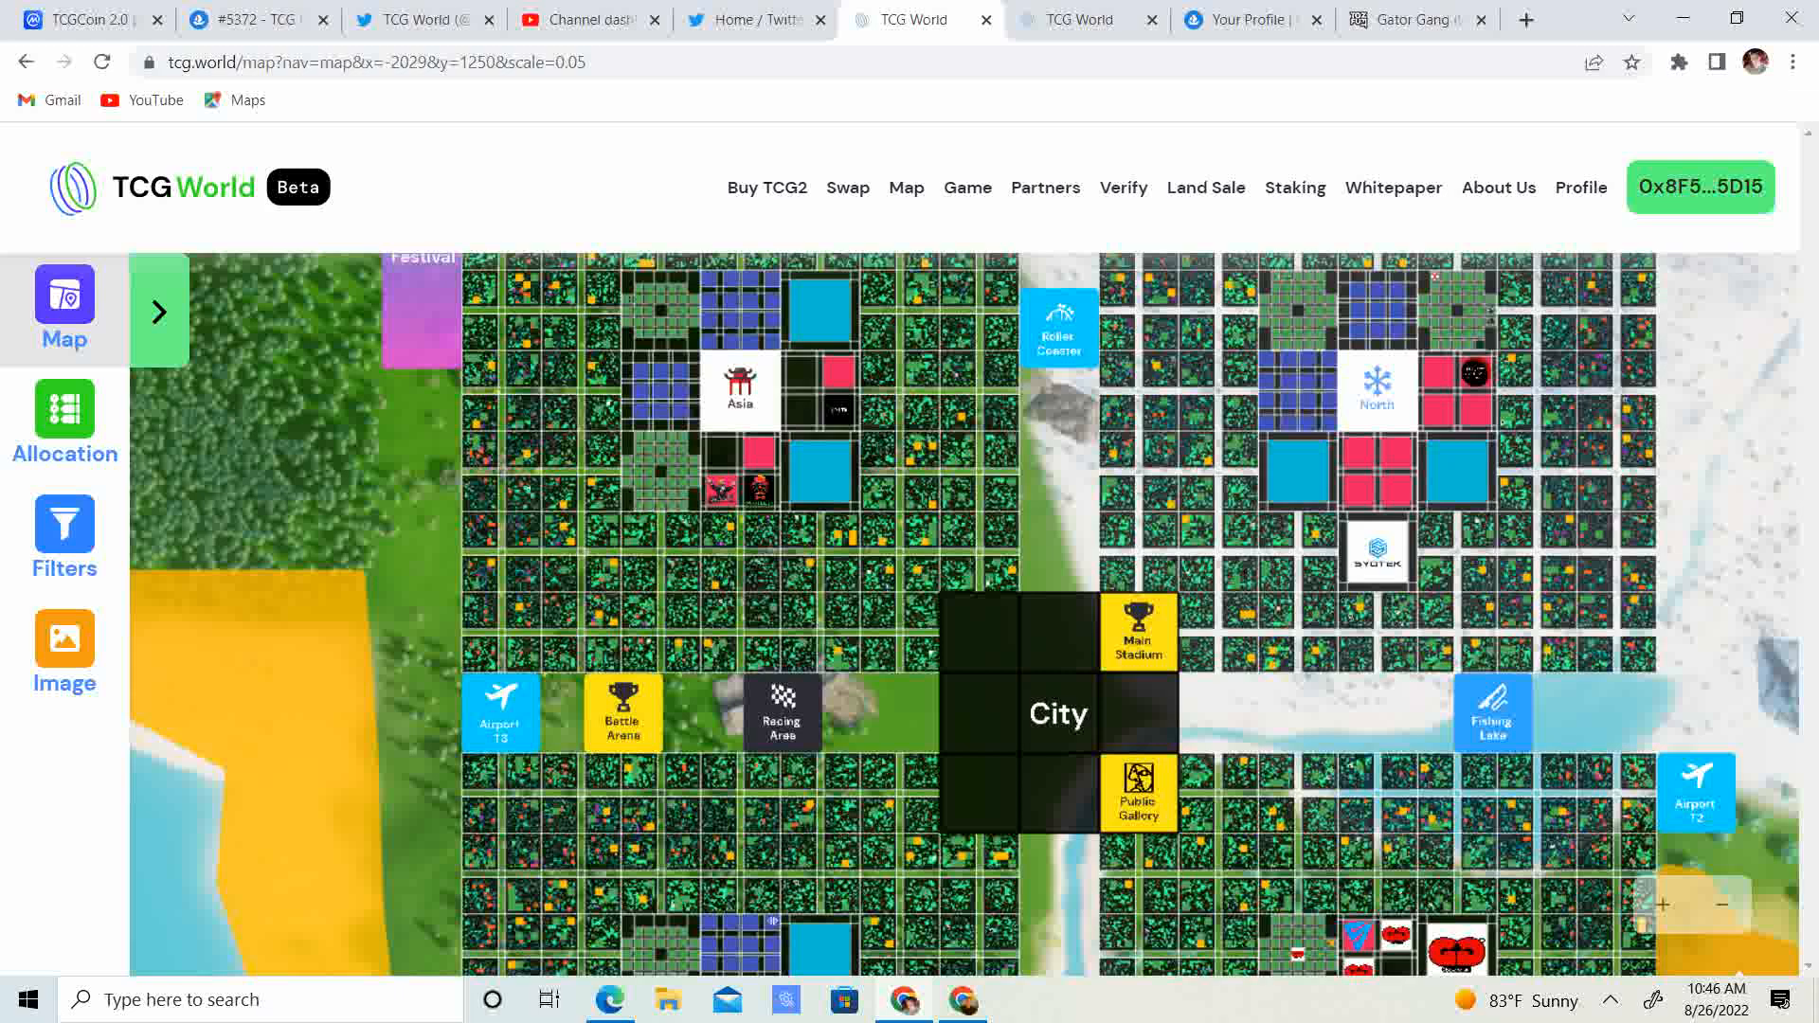
Show the TCG Dragon Cave Club collection's 10,000 dragons, cheapest listed at 0.238
click(256, 19)
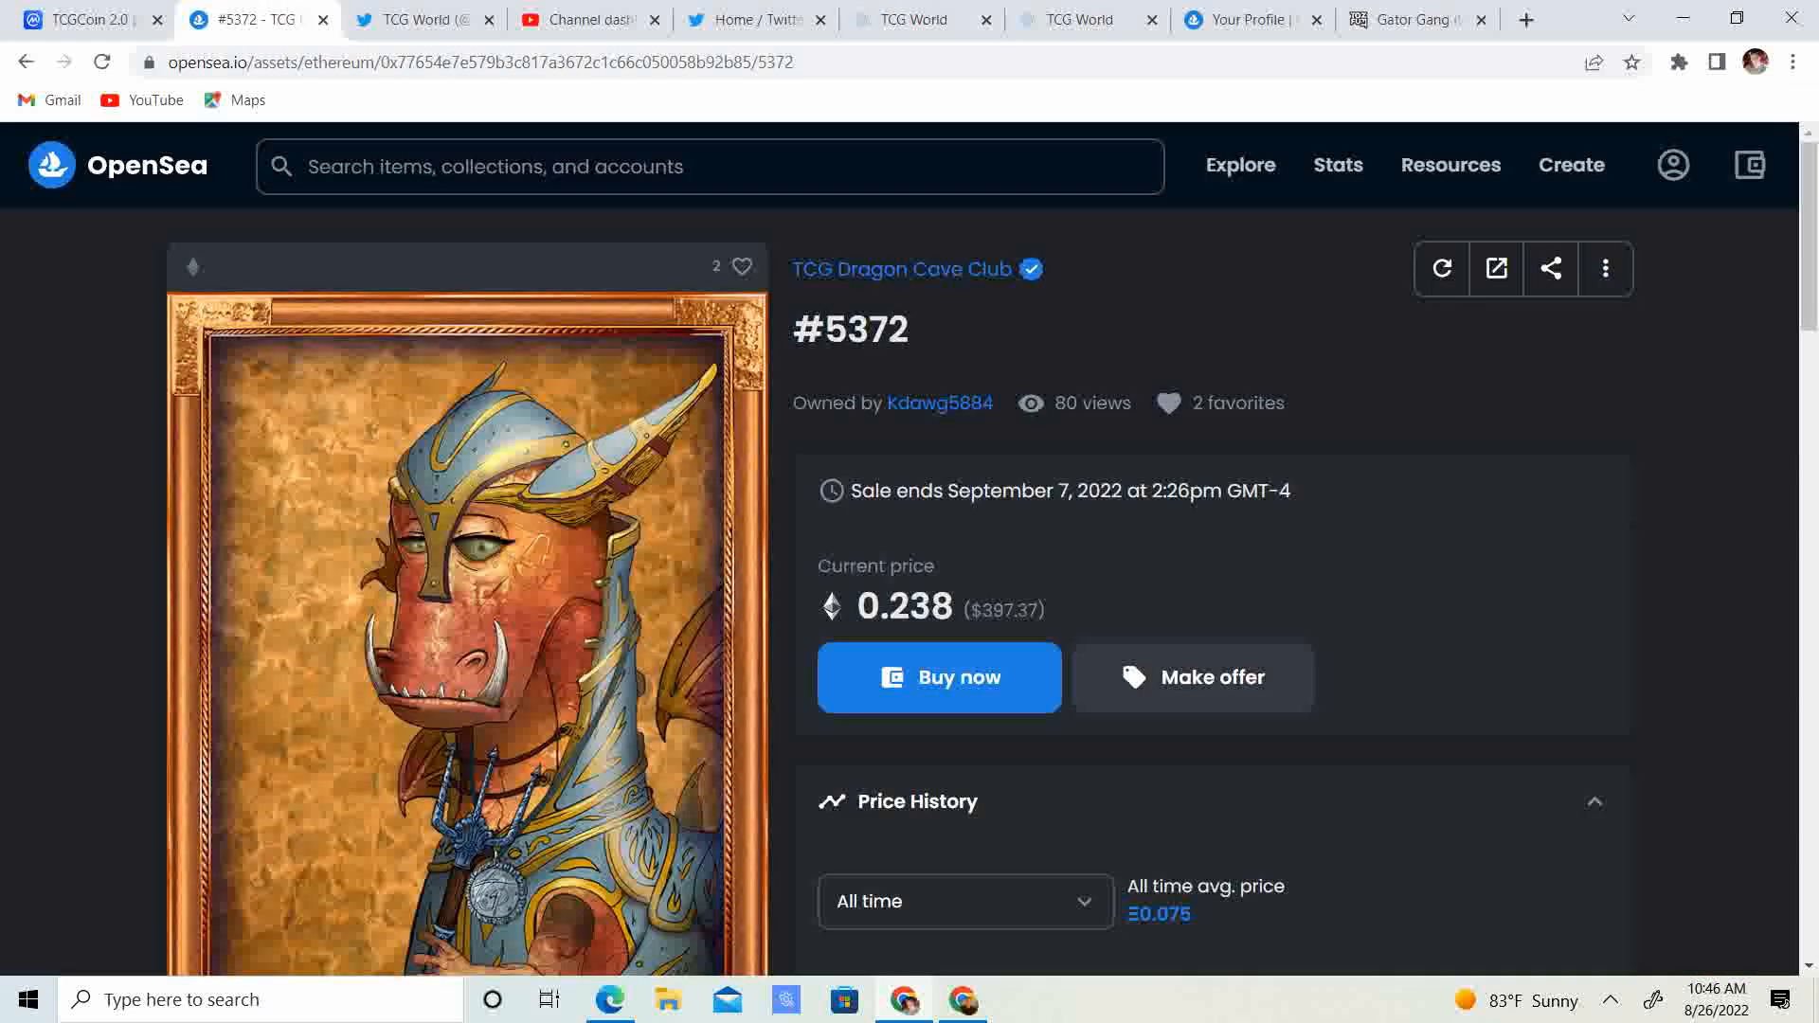
click(901, 269)
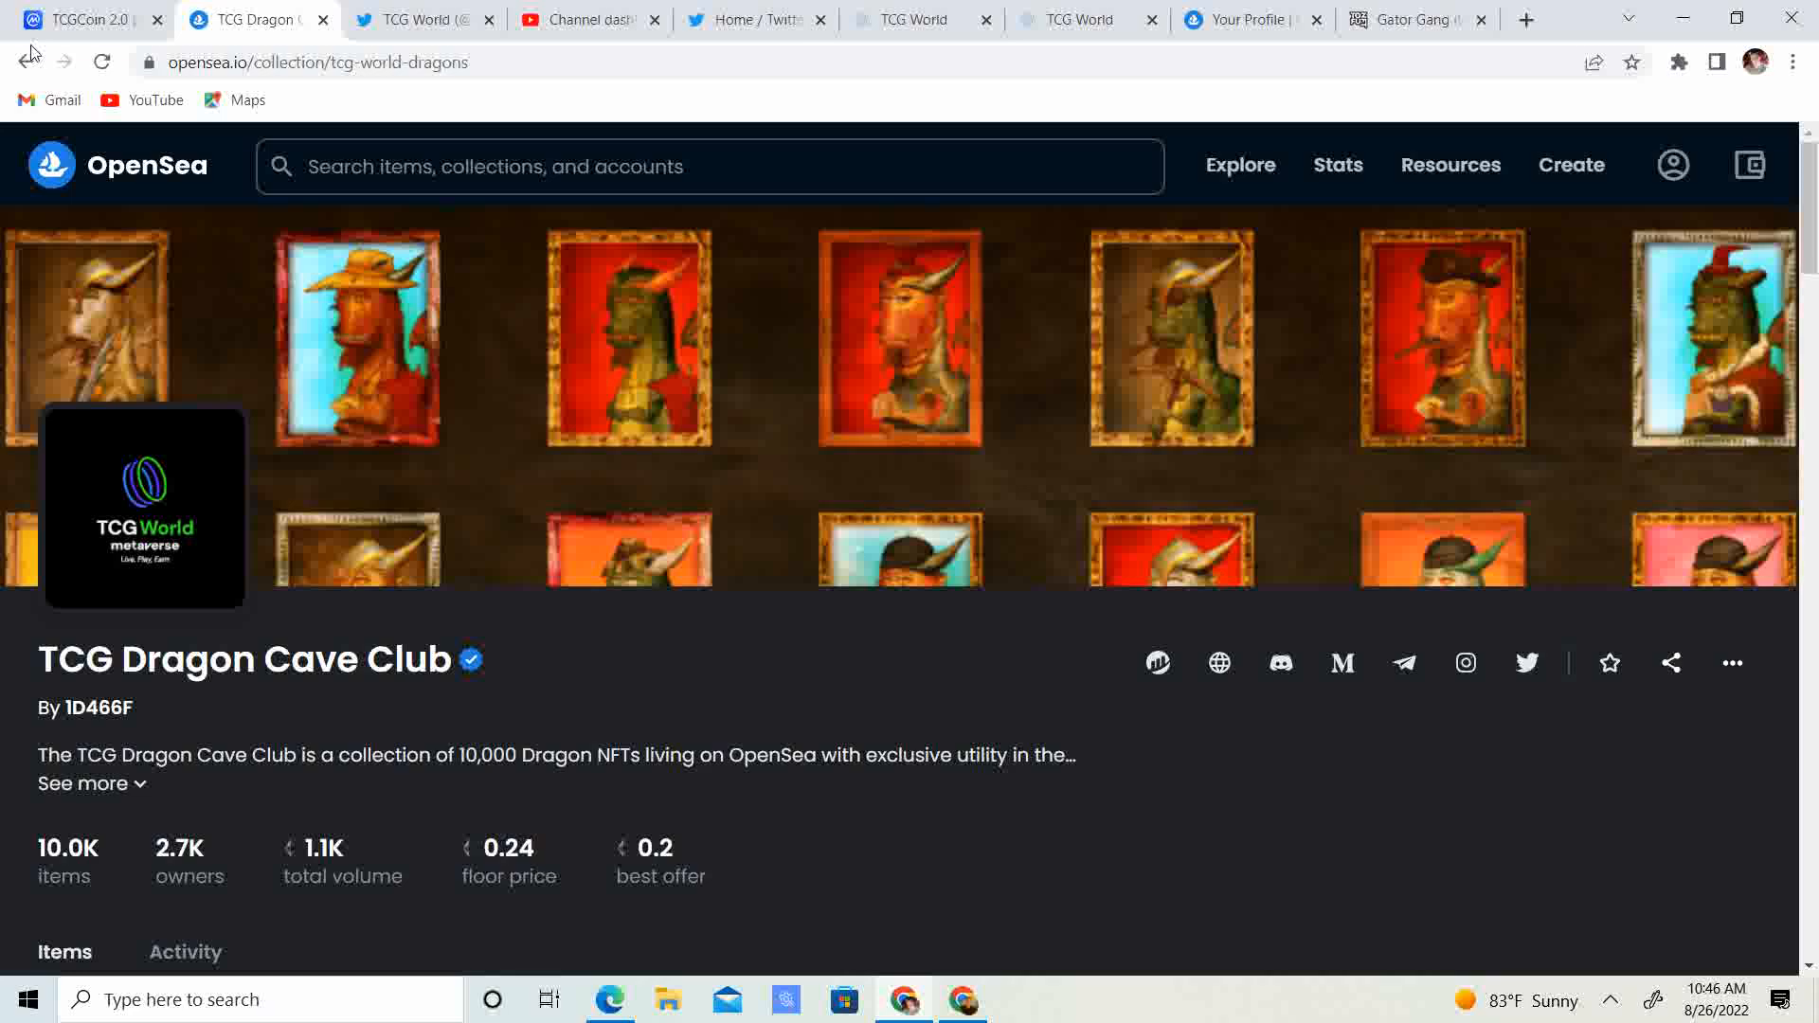
scroll(down, 3)
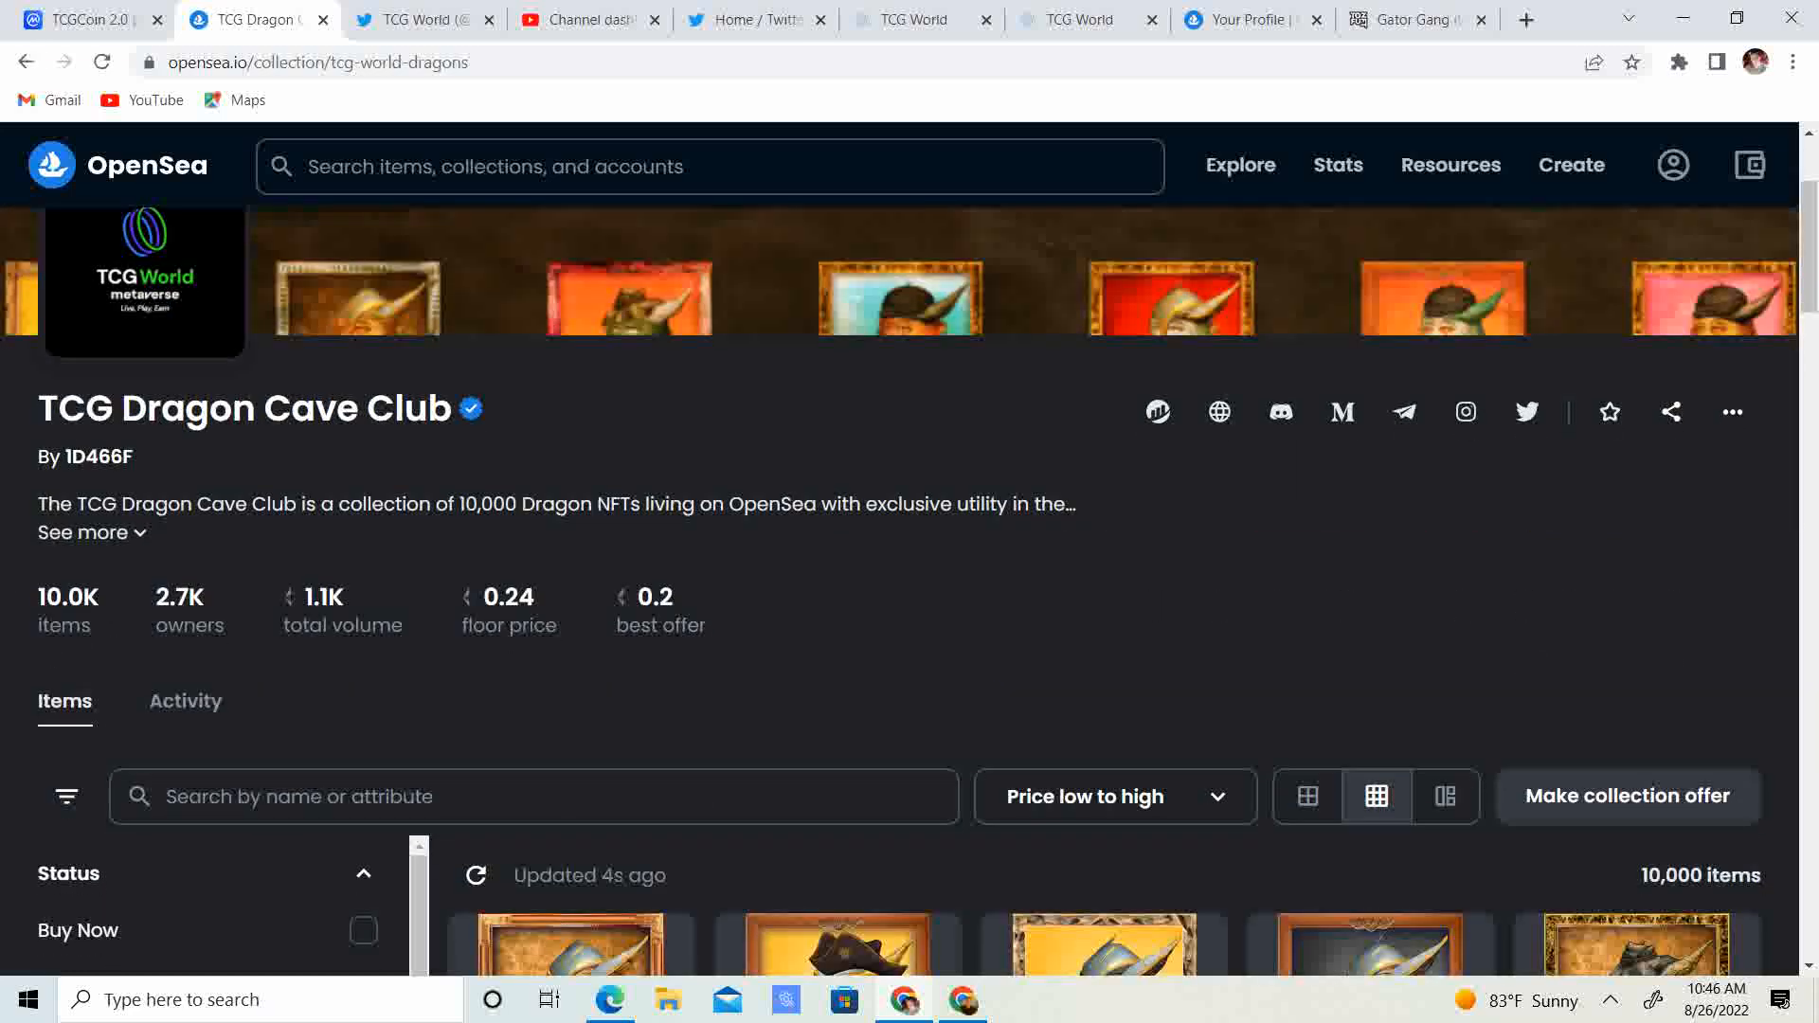
scroll(down, 3)
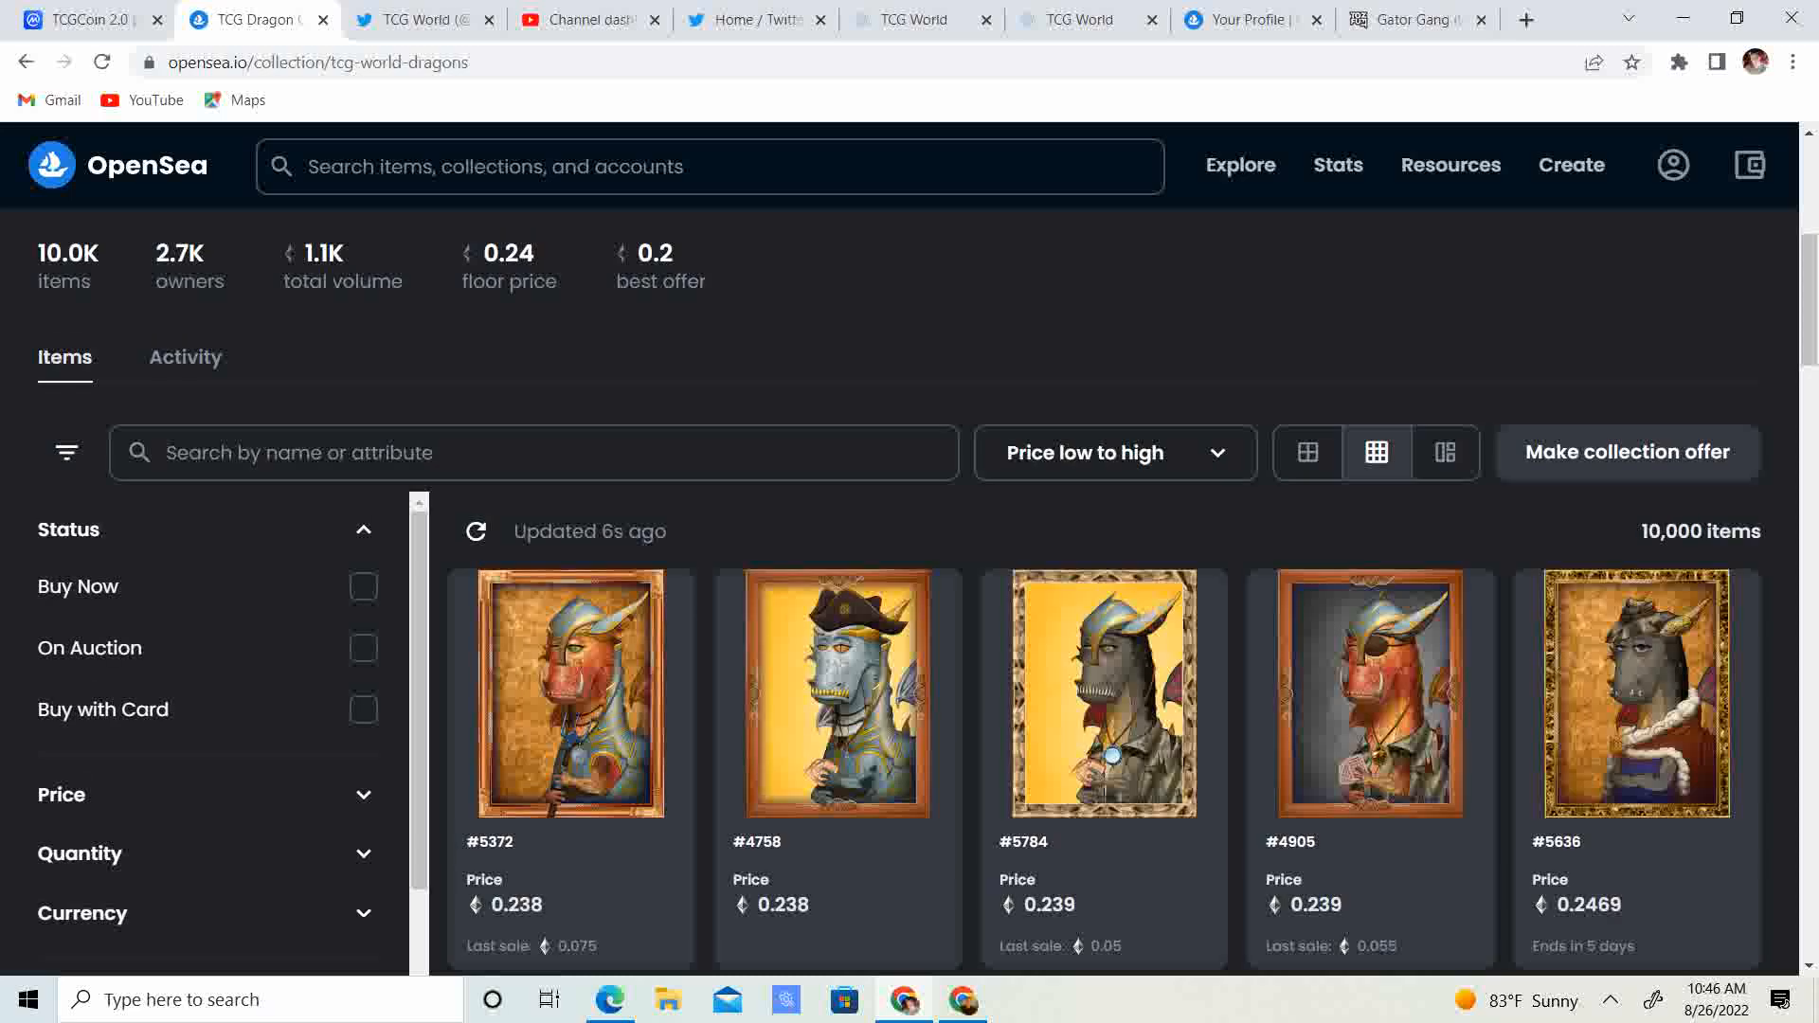